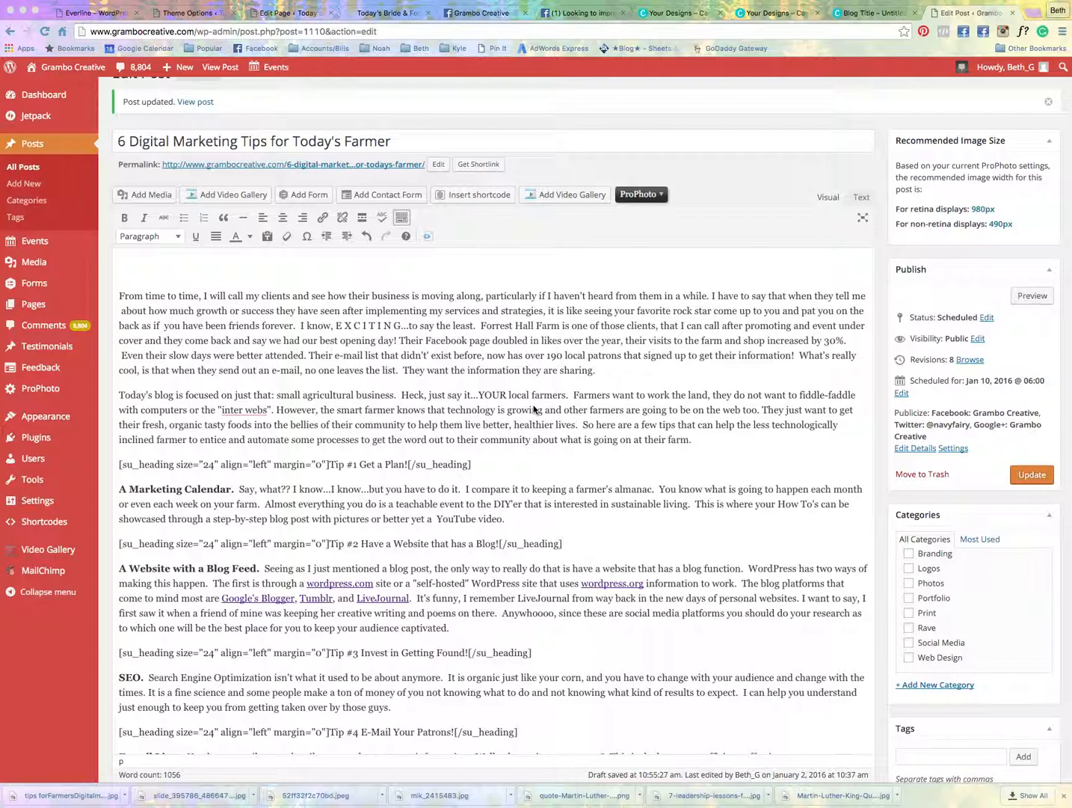
pyautogui.moveTo(1001, 392)
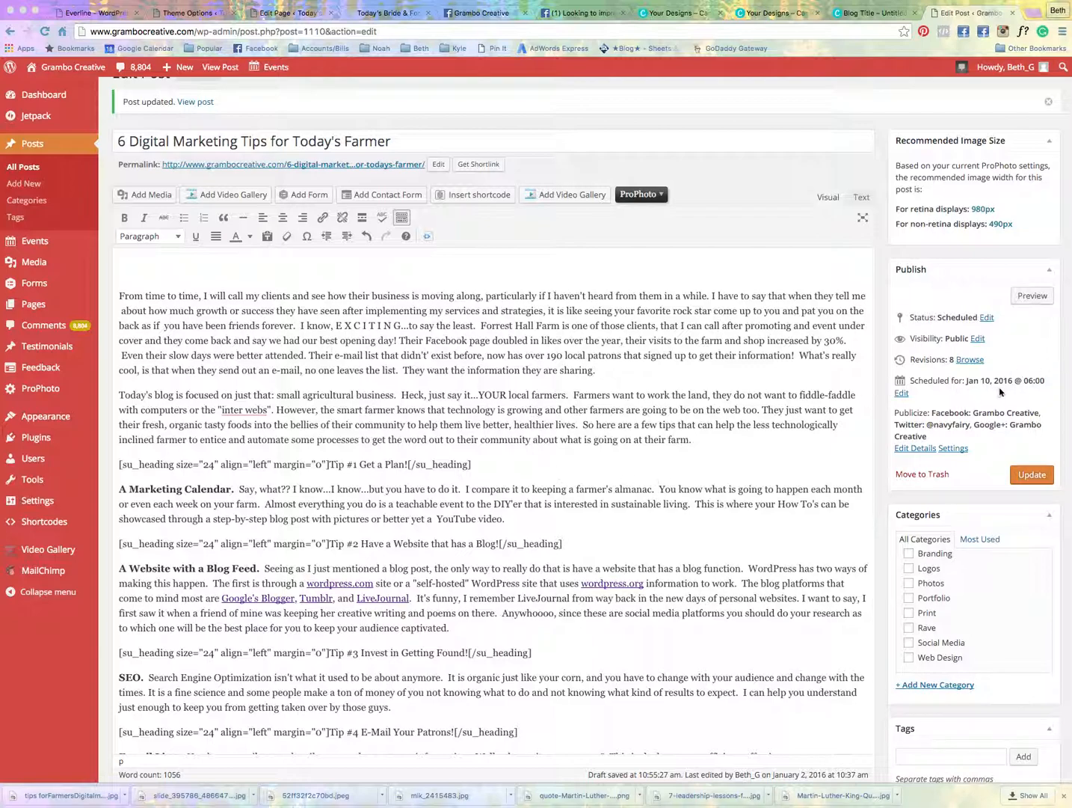
pyautogui.moveTo(792, 344)
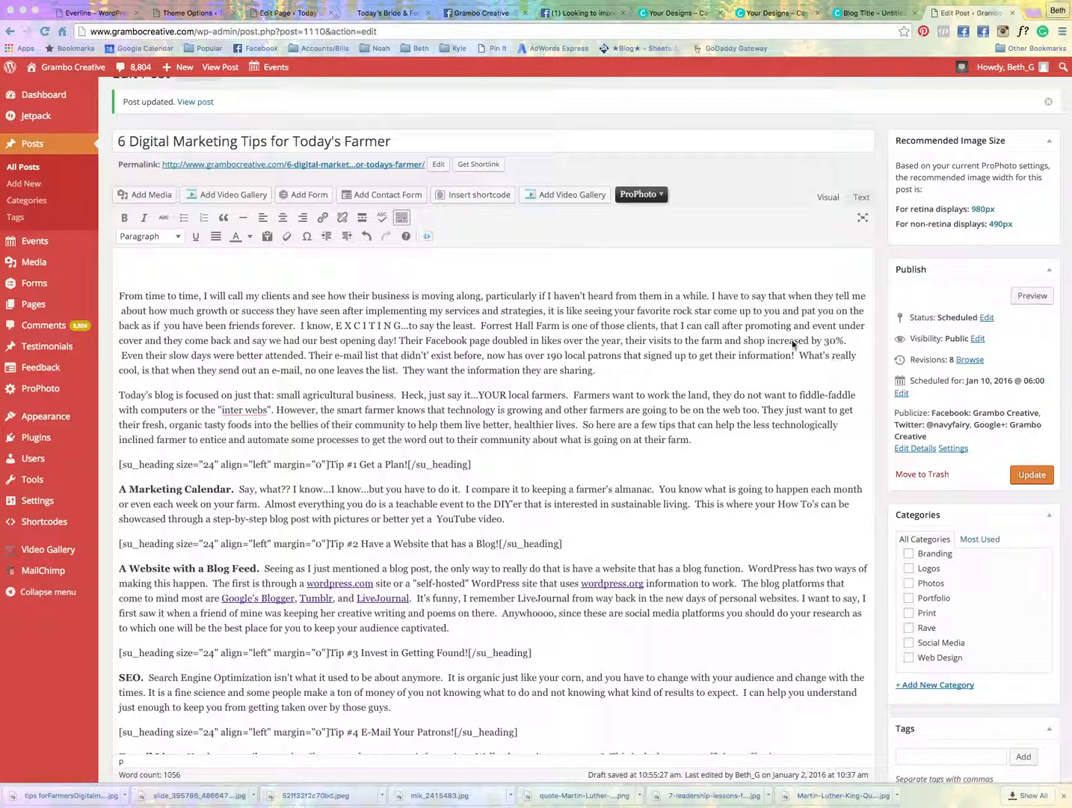
pyautogui.moveTo(552, 256)
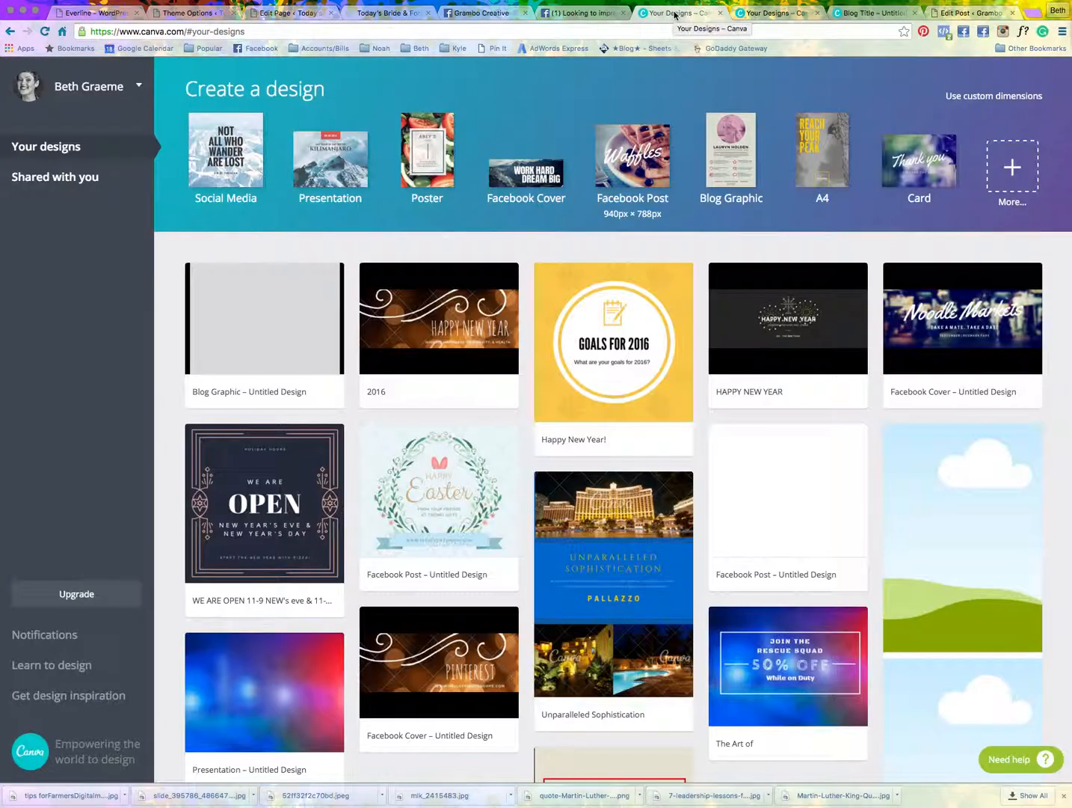
pyautogui.moveTo(744, 13)
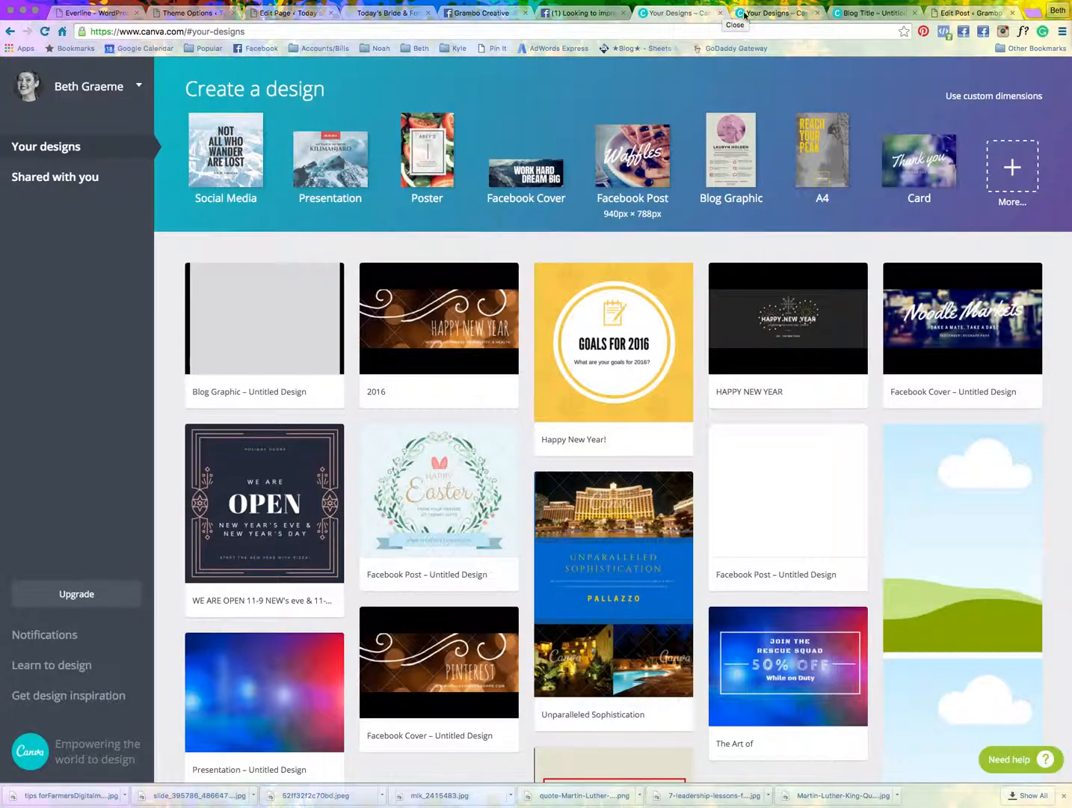
pyautogui.moveTo(779, 13)
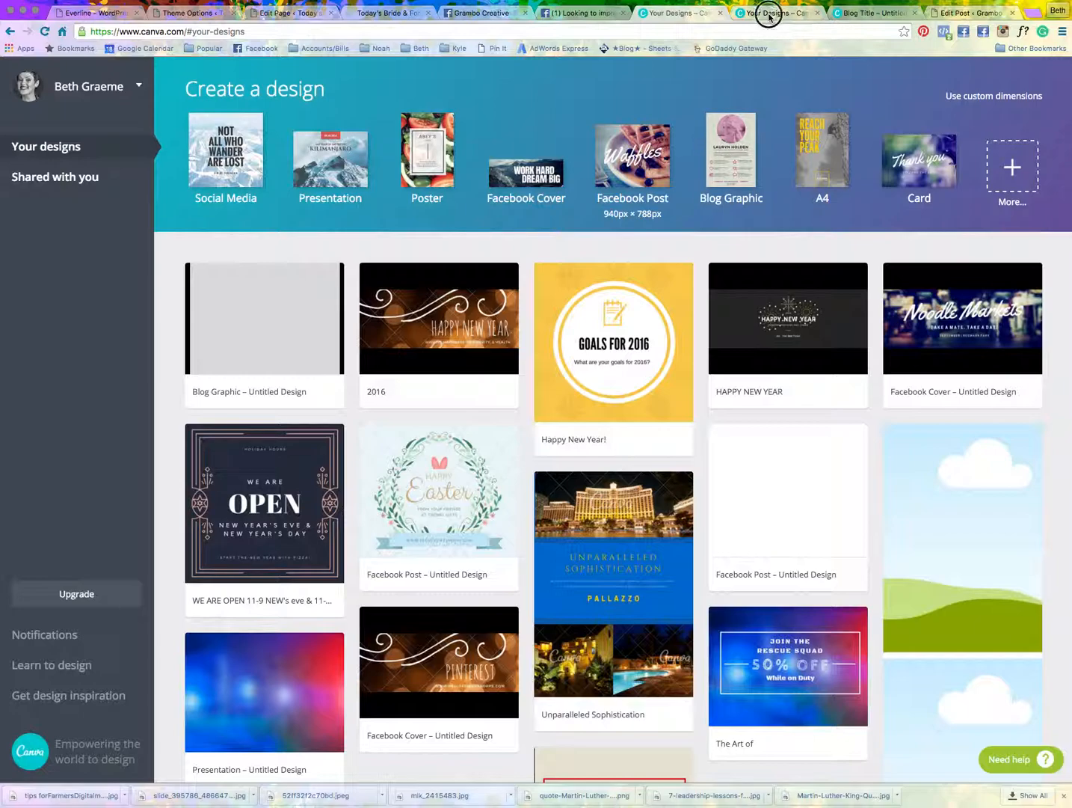
# - Show all design types and start a blank 560 × 315 px Blog Title design
pyautogui.click(1012, 172)
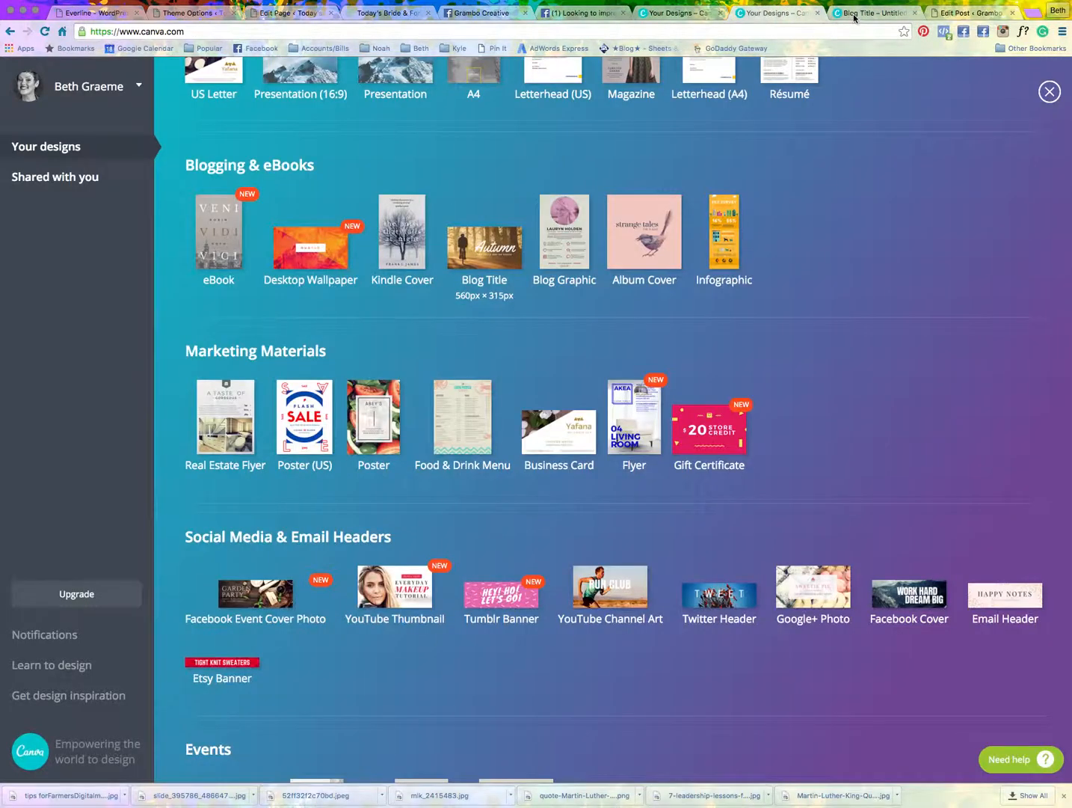
pyautogui.click(484, 232)
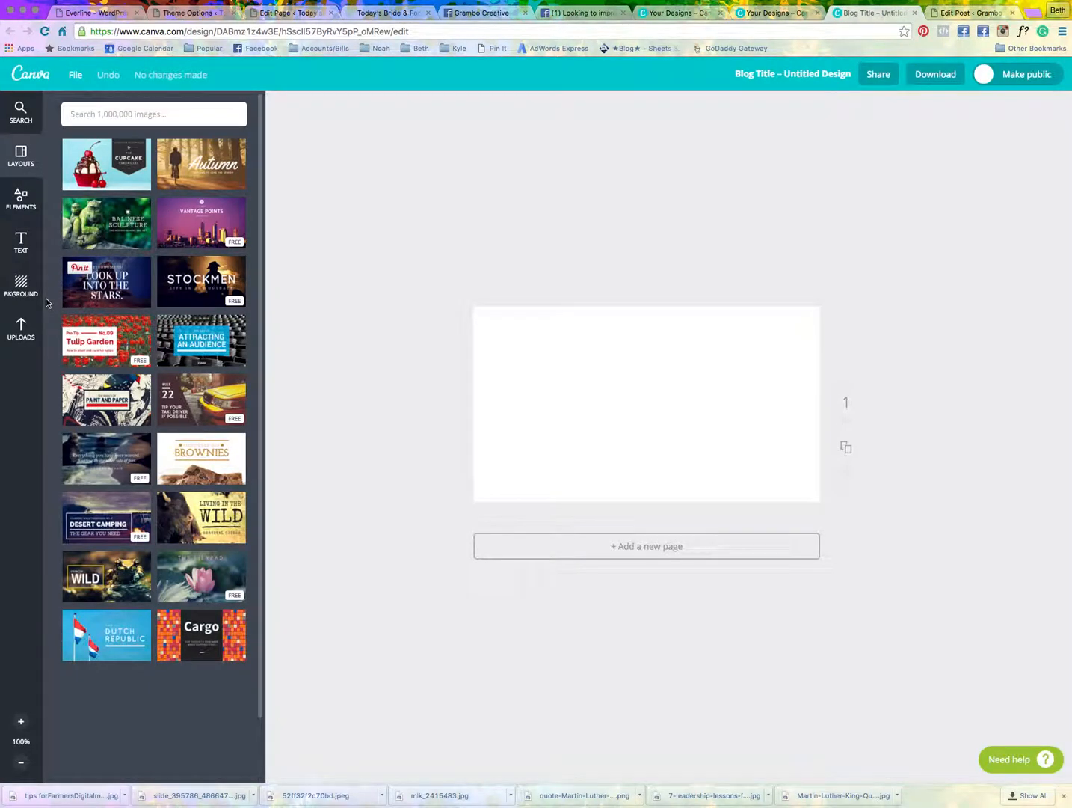
# - Place the uploaded red barn photo from Uploads so it fills the whole page
pyautogui.scroll(-3)
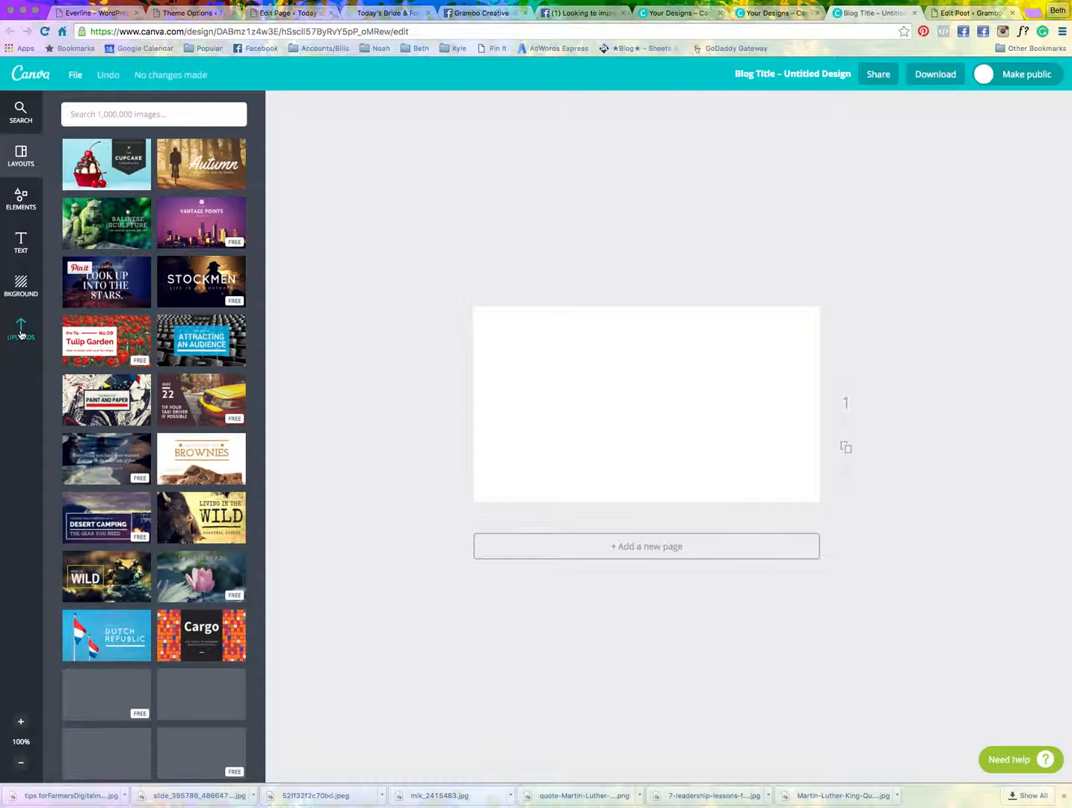
pyautogui.scroll(-3)
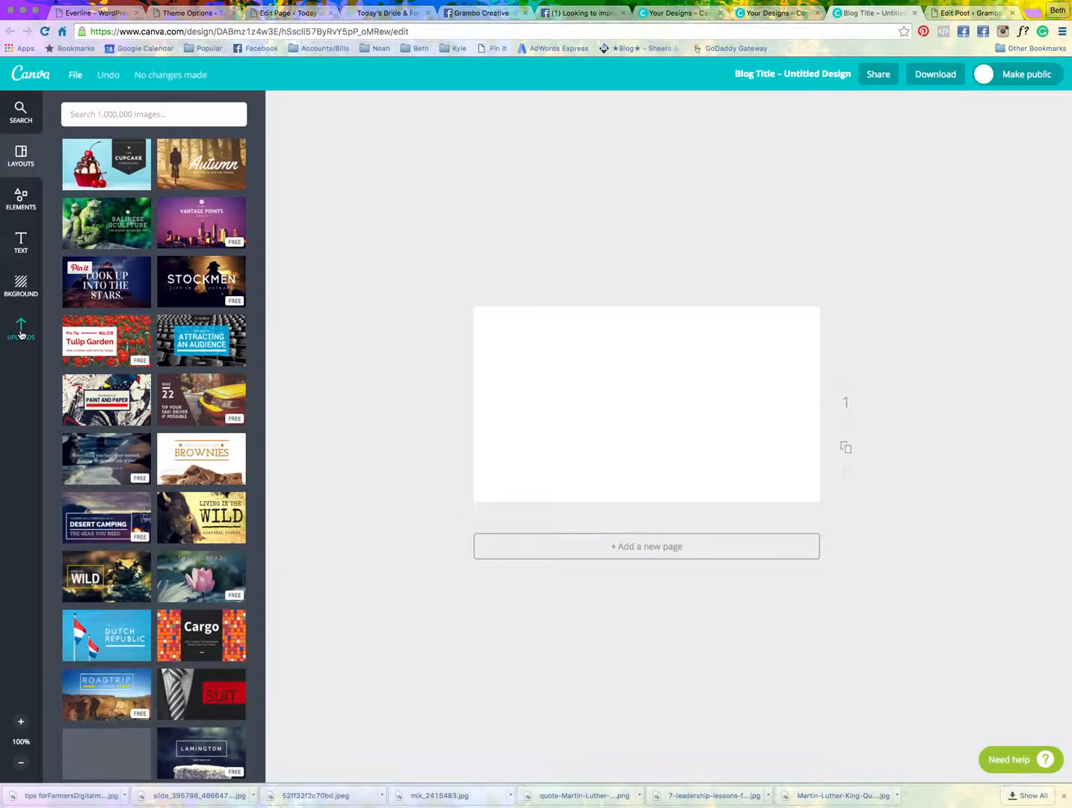
pyautogui.click(20, 329)
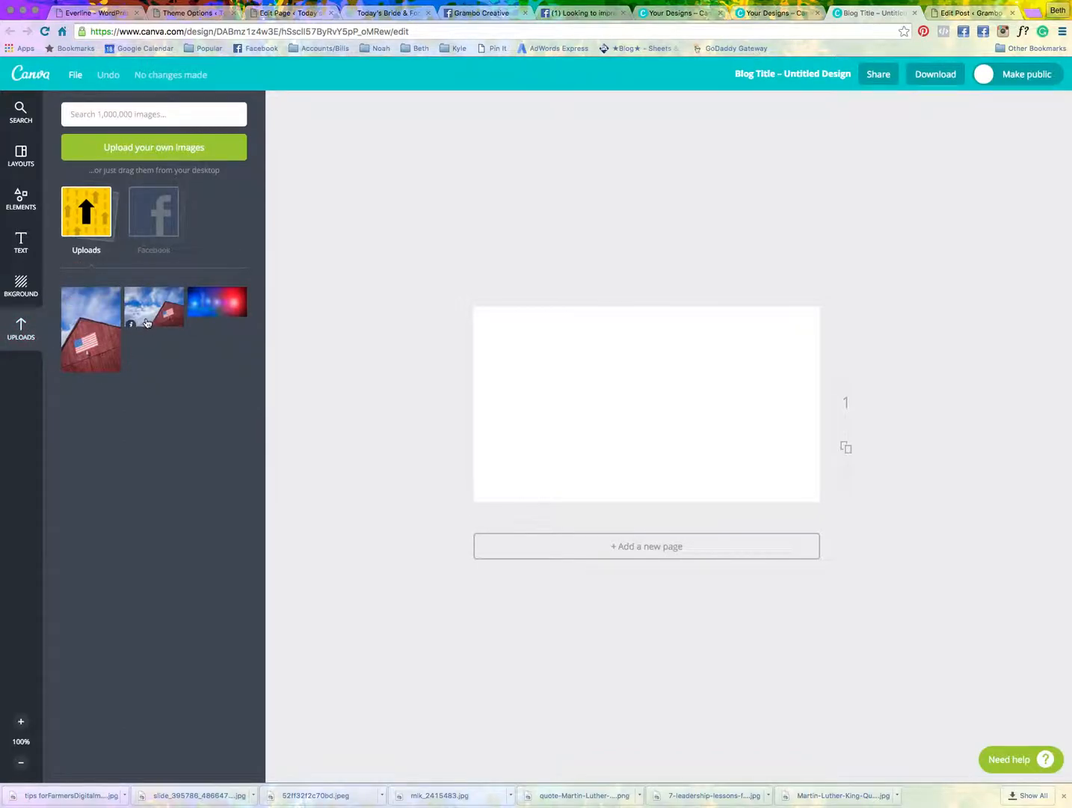
pyautogui.moveTo(153, 309)
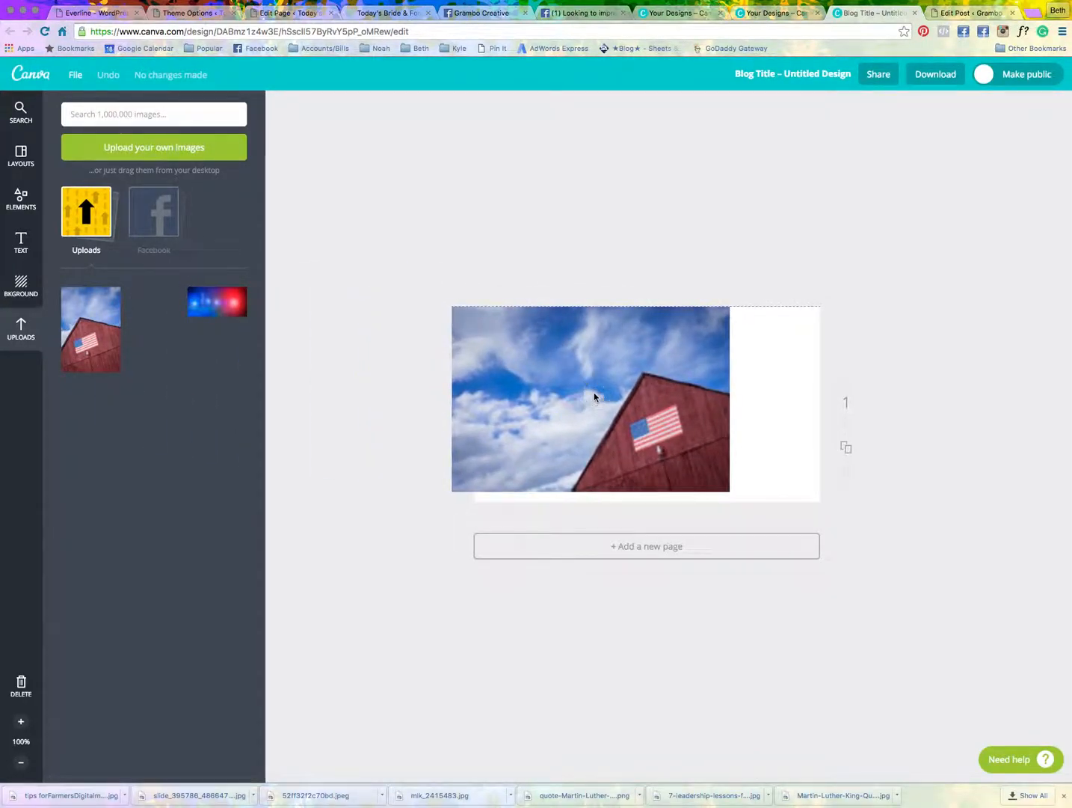
pyautogui.click(591, 398)
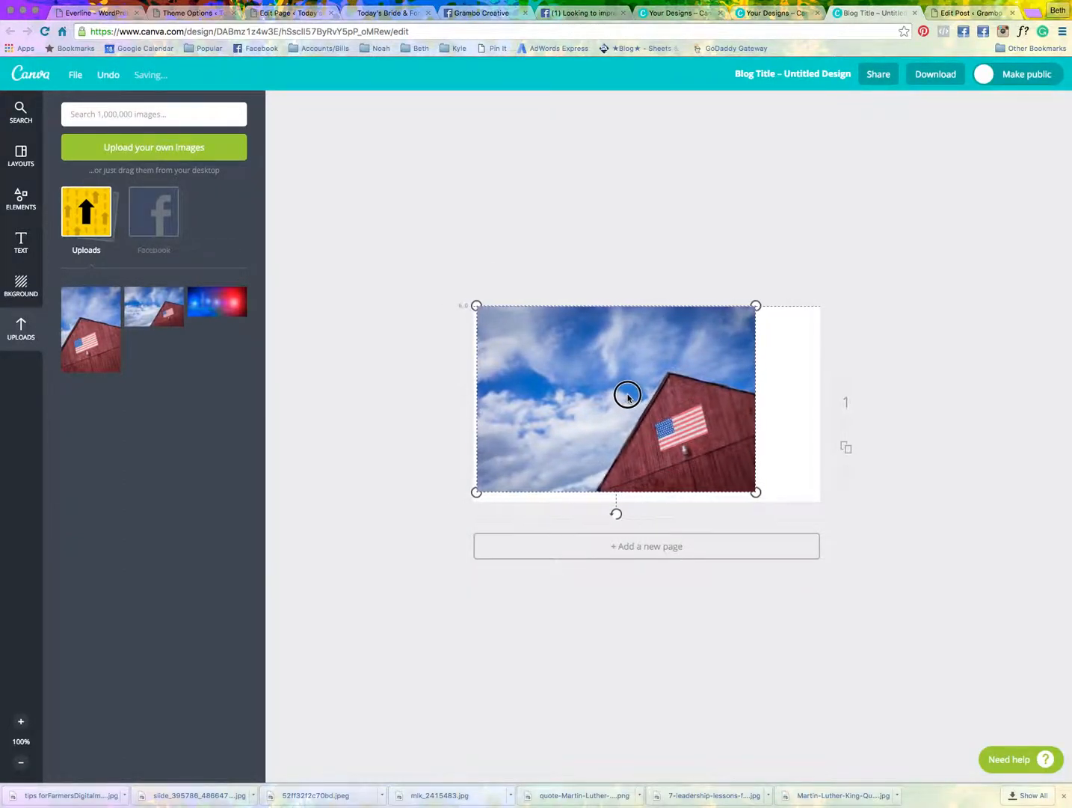
pyautogui.click(616, 399)
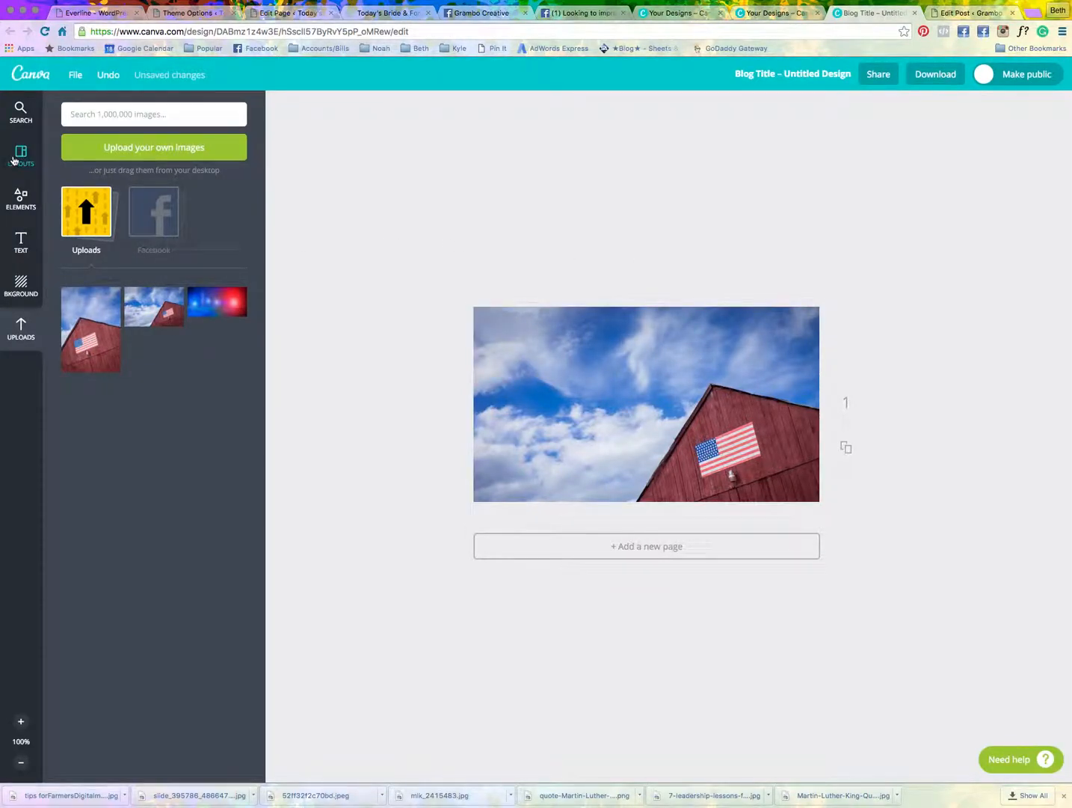
# - Add a heading reading 'Digital Marketing Tips for Today's Farmer' over the barn photo
pyautogui.click(20, 243)
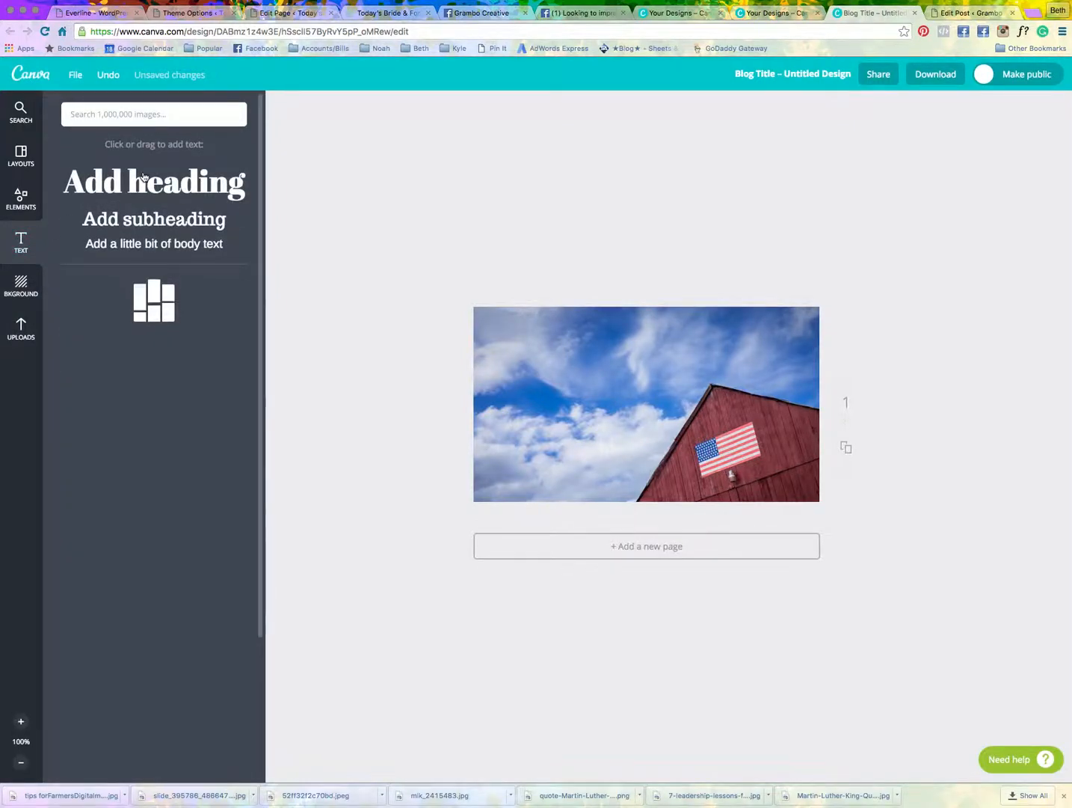
pyautogui.click(154, 182)
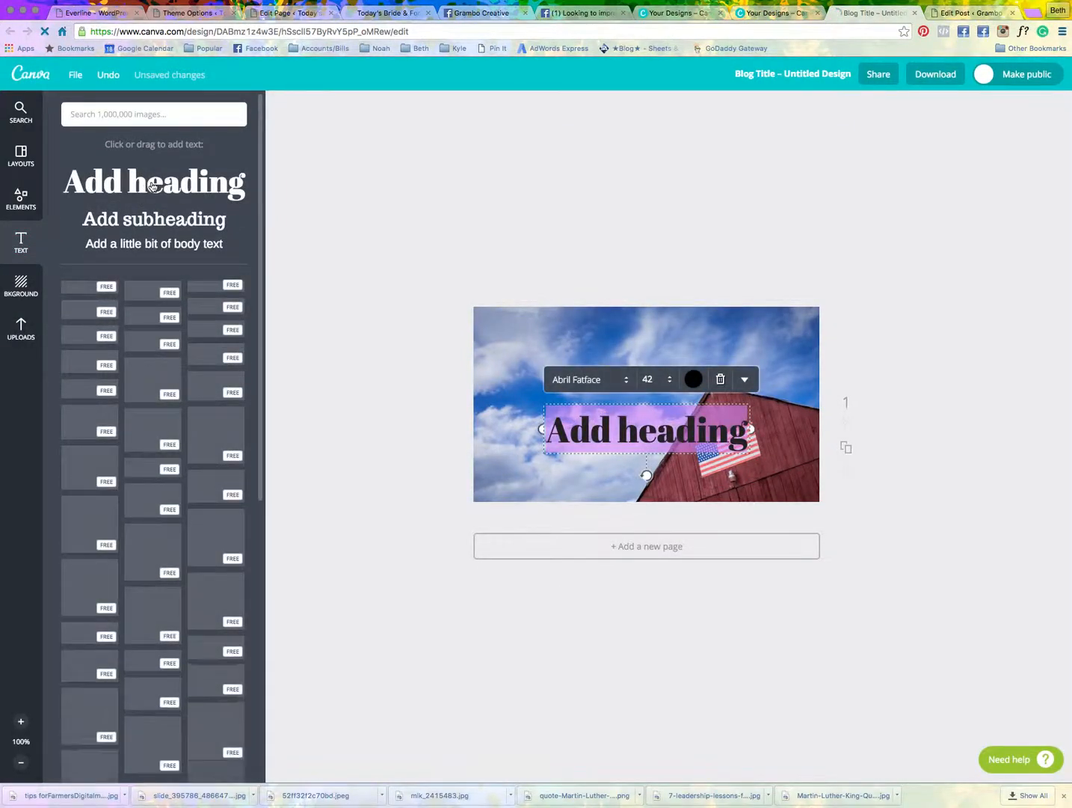
pyautogui.click(692, 379)
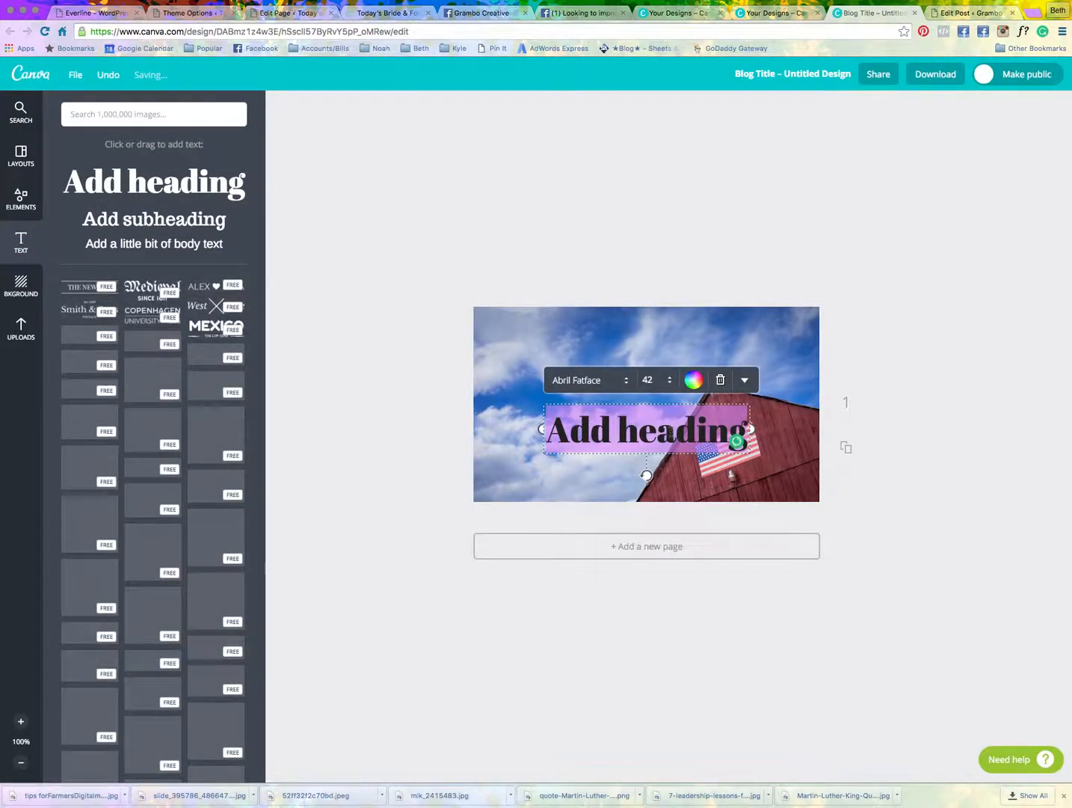
pyautogui.write("Digital Marketing Tips for Today's Farmer")
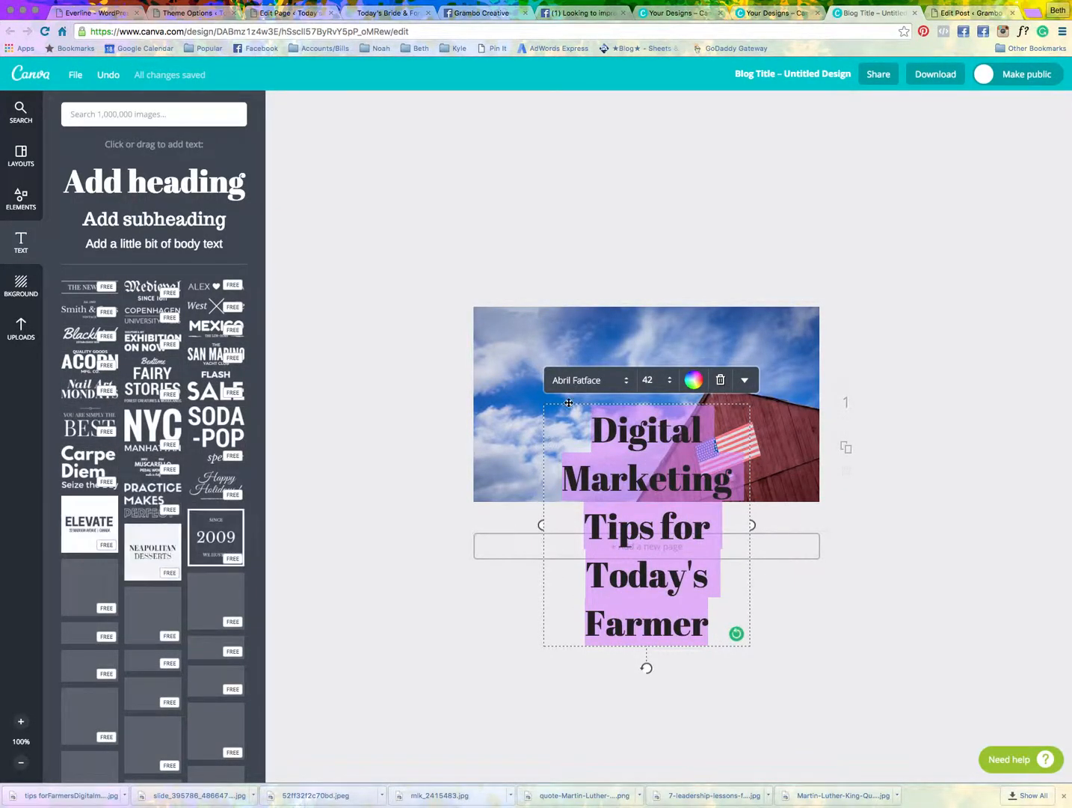
# - Set the heading font to Alfa Slab One at size 28
pyautogui.click(588, 380)
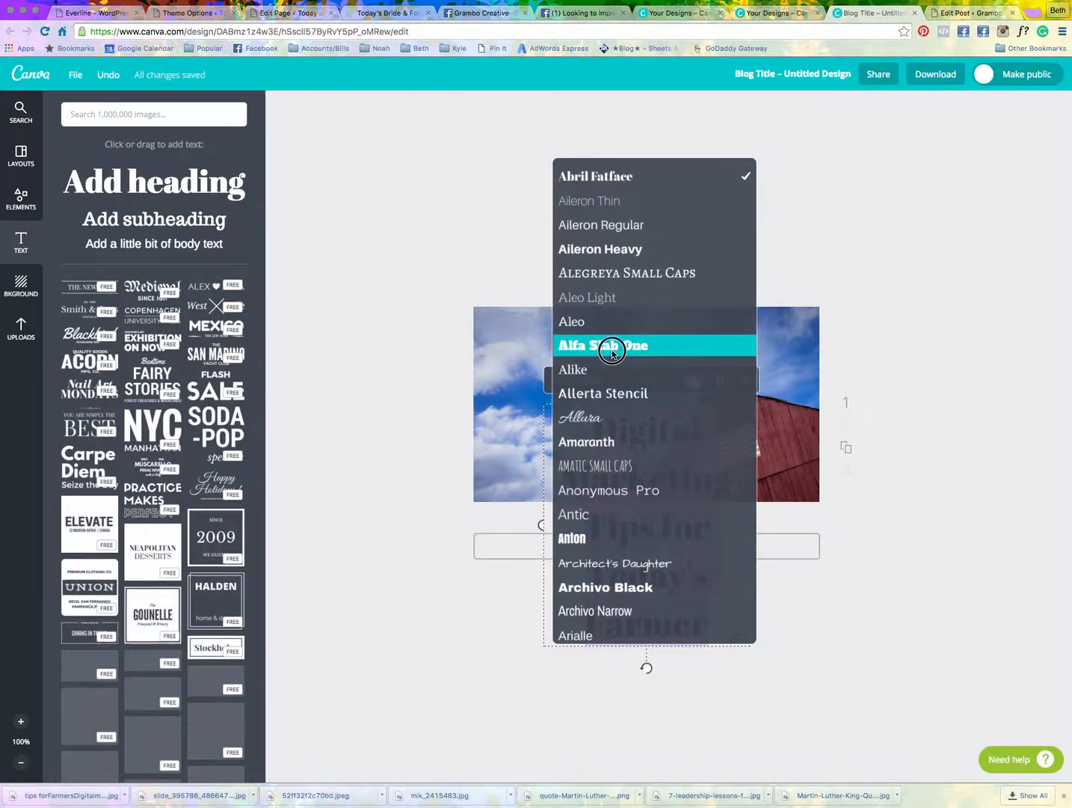
pyautogui.click(603, 345)
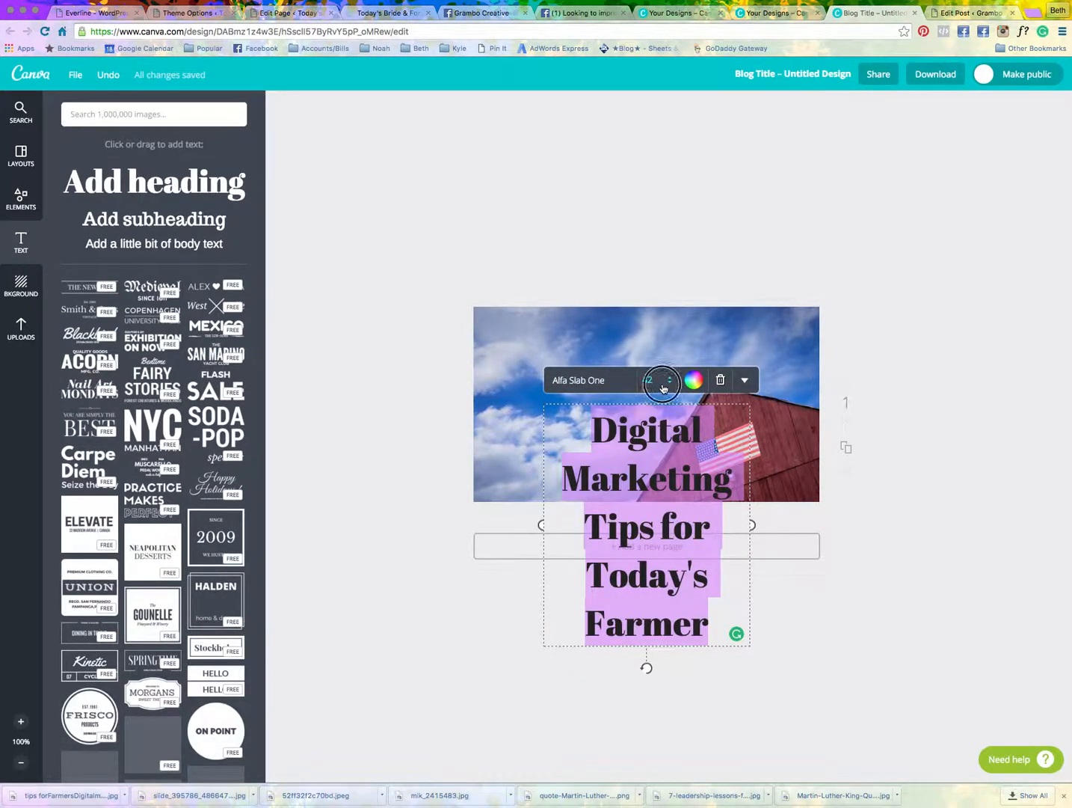
pyautogui.click(650, 380)
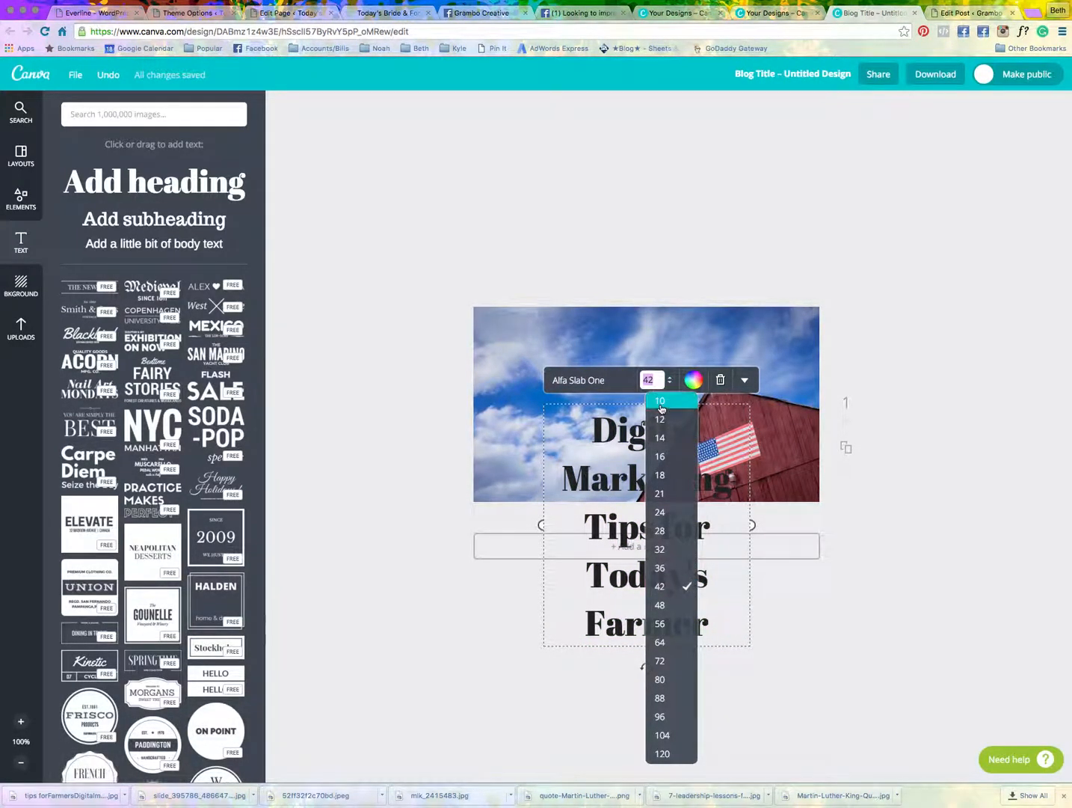
pyautogui.click(659, 456)
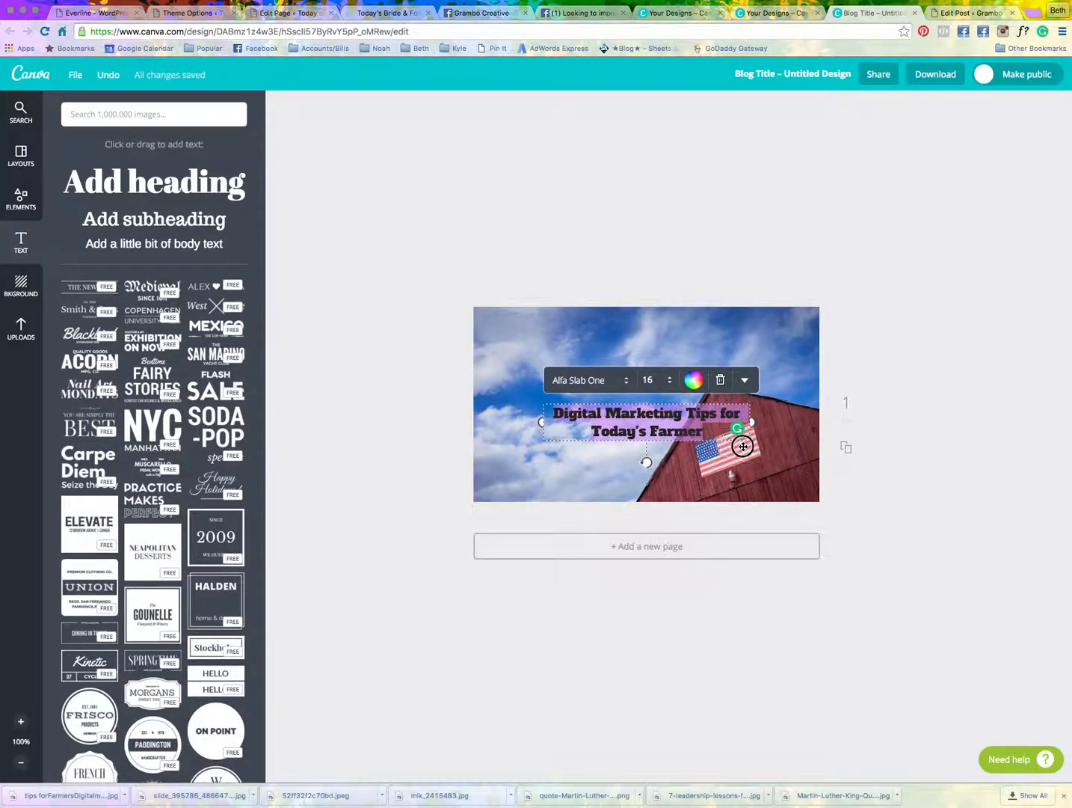
pyautogui.click(647, 380)
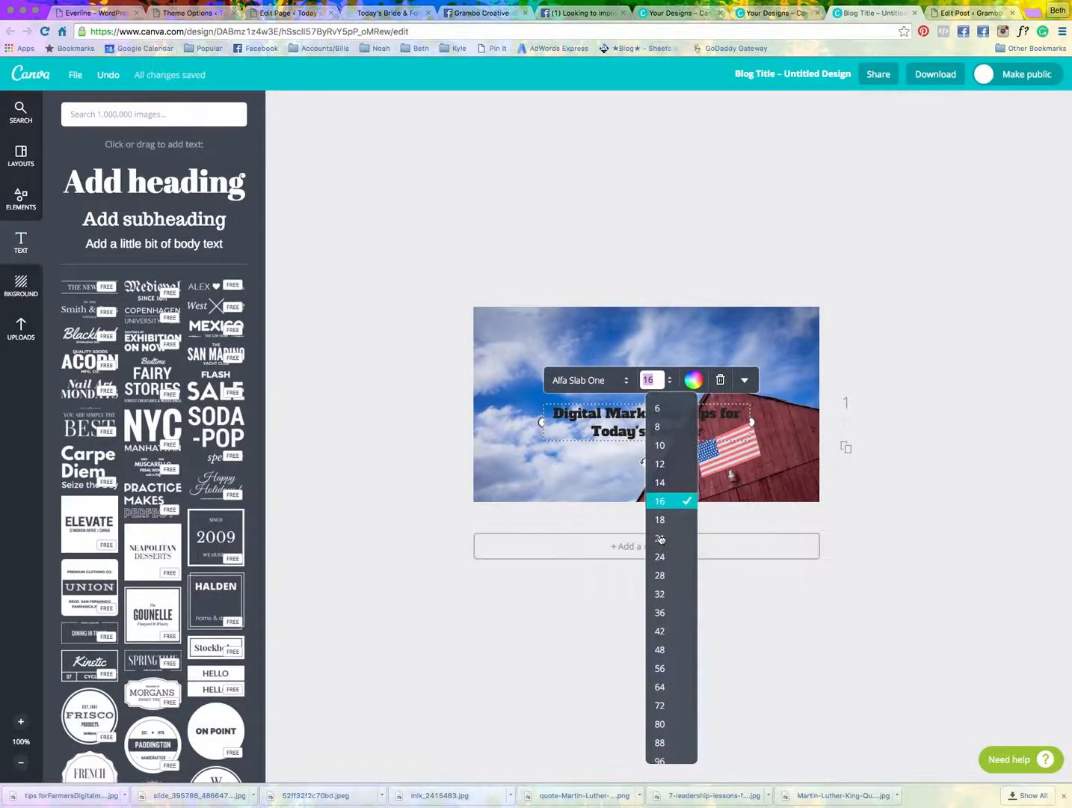
pyautogui.click(660, 575)
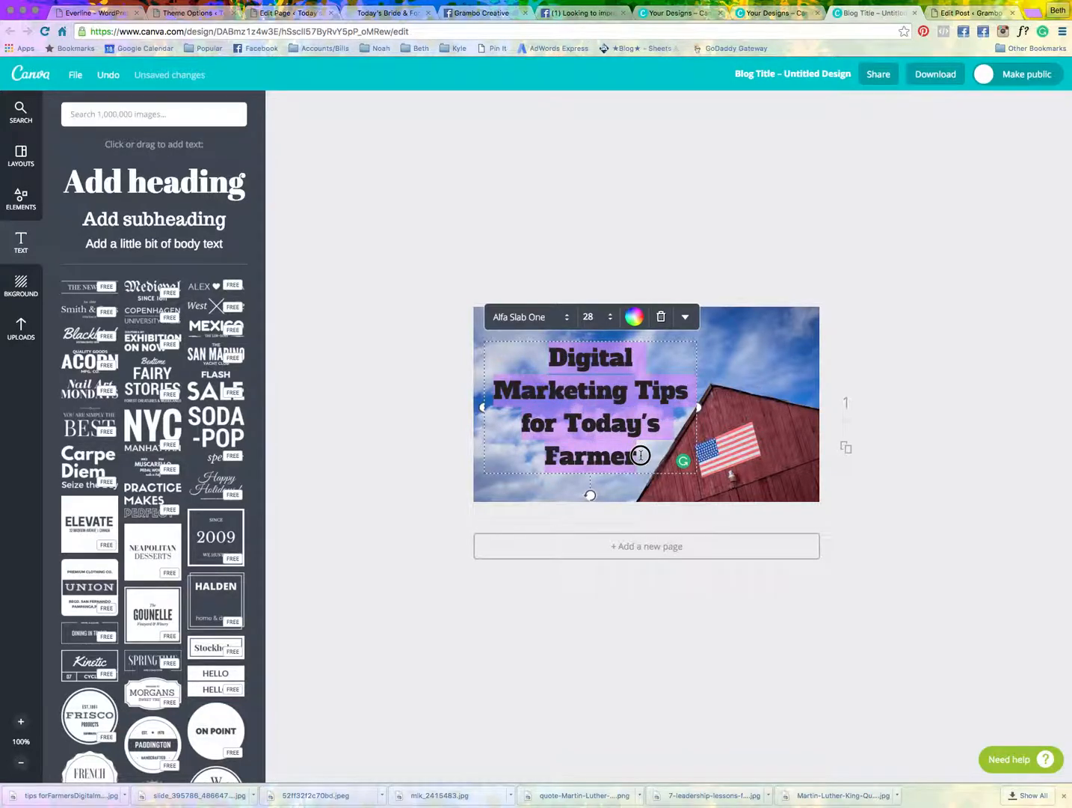
# - Change the heading text colour to white
pyautogui.click(634, 317)
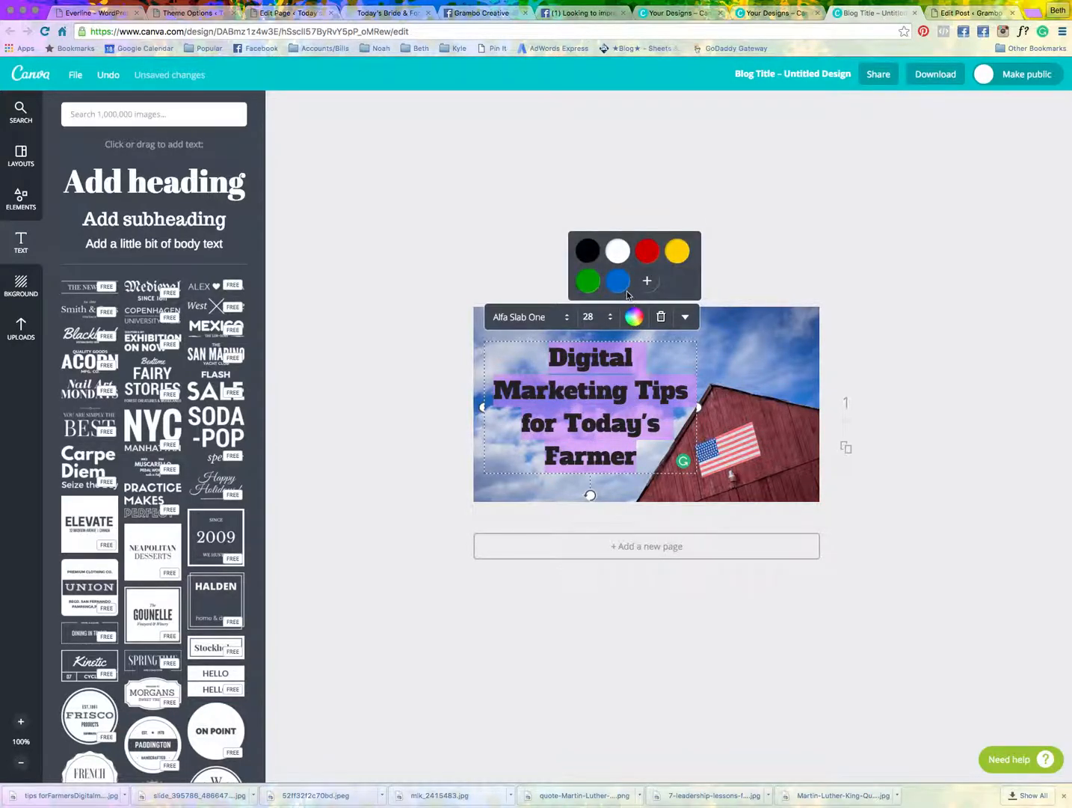
pyautogui.click(676, 251)
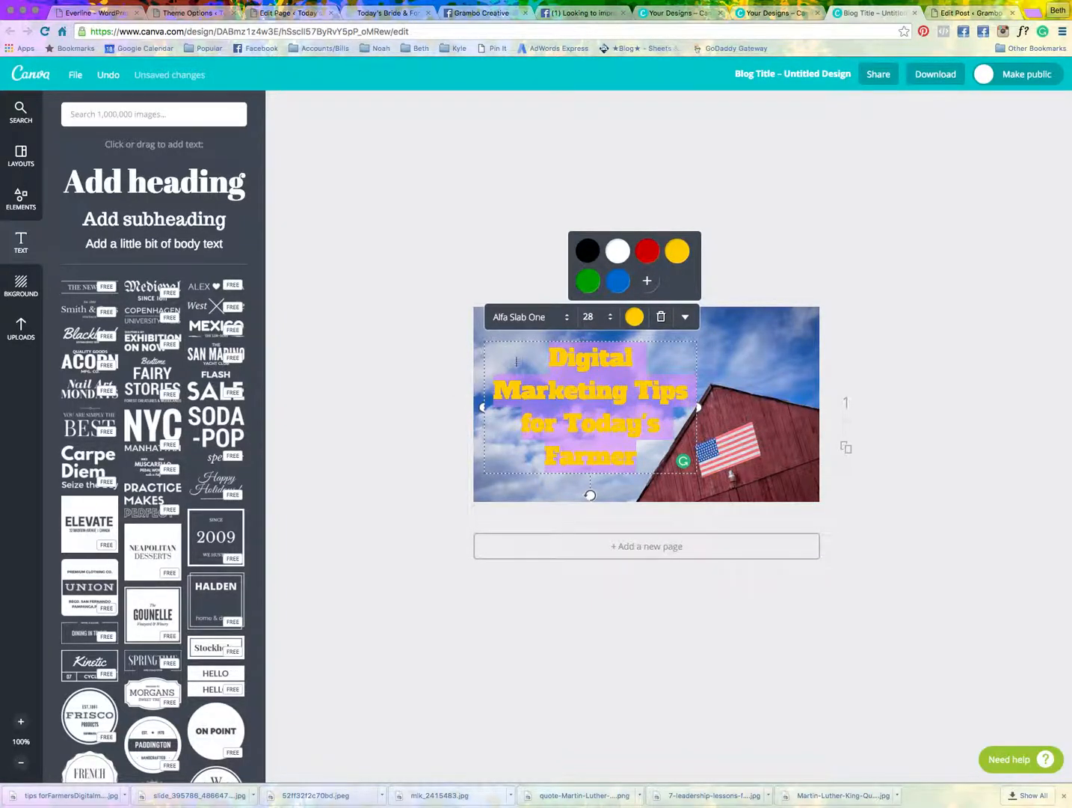
pyautogui.click(617, 250)
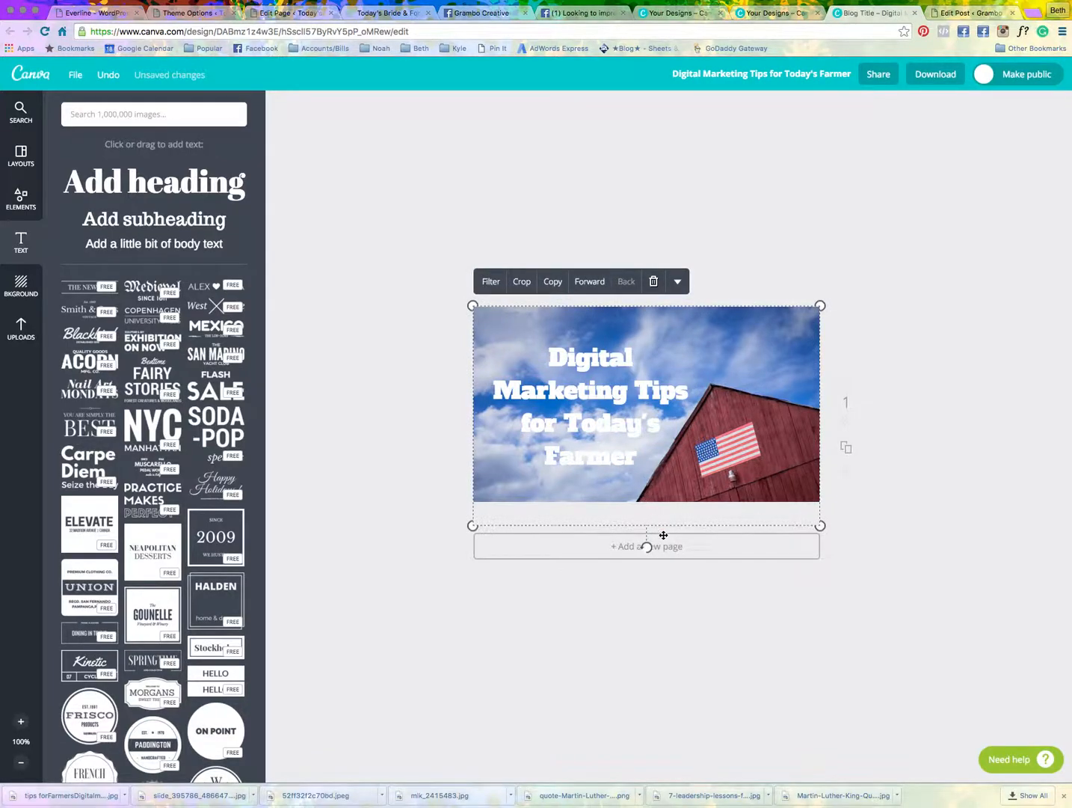
# - Re-place the barn photo from Uploads to fill the background behind the white headline
pyautogui.click(653, 281)
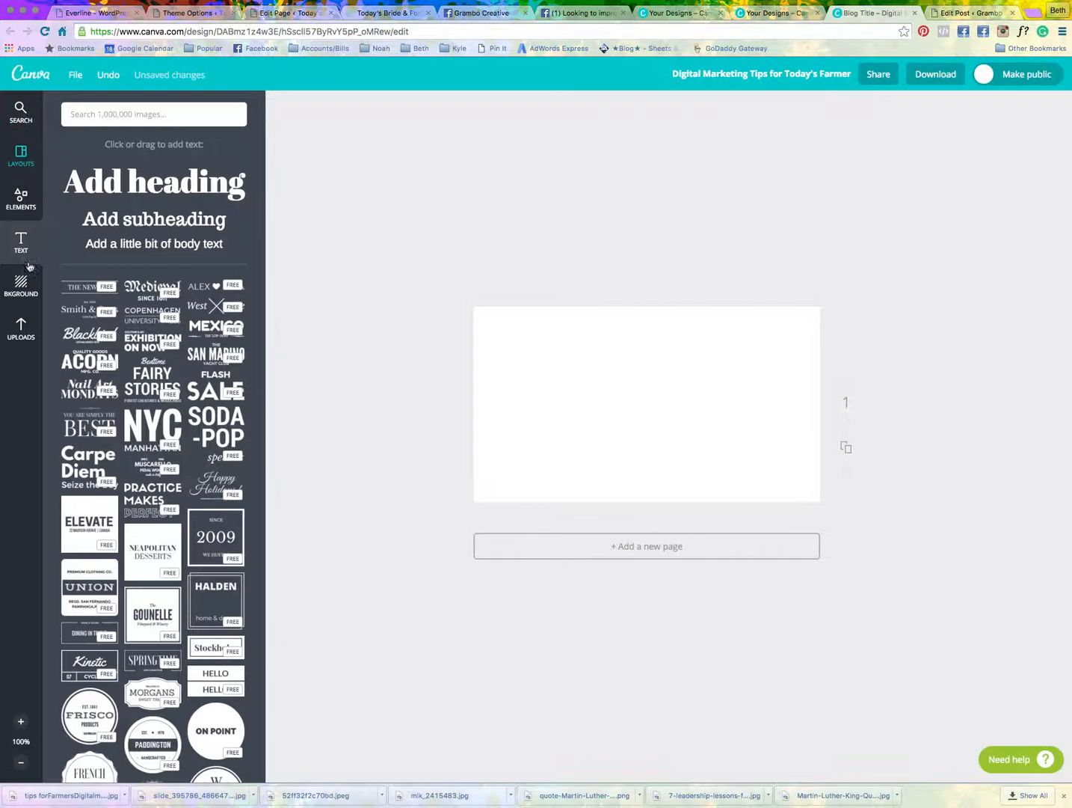
pyautogui.click(21, 329)
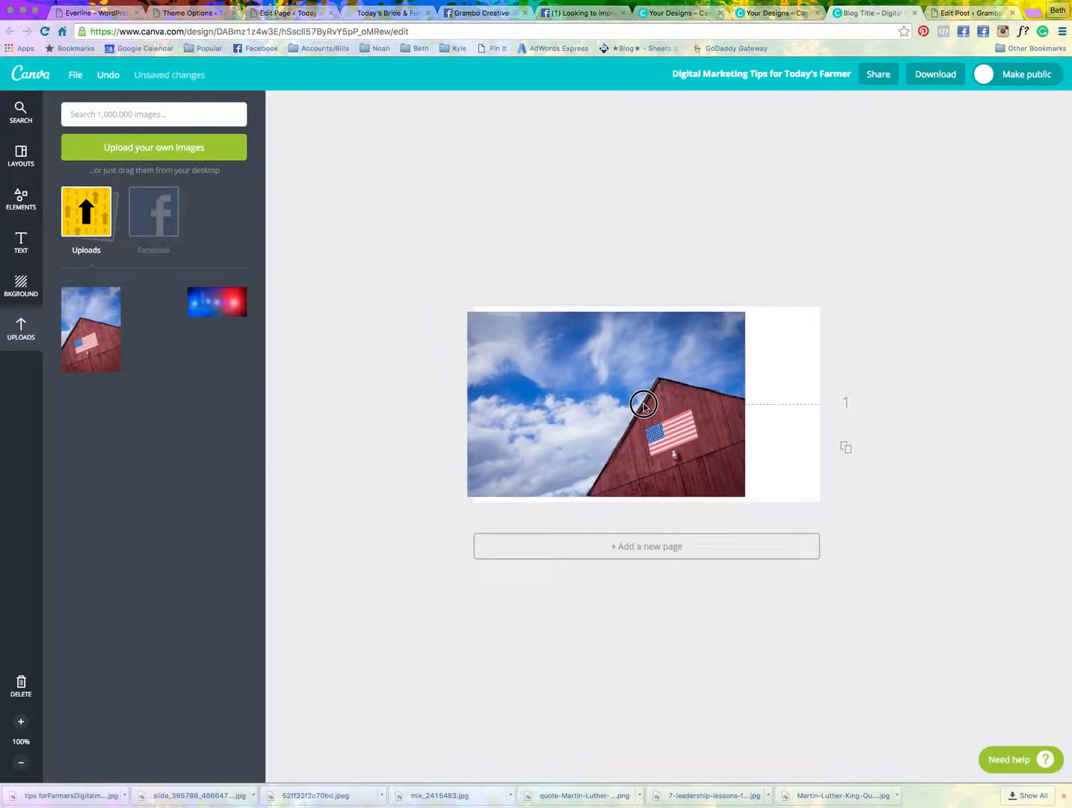
pyautogui.click(643, 402)
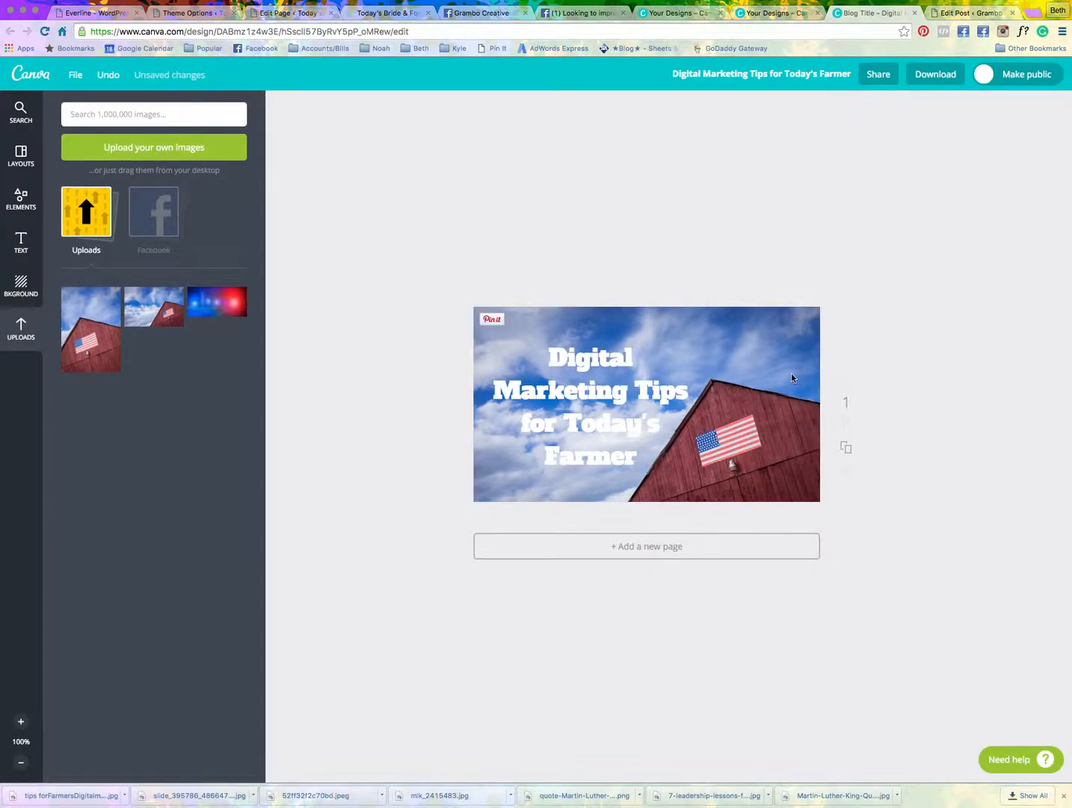
pyautogui.click(646, 282)
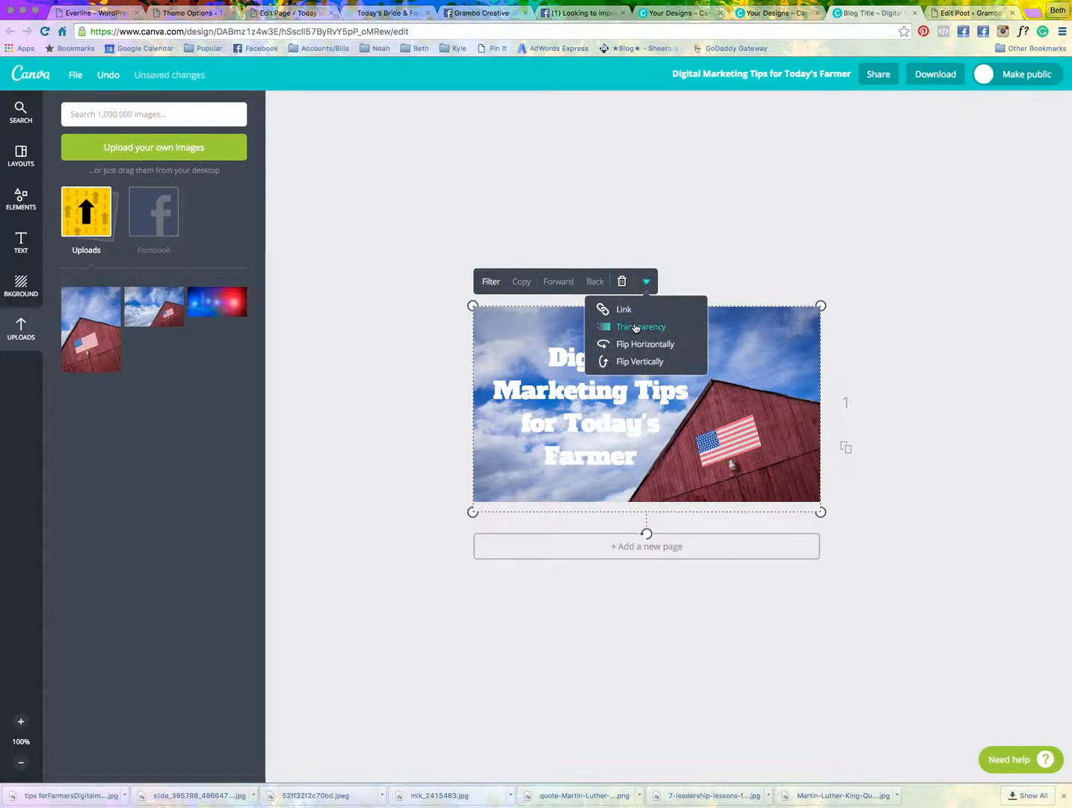
# - Lower the barn photo's transparency and select the title to recolour it blue
pyautogui.click(641, 327)
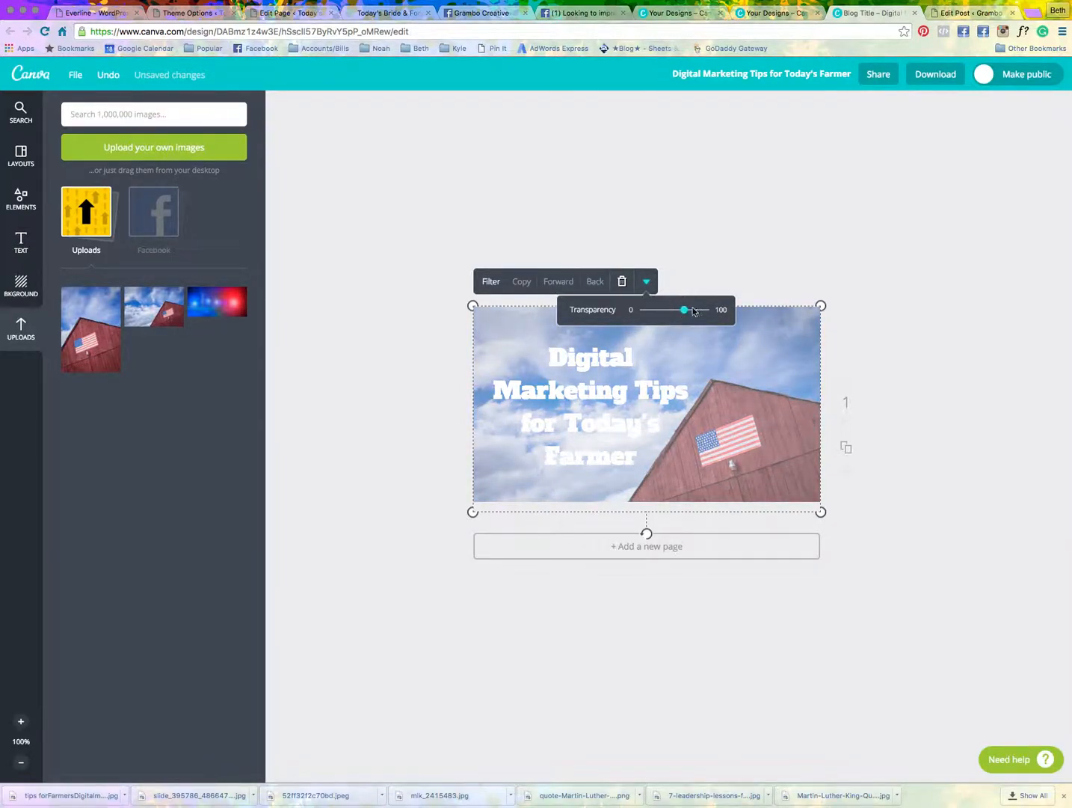
pyautogui.click(591, 404)
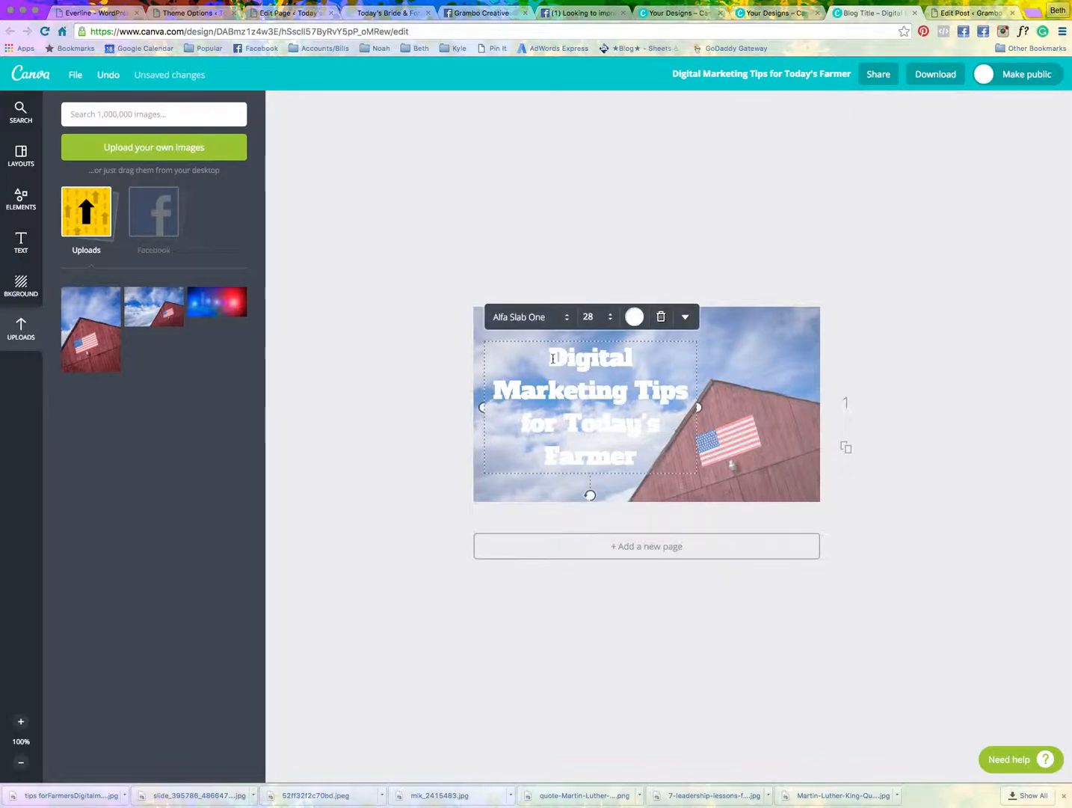
pyautogui.click(634, 316)
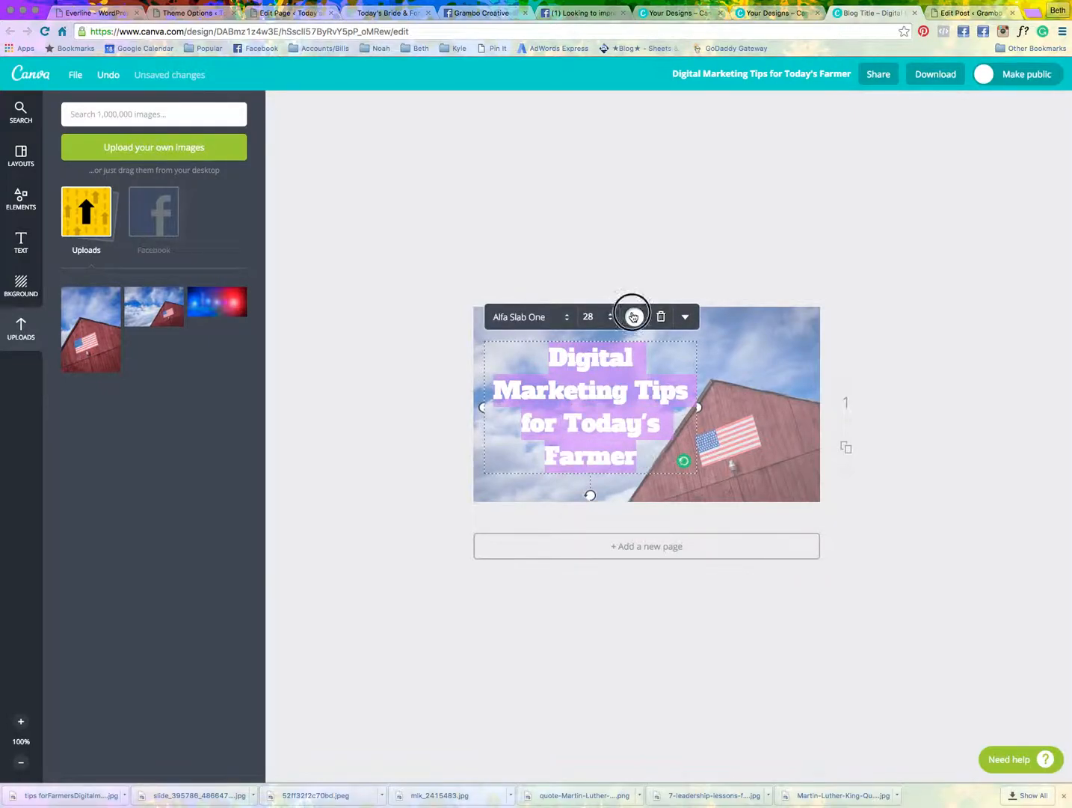
pyautogui.click(634, 316)
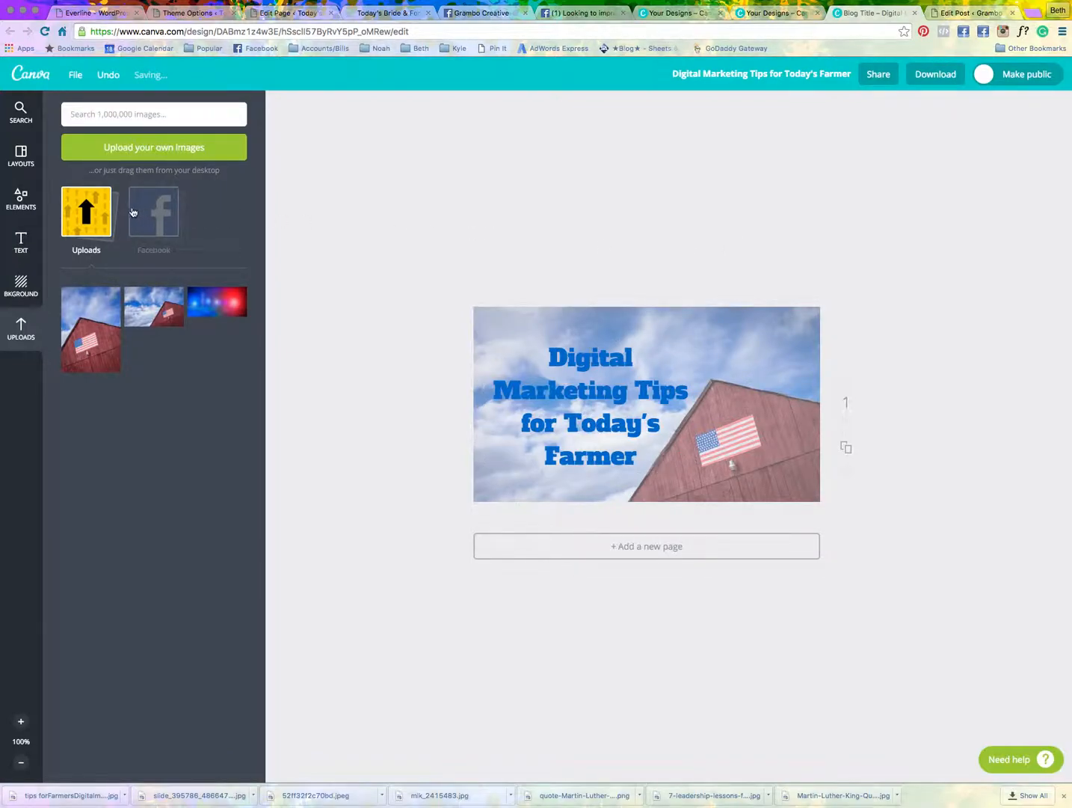
# - Browse Elements > Shapes and scroll the list to the yellow sunburst circle
pyautogui.click(20, 198)
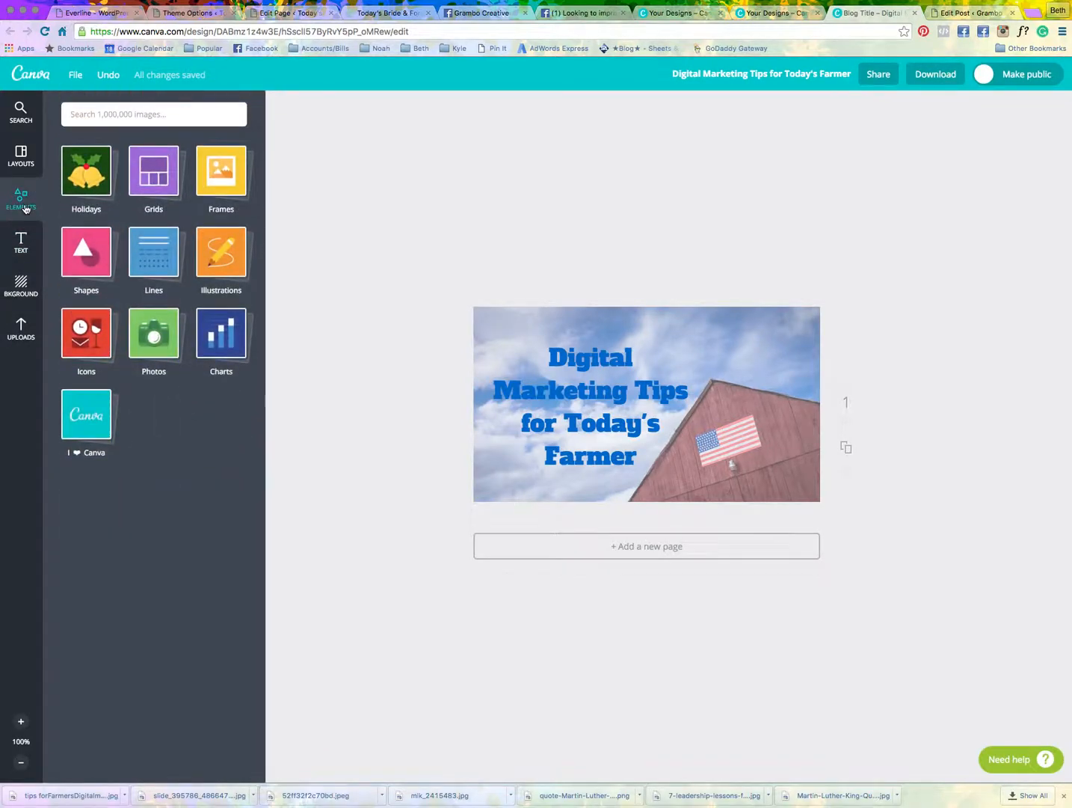
pyautogui.click(86, 252)
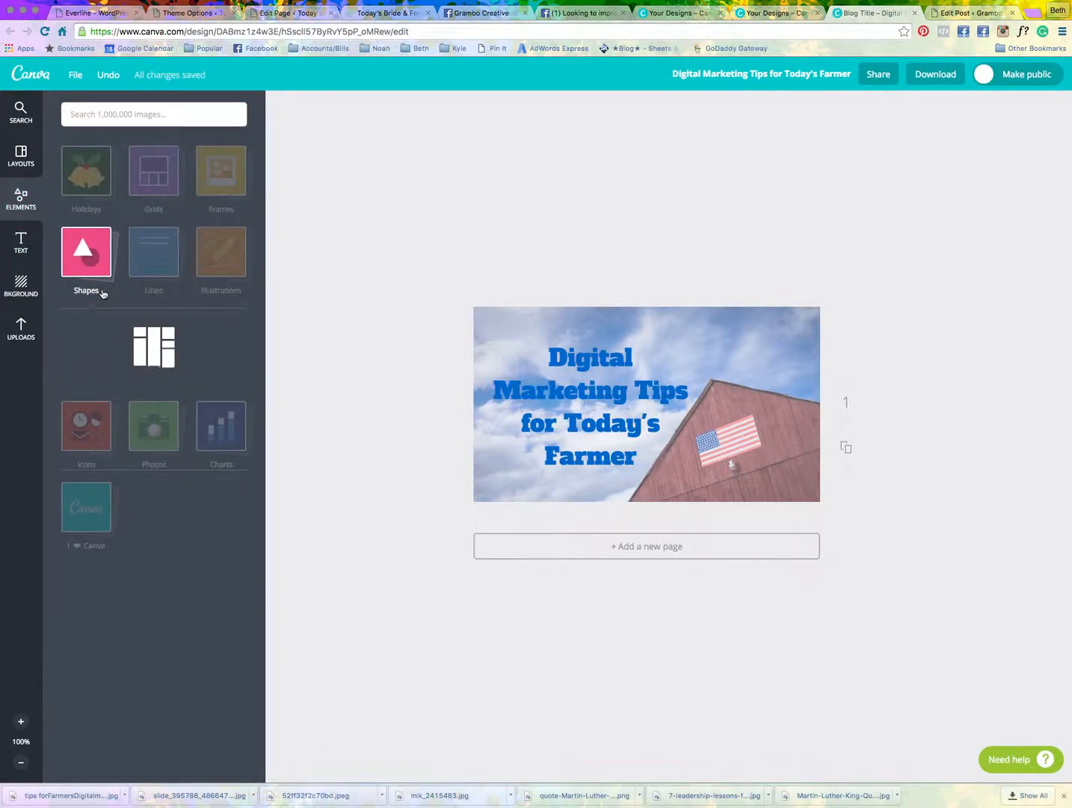
pyautogui.click(86, 252)
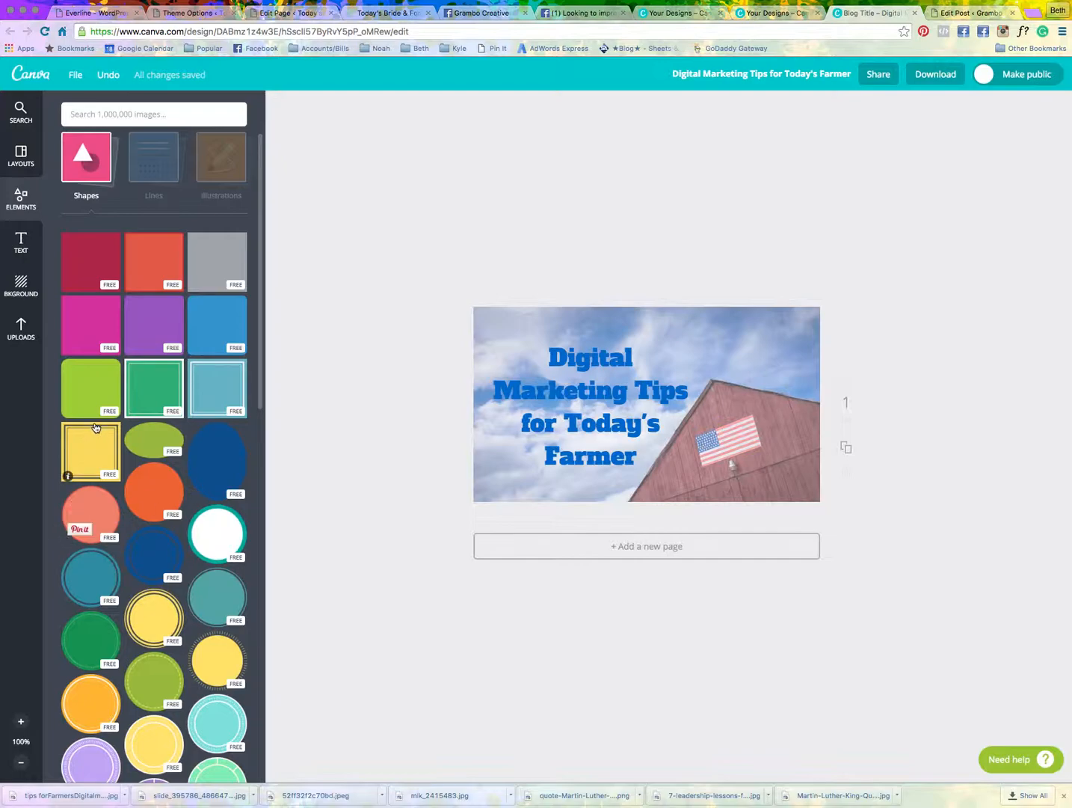
pyautogui.scroll(-3)
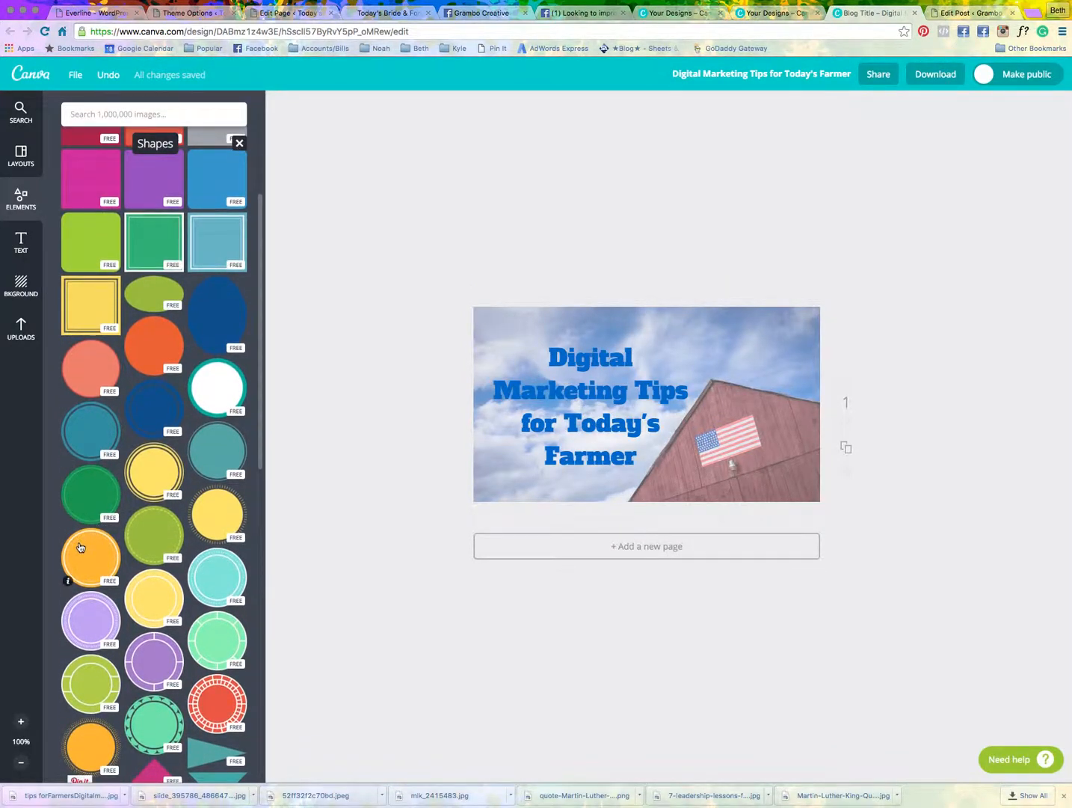
pyautogui.scroll(-3)
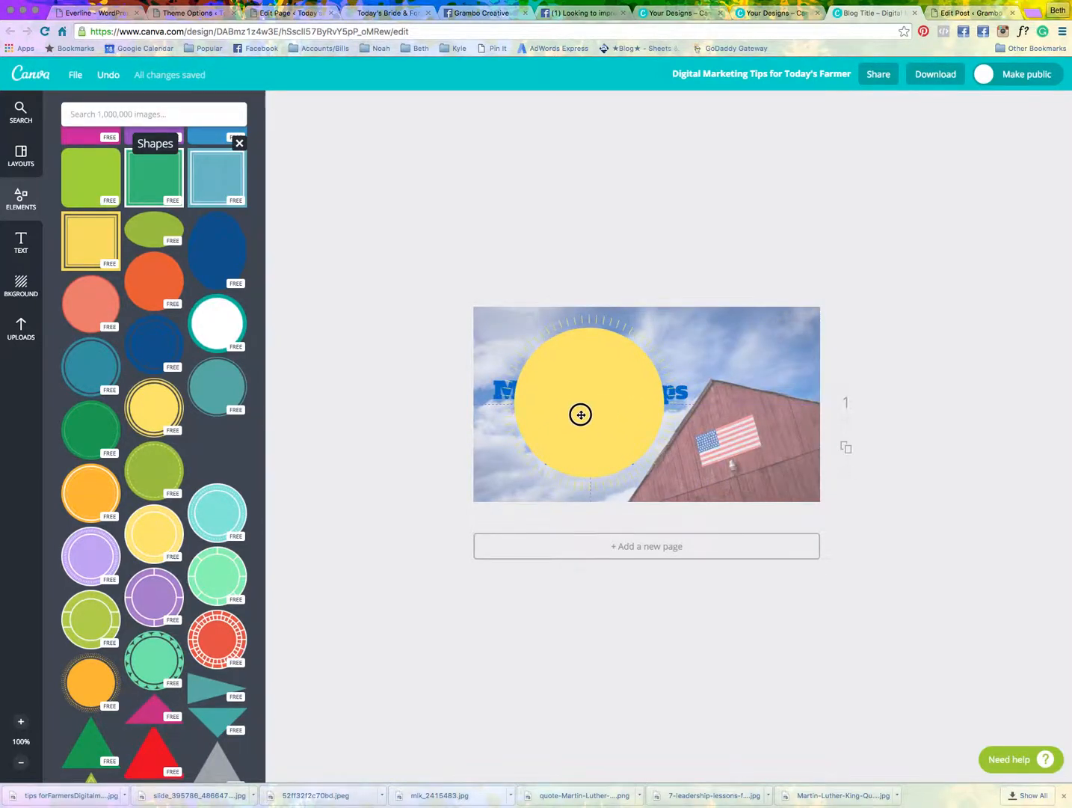
# - Place the yellow sunburst circle, send it behind the title, and add '6' to the heading
pyautogui.click(590, 415)
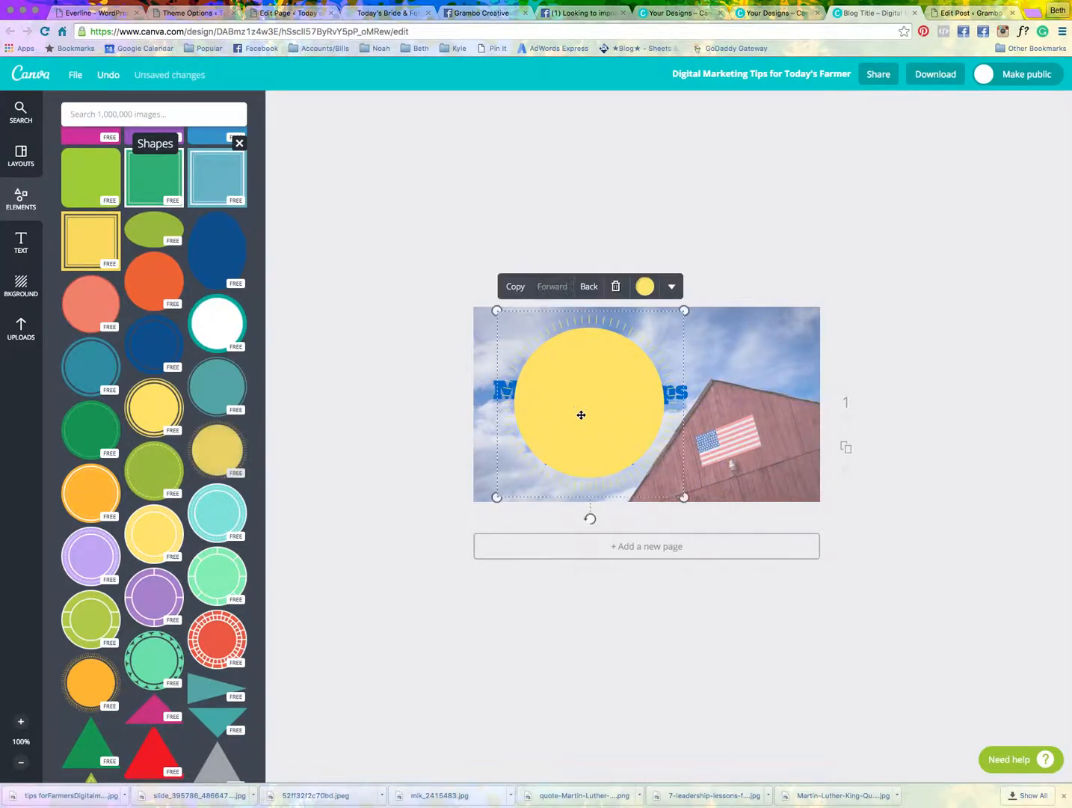
pyautogui.click(589, 286)
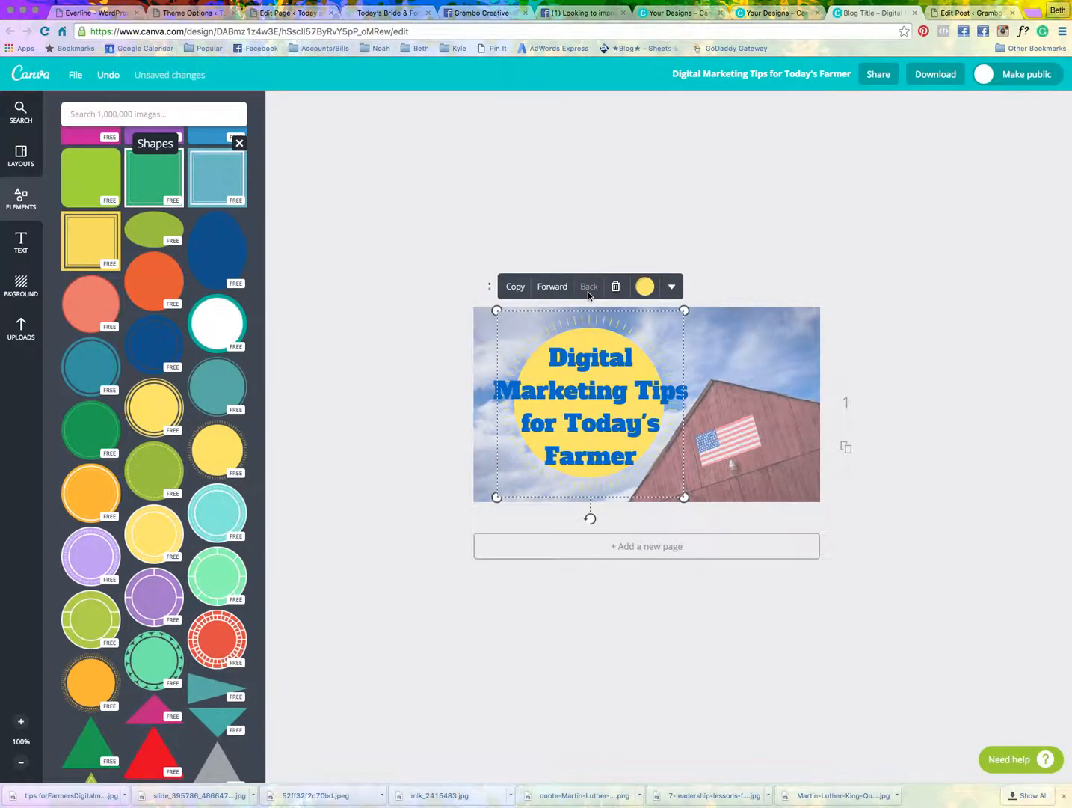
pyautogui.moveTo(745, 389)
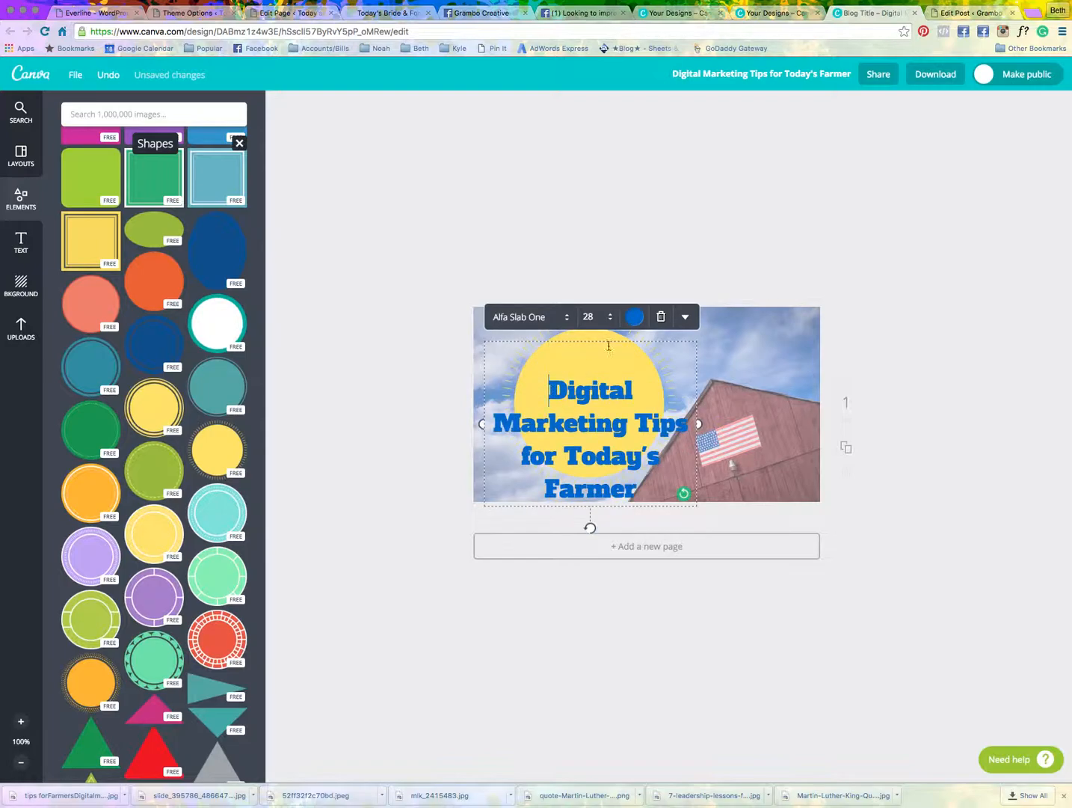
pyautogui.write('6')
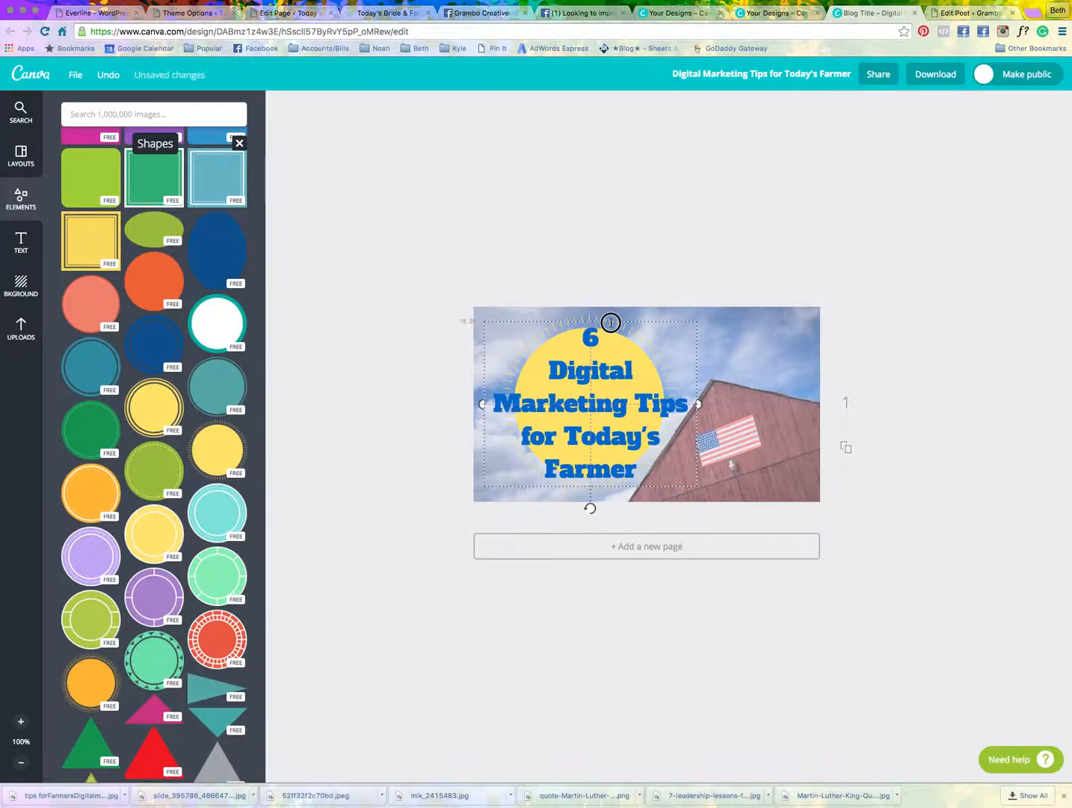
# - Move the yellow circle left and centre the blue title on it
pyautogui.click(770, 343)
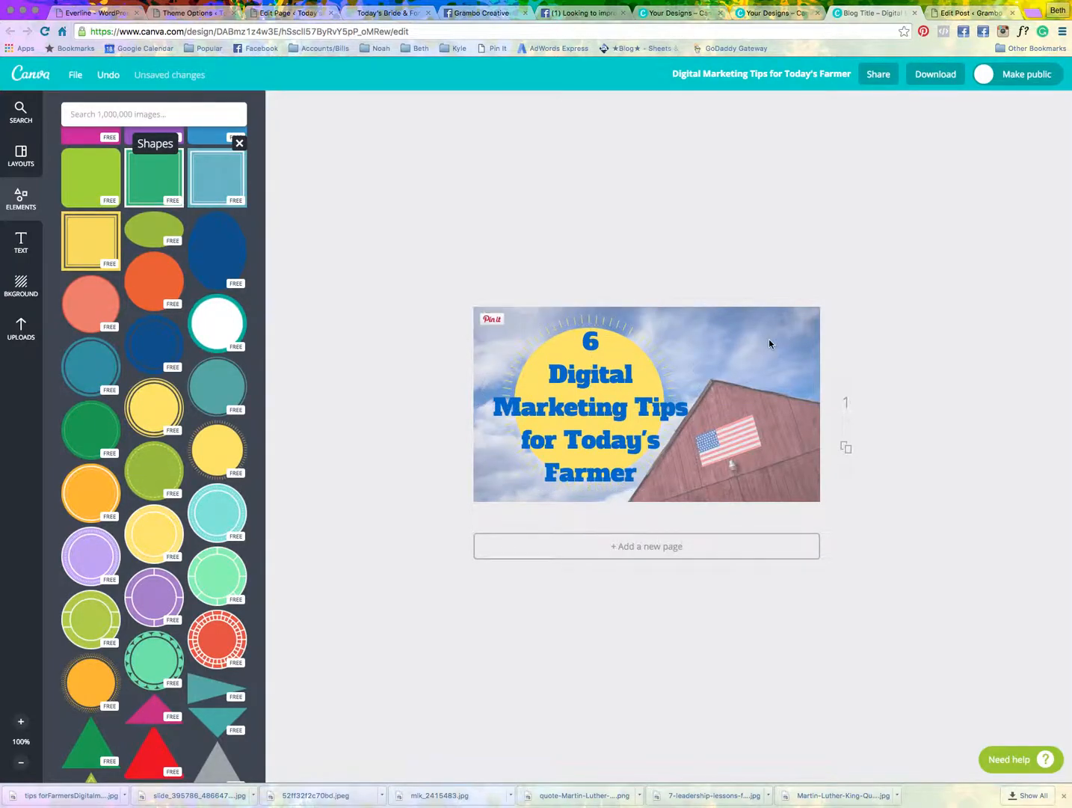
pyautogui.click(591, 341)
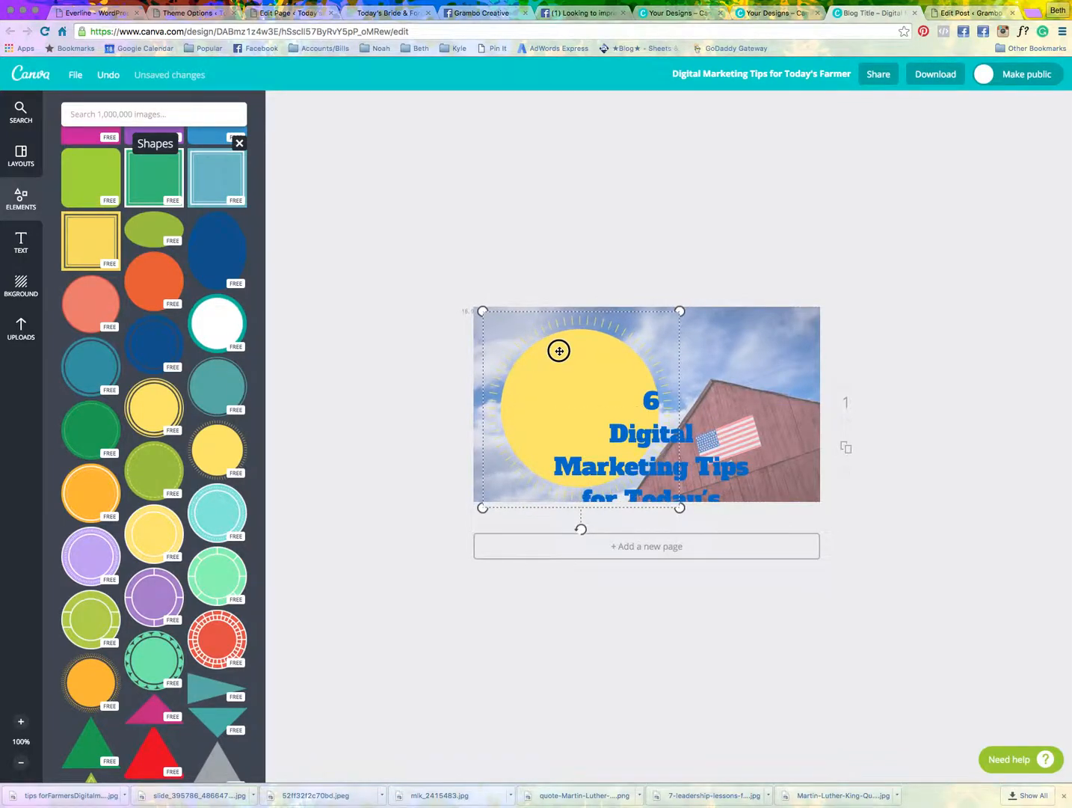
pyautogui.click(558, 351)
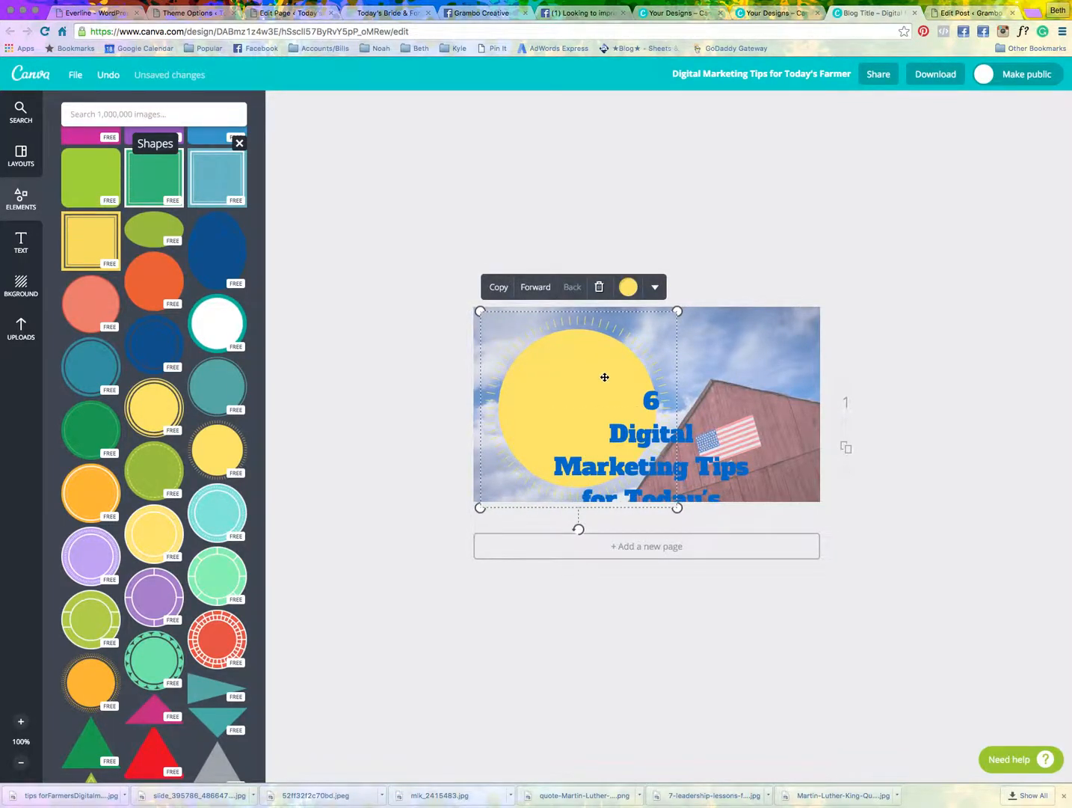
pyautogui.click(650, 466)
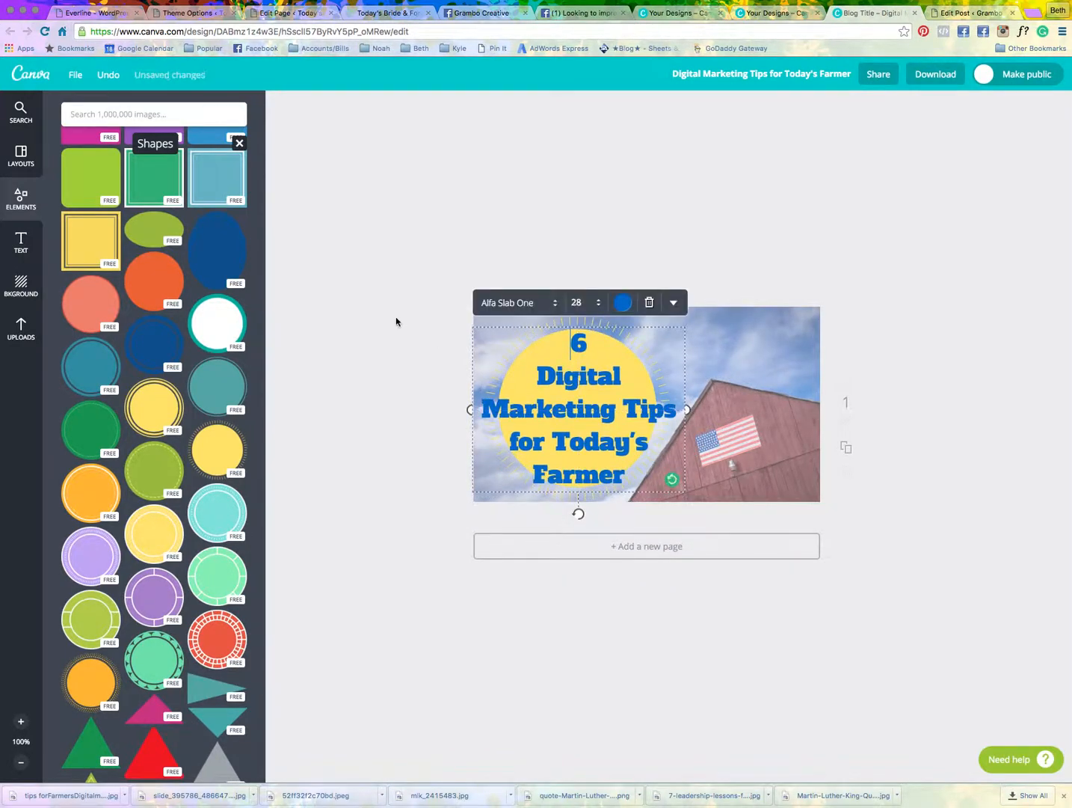
pyautogui.click(396, 322)
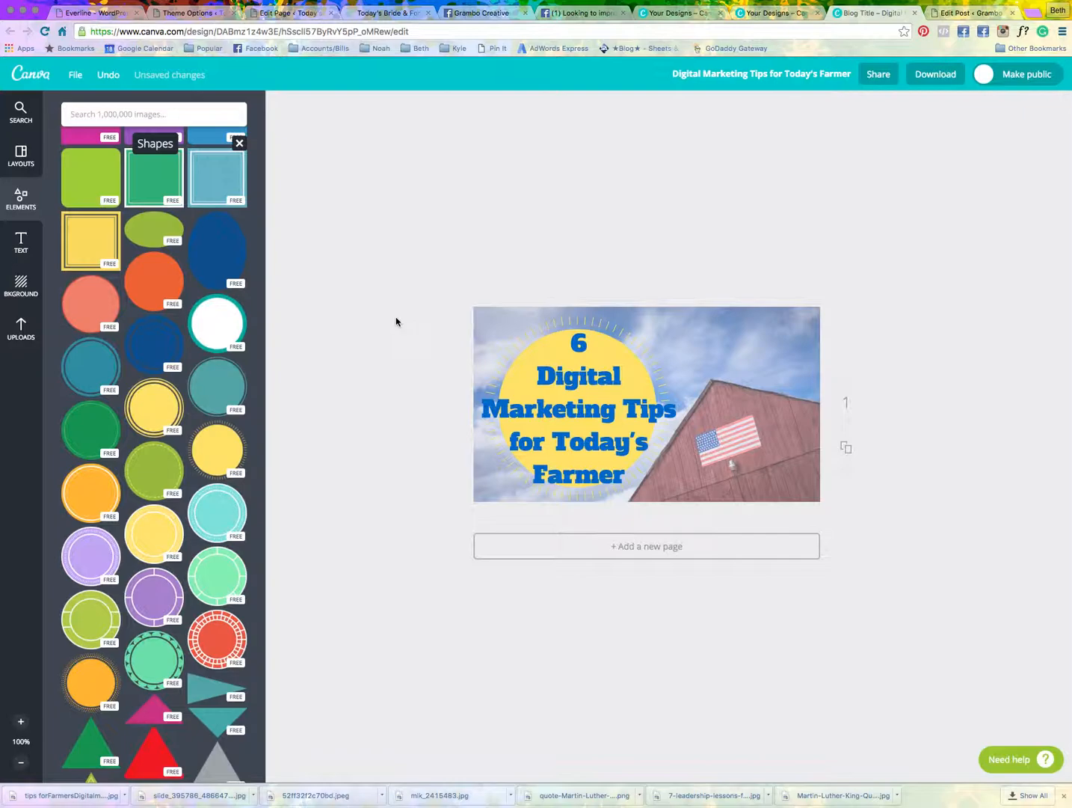
pyautogui.moveTo(948, 111)
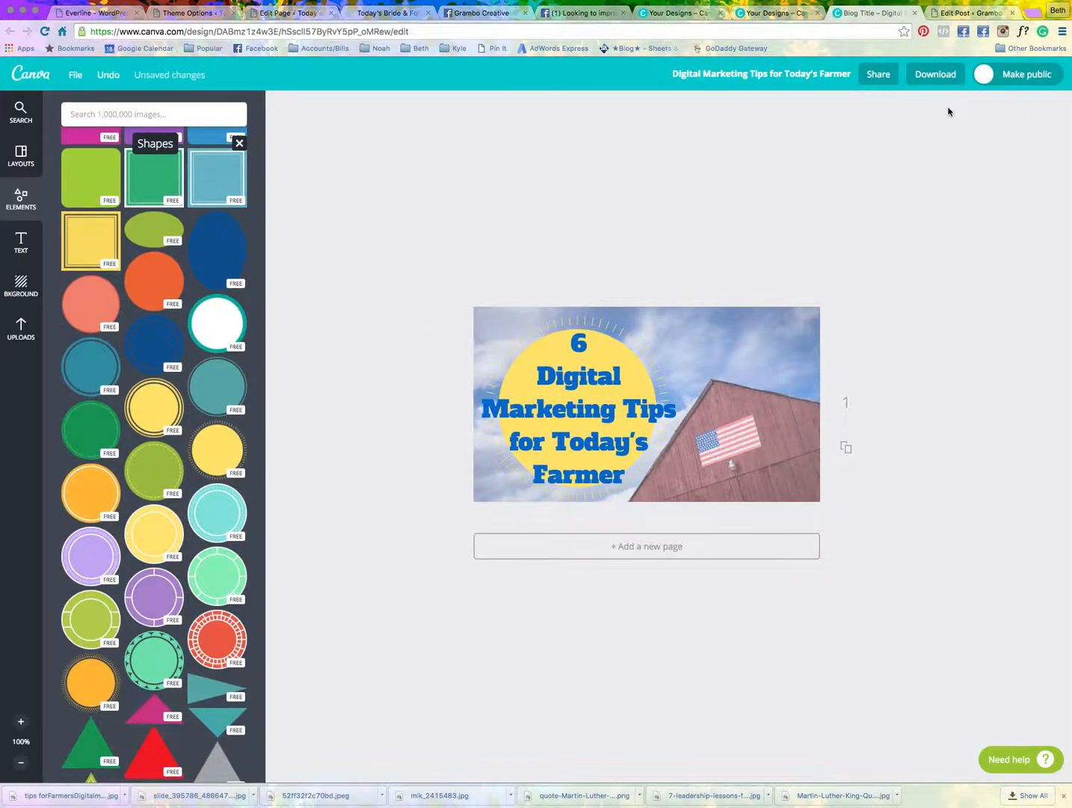
pyautogui.moveTo(936, 74)
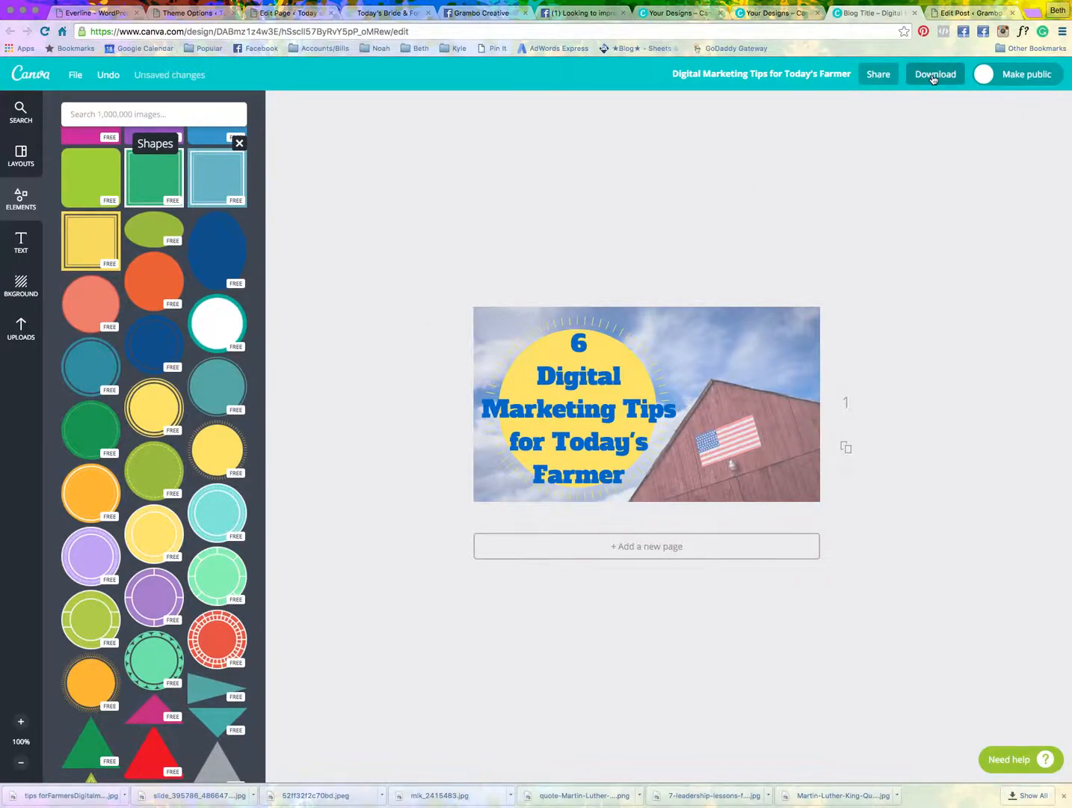
# - Download the design as a web JPG and close the 'Your design is ready' notice
pyautogui.click(935, 74)
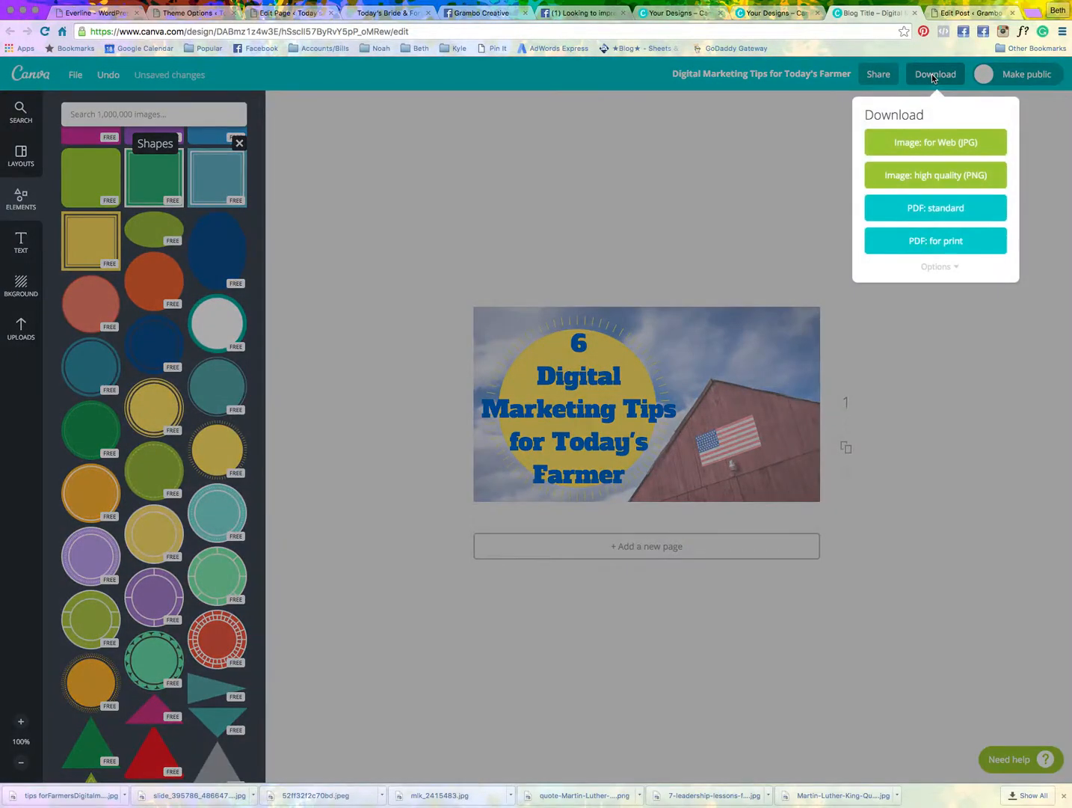
pyautogui.moveTo(935, 142)
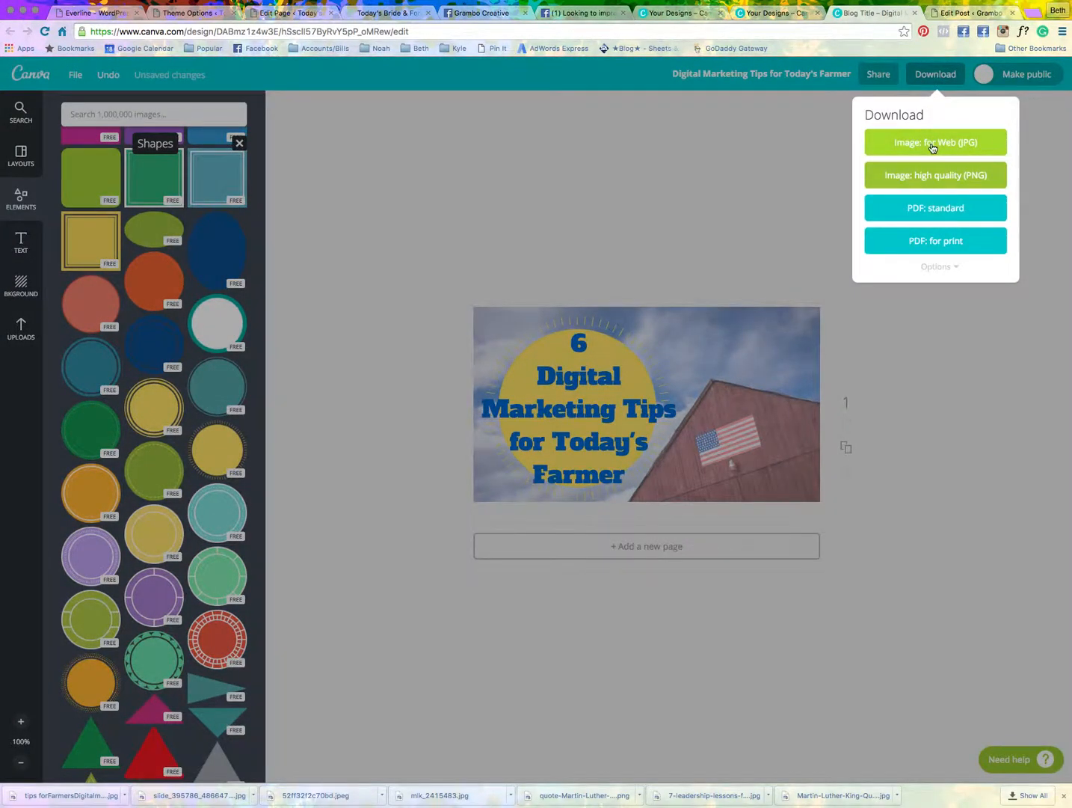
pyautogui.click(934, 142)
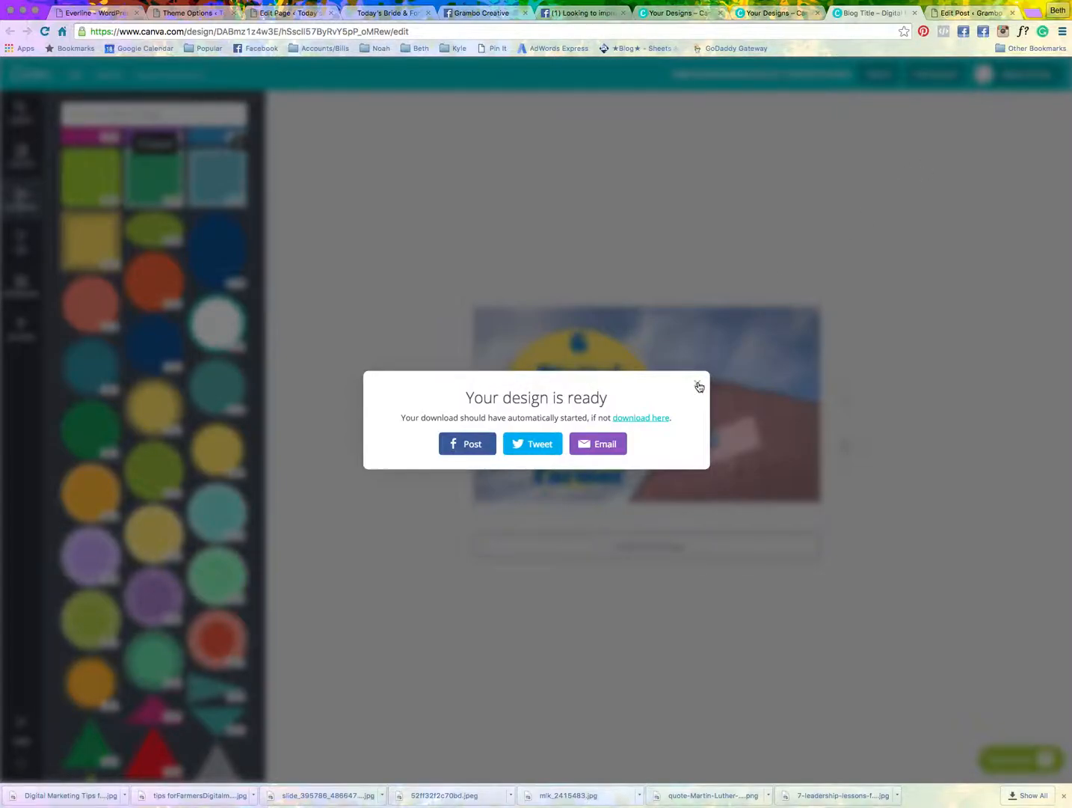
pyautogui.moveTo(697, 383)
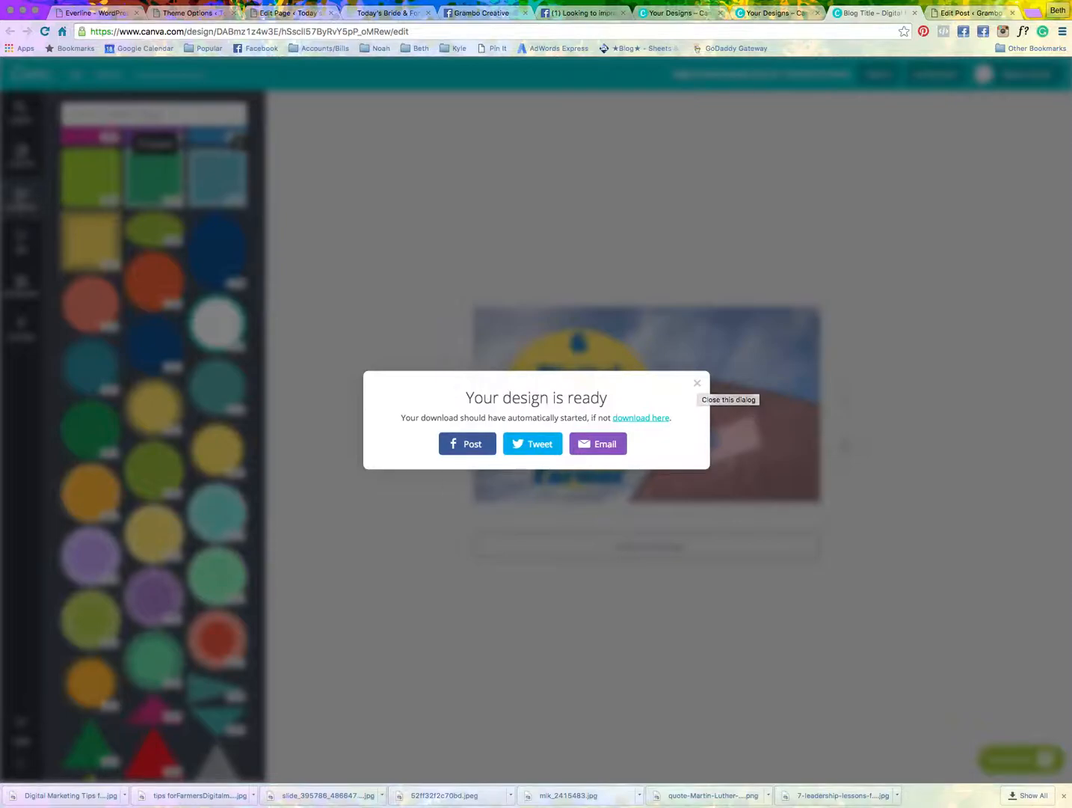
pyautogui.moveTo(693, 385)
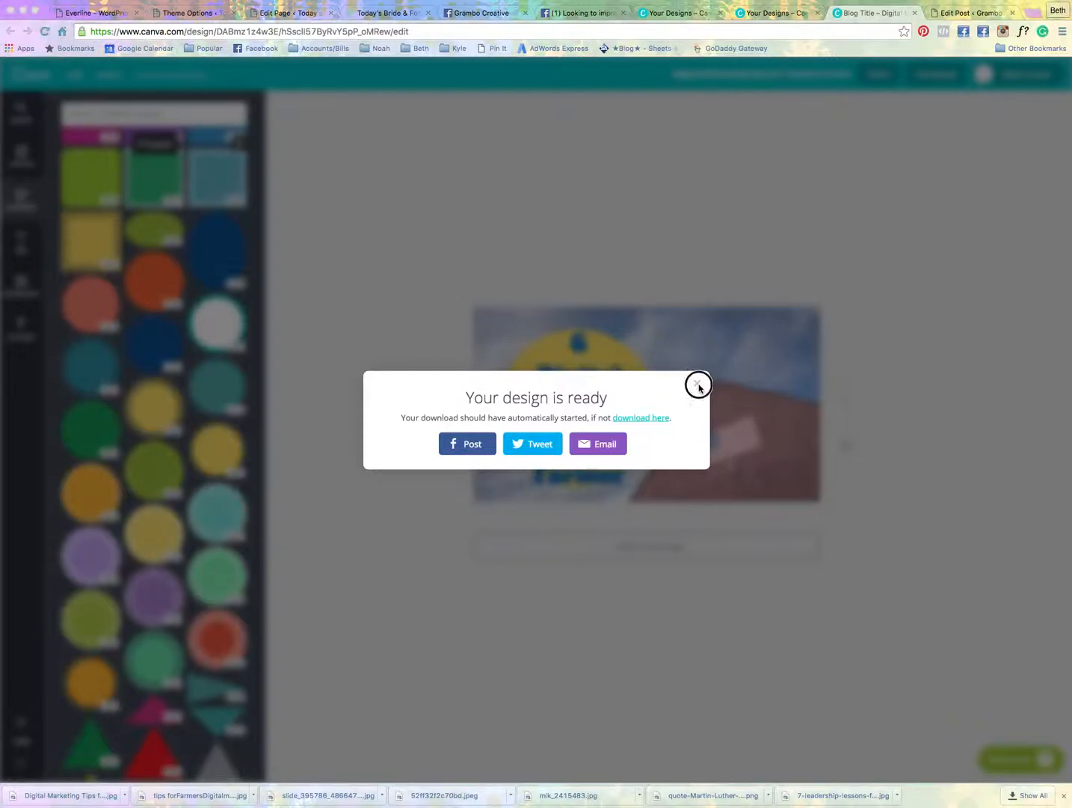
pyautogui.click(698, 383)
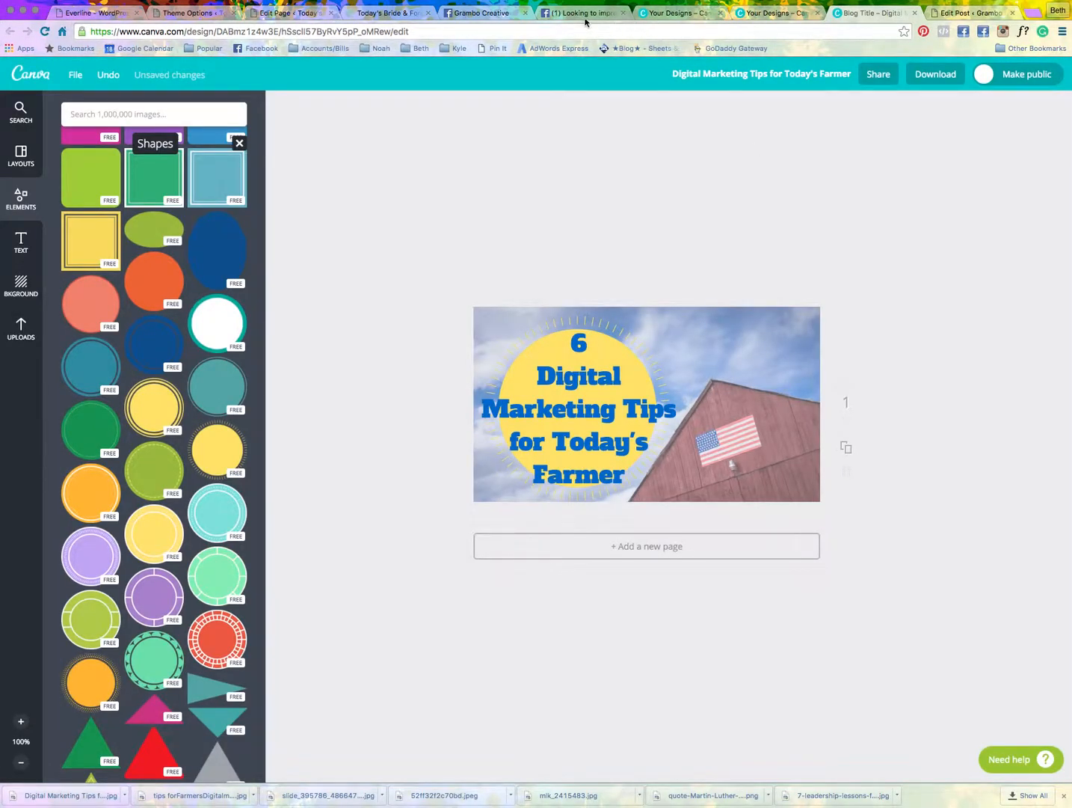
# - Return to the WordPress post and open the featured image Upload Files tab
pyautogui.click(970, 12)
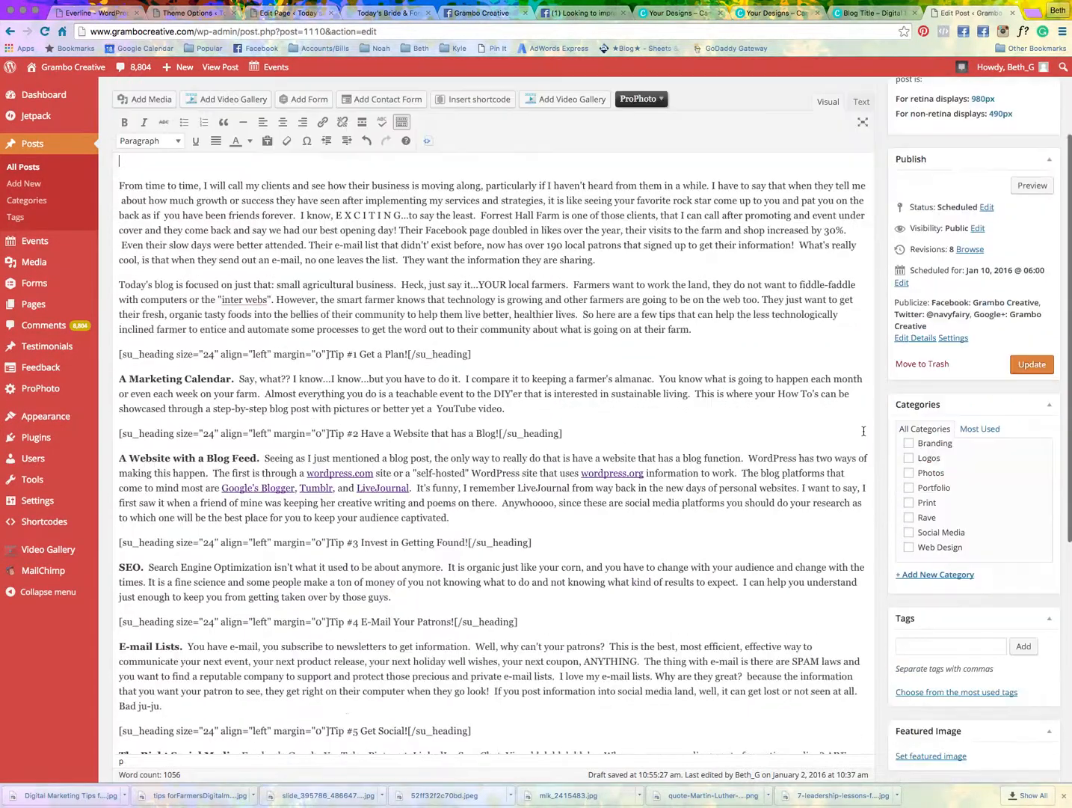
pyautogui.click(931, 755)
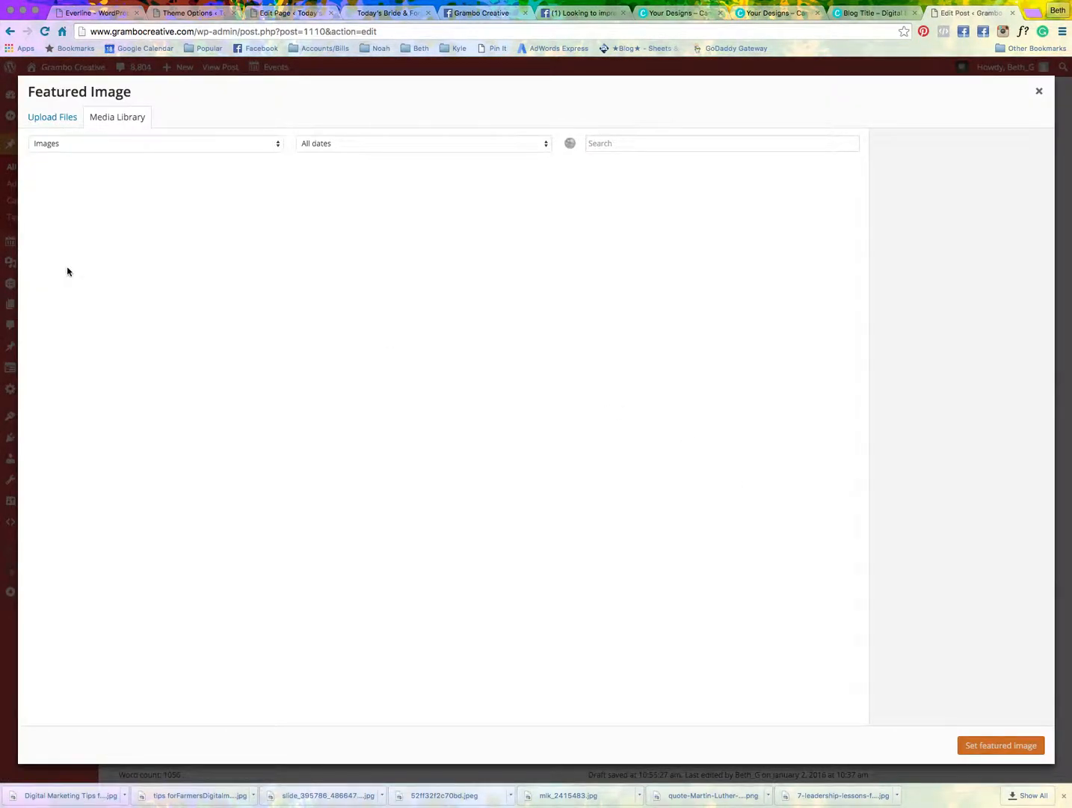
pyautogui.click(52, 116)
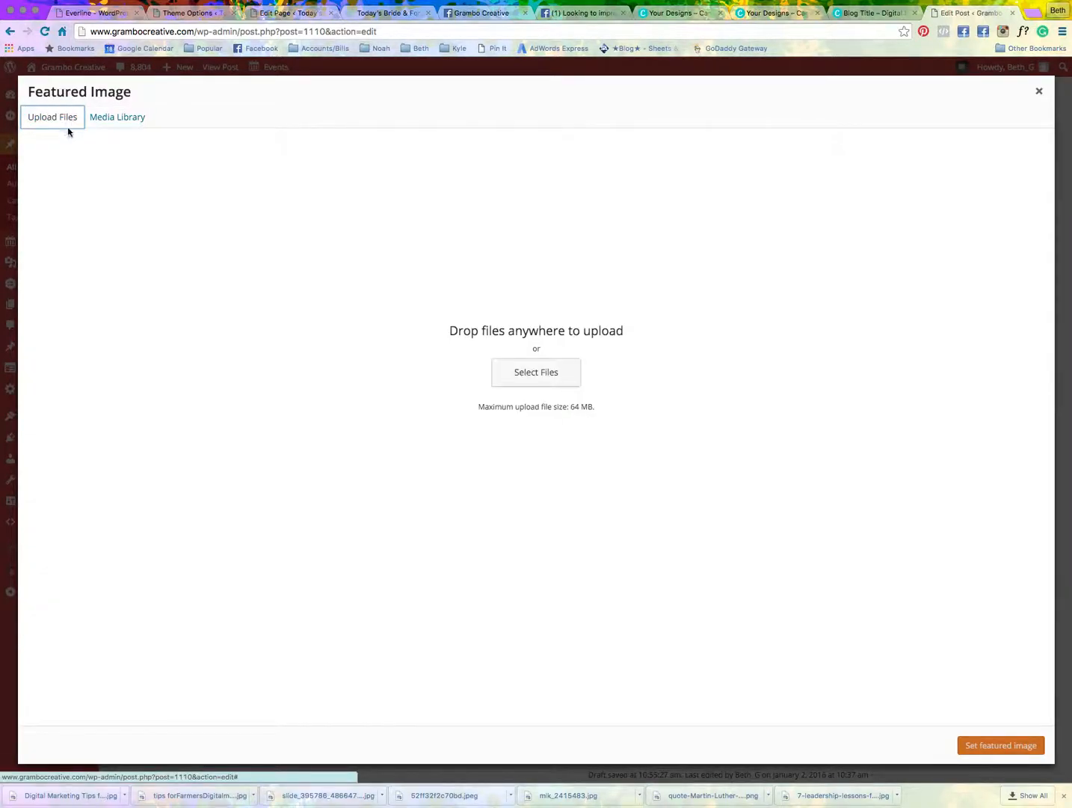
# - Choose Digital Marketing Tips for Today's Farmer.jpg from Downloads, sorted by date added
pyautogui.click(536, 372)
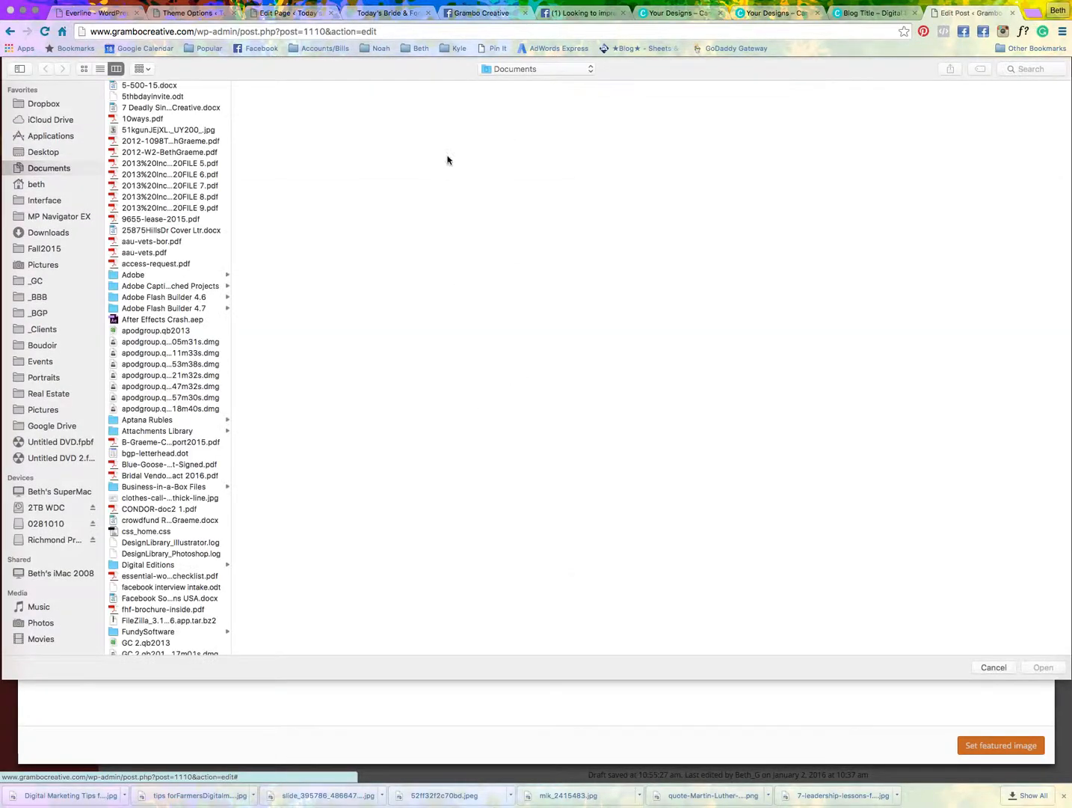
pyautogui.click(43, 409)
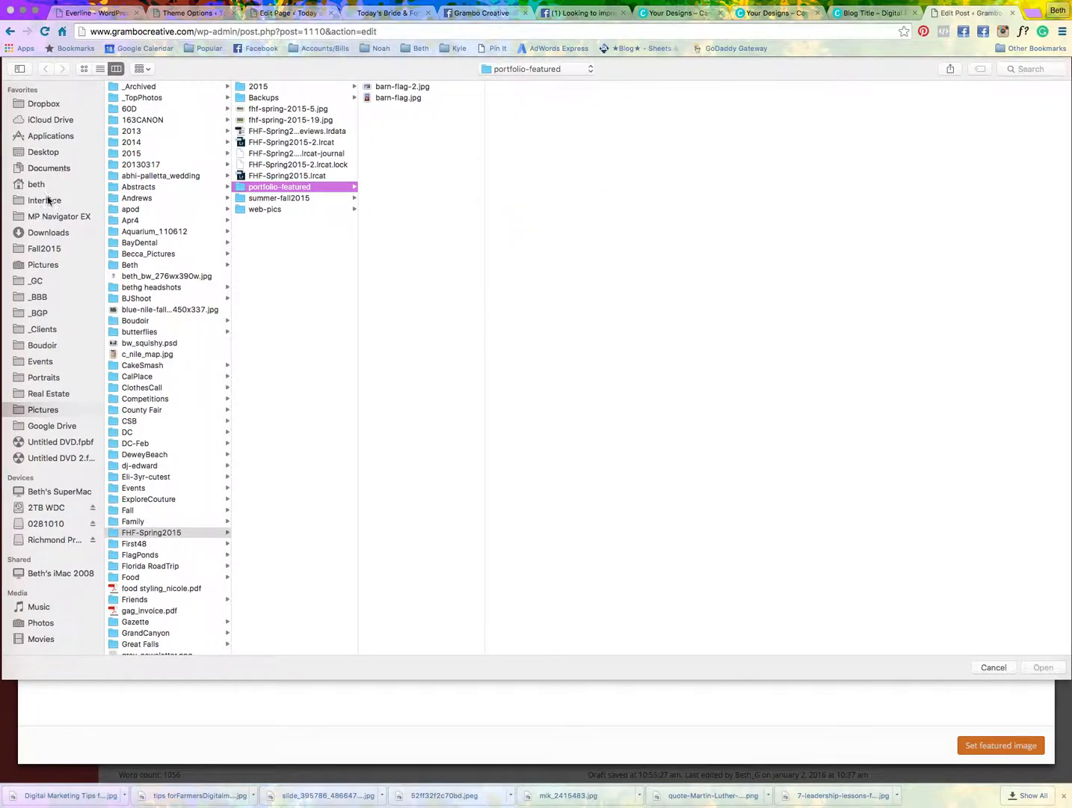
pyautogui.click(48, 232)
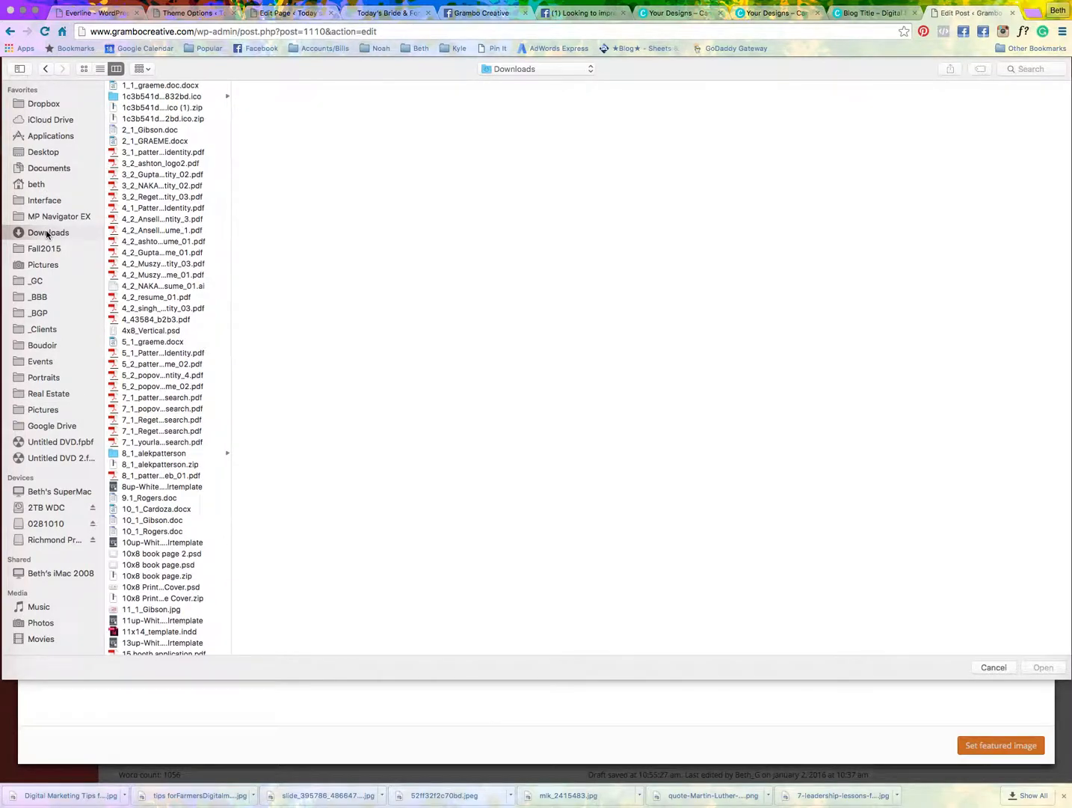
pyautogui.moveTo(519, 88)
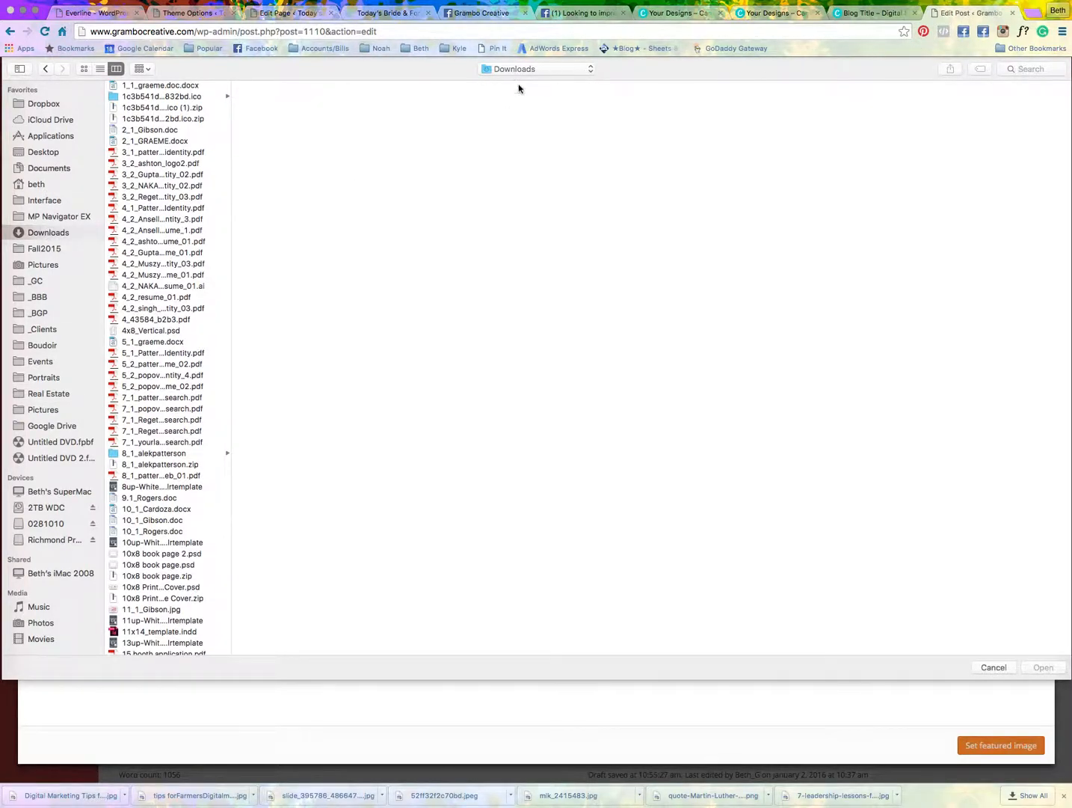
pyautogui.moveTo(144, 231)
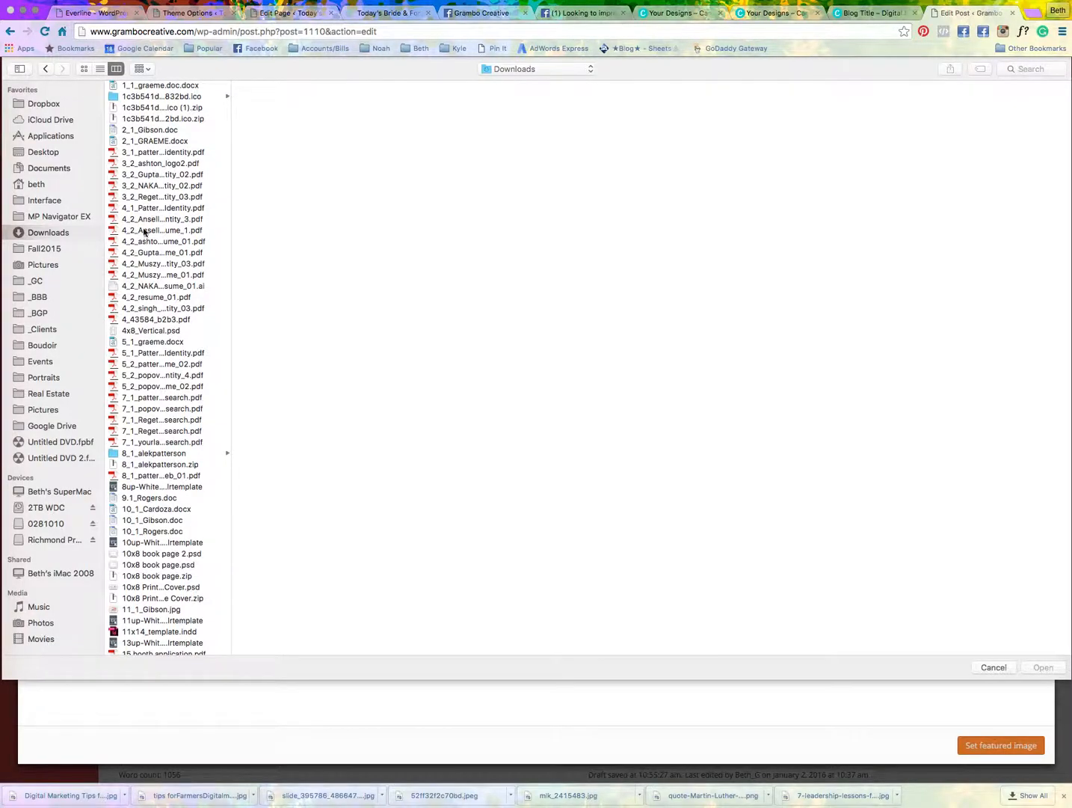
pyautogui.click(142, 68)
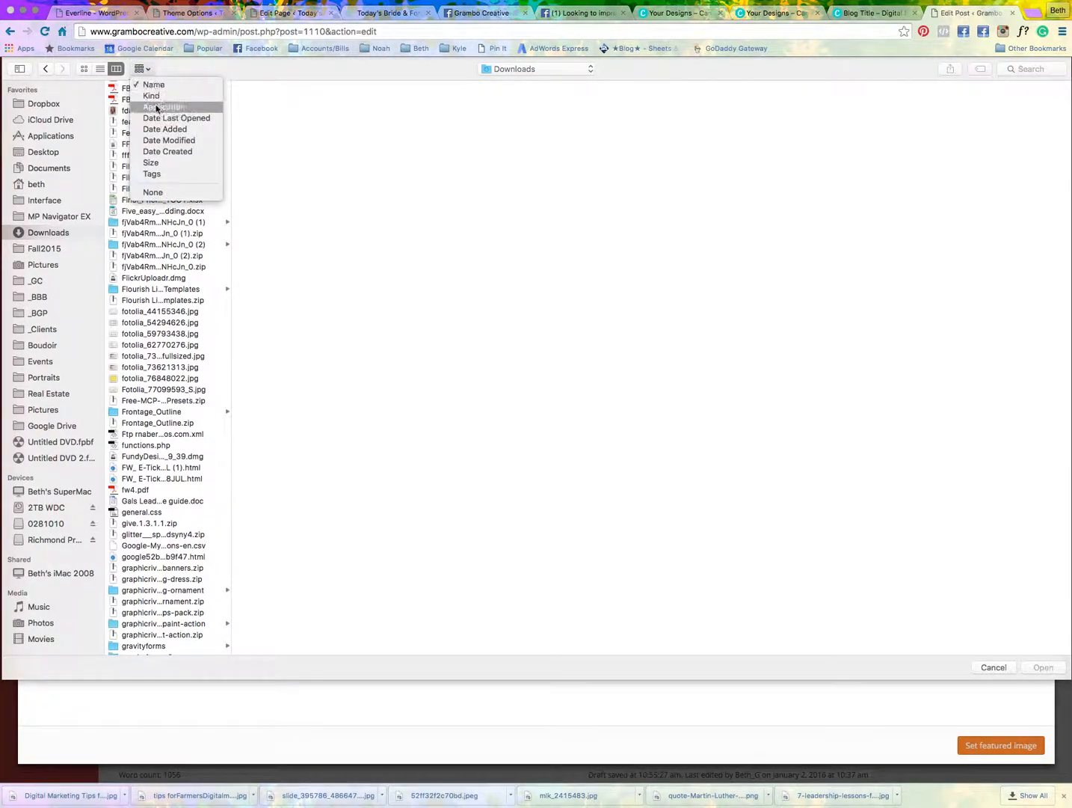
pyautogui.click(153, 84)
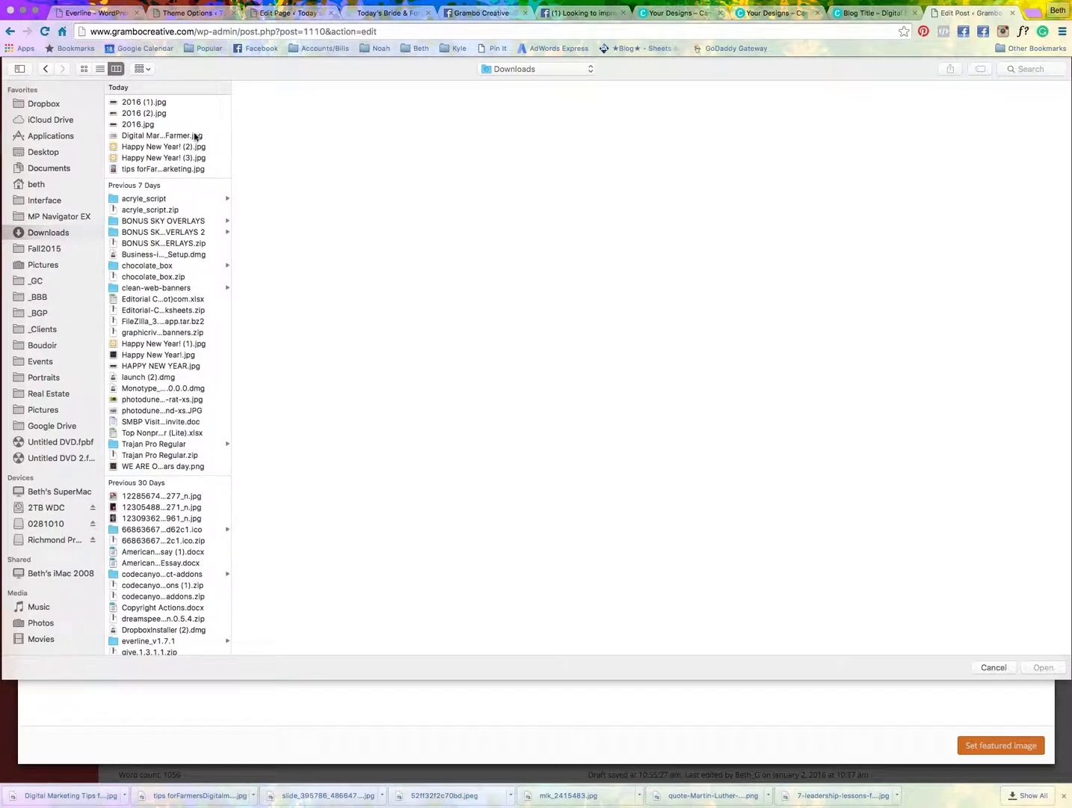
pyautogui.click(161, 135)
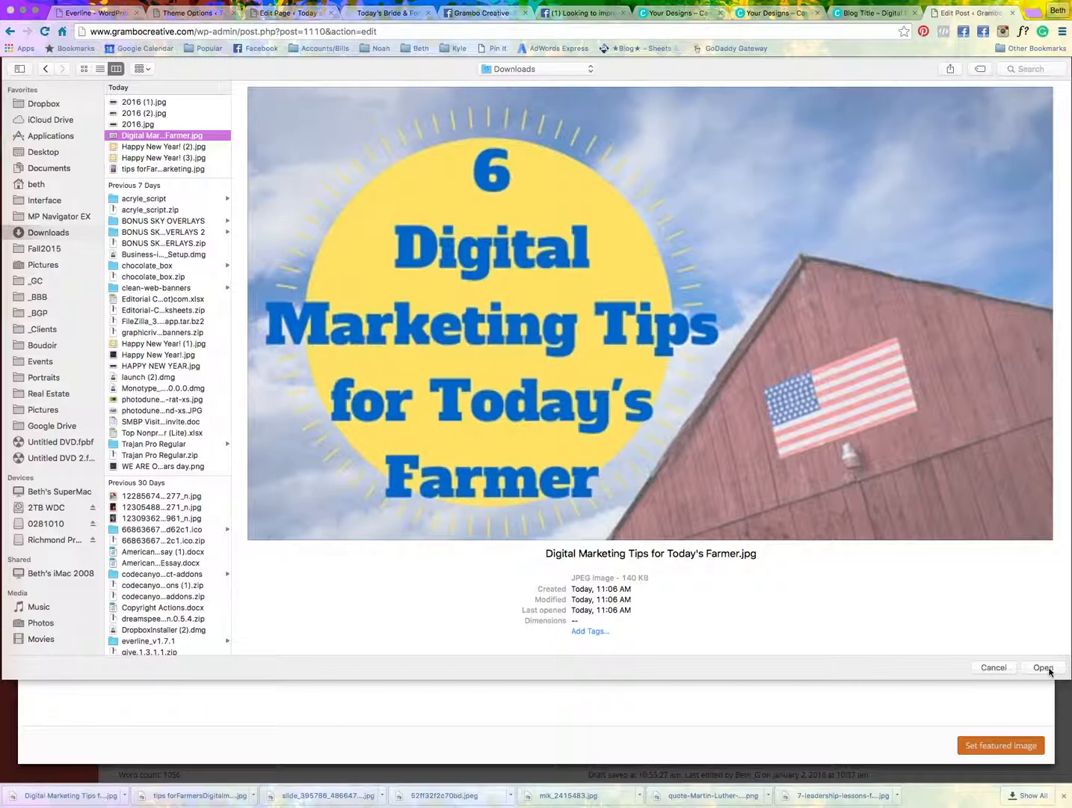
# - Upload the chosen image and edit its title to '6 Digital Marketing Tips for…'
pyautogui.click(1043, 667)
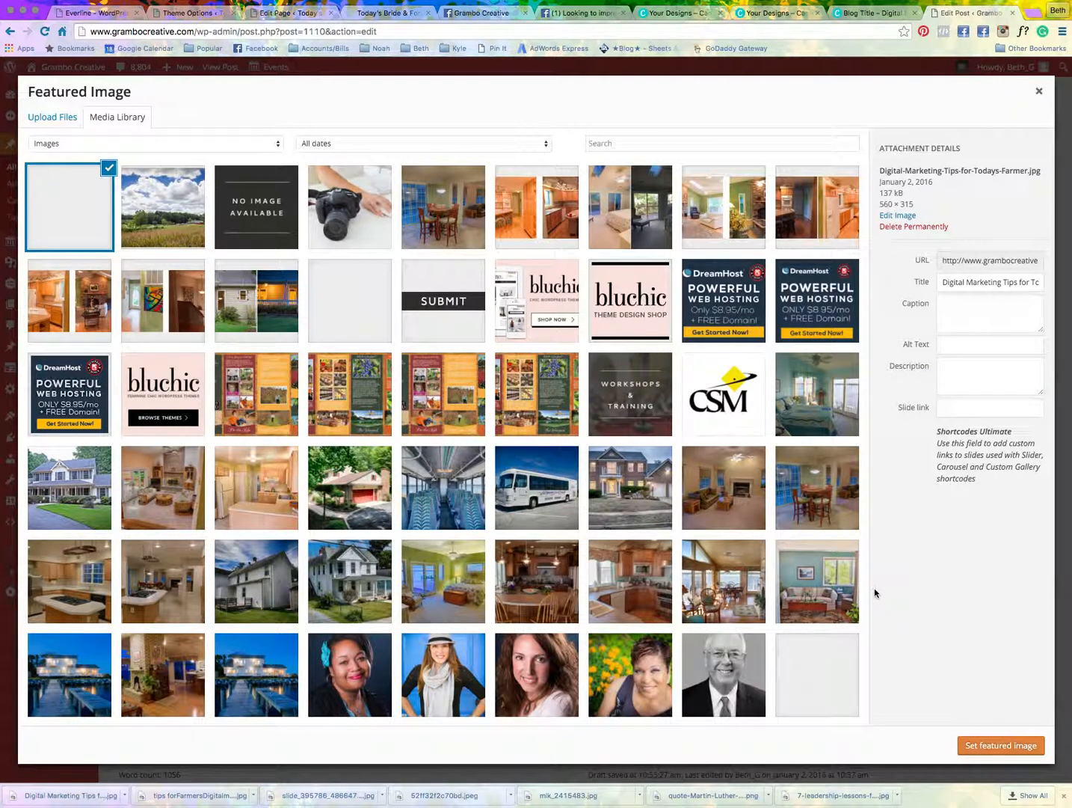
pyautogui.click(69, 206)
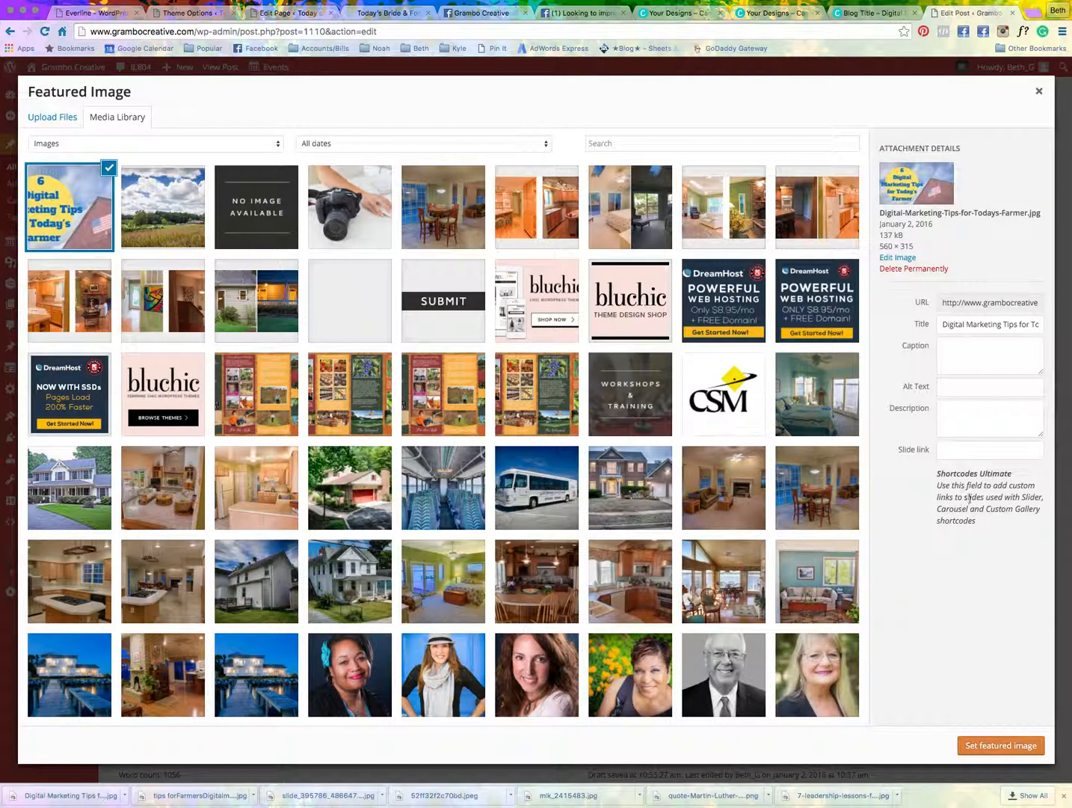
pyautogui.click(989, 324)
pyautogui.write('6 ')
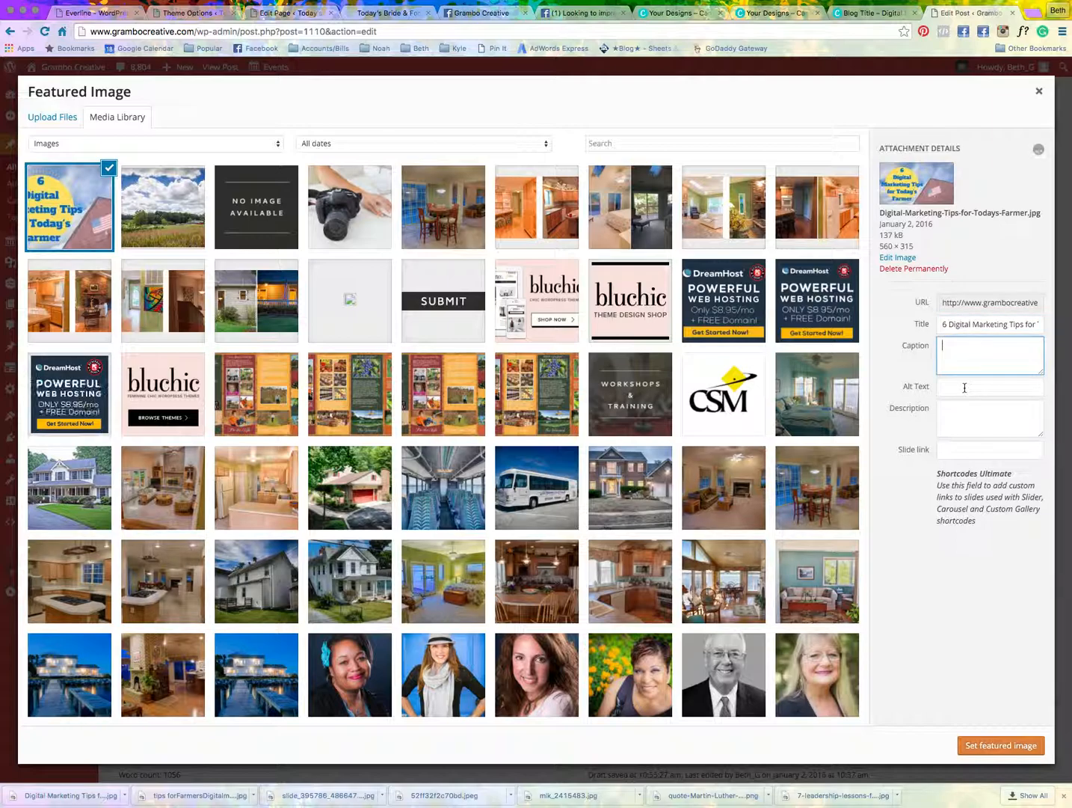
# - Add keyword alt text (digital, marketing, social, farm) and a short description
pyautogui.click(989, 386)
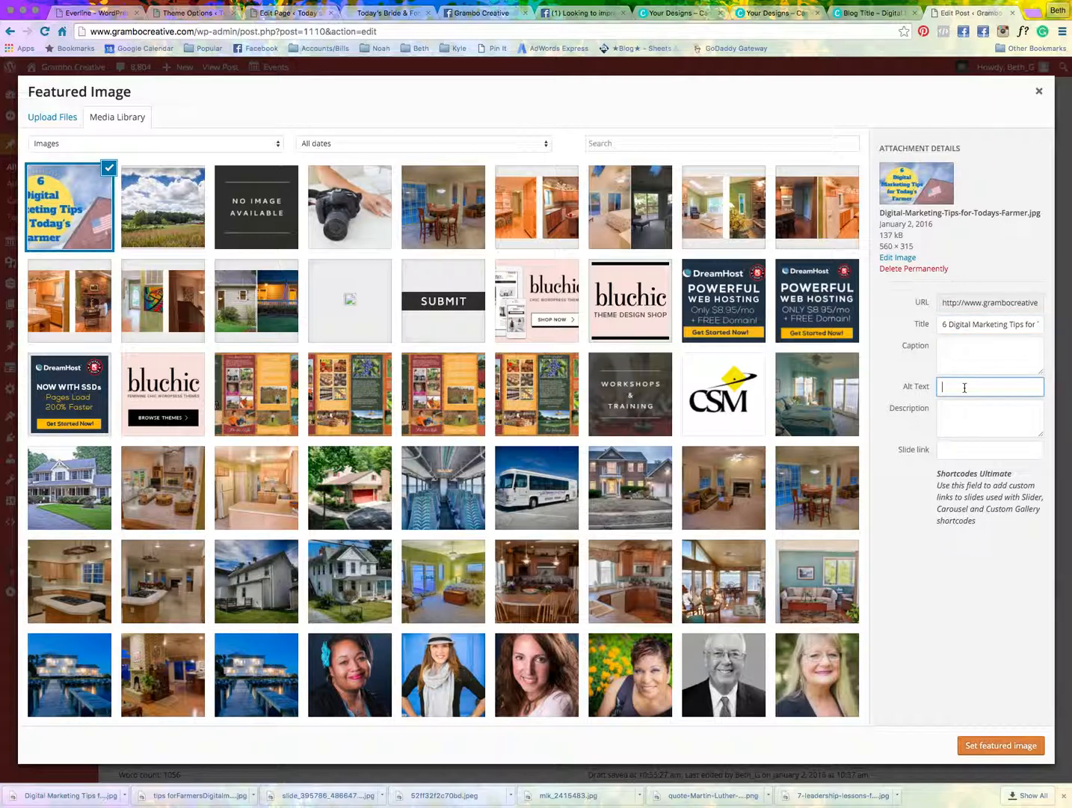
pyautogui.write('digital')
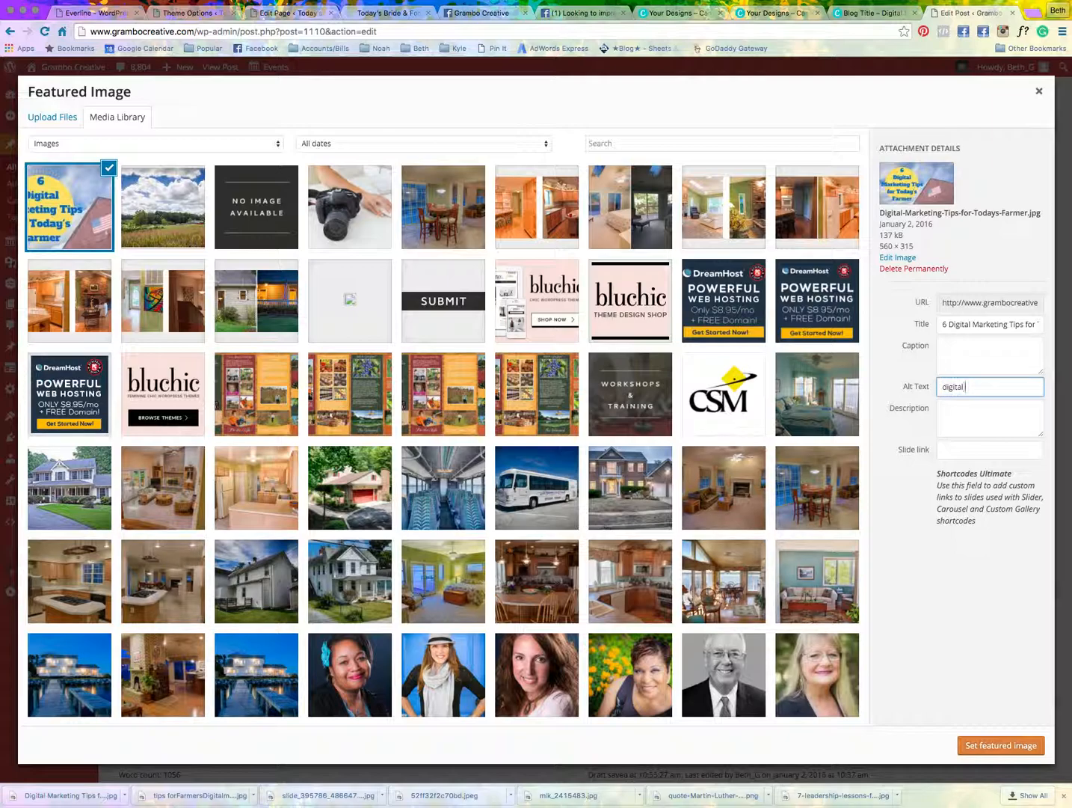
pyautogui.write('marketing, soci')
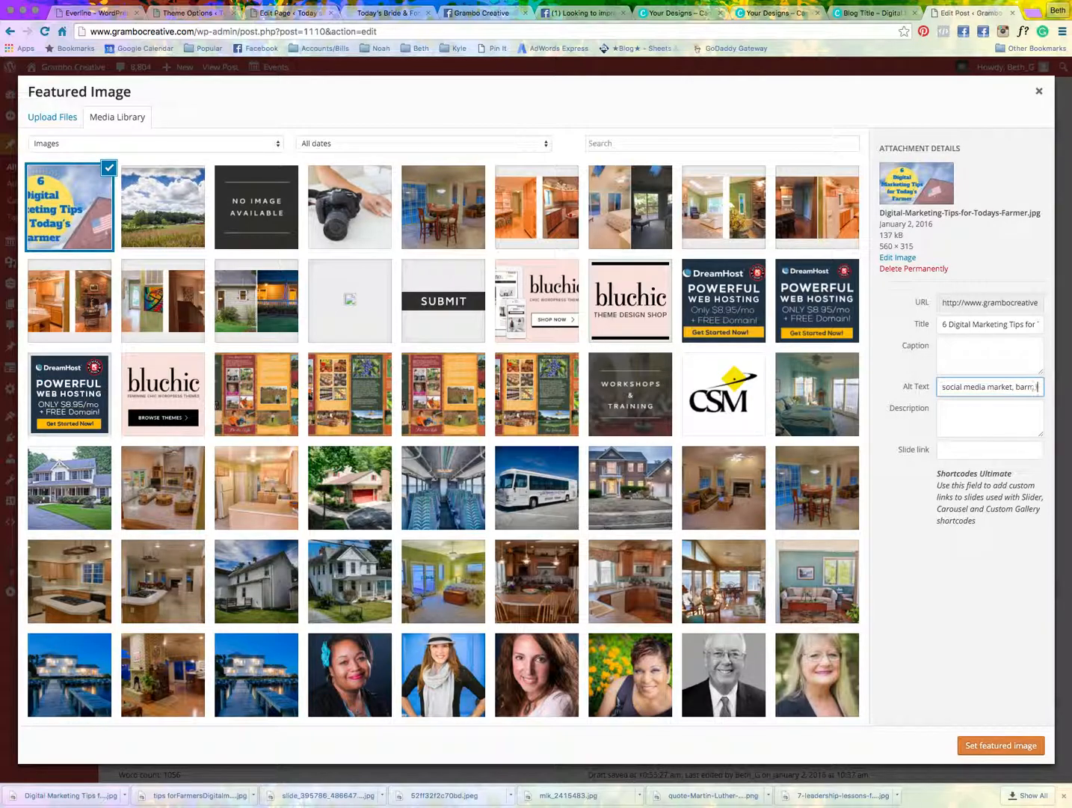
pyautogui.write('farm, sur')
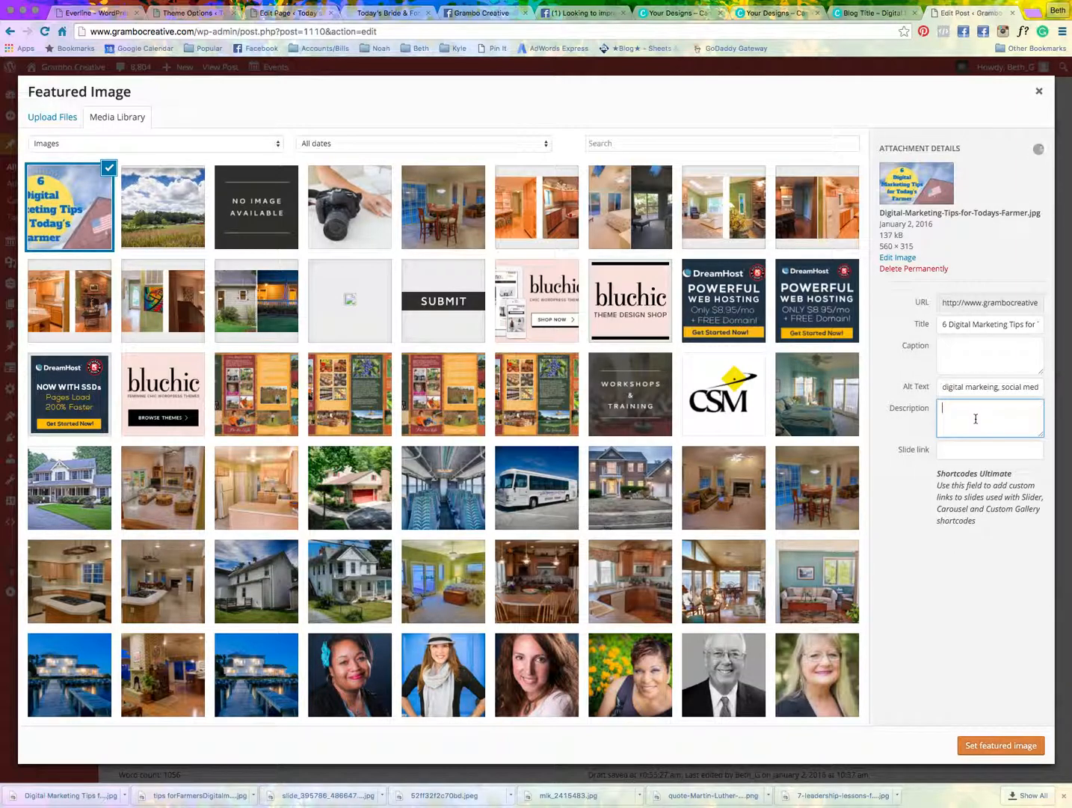
pyautogui.write('A')
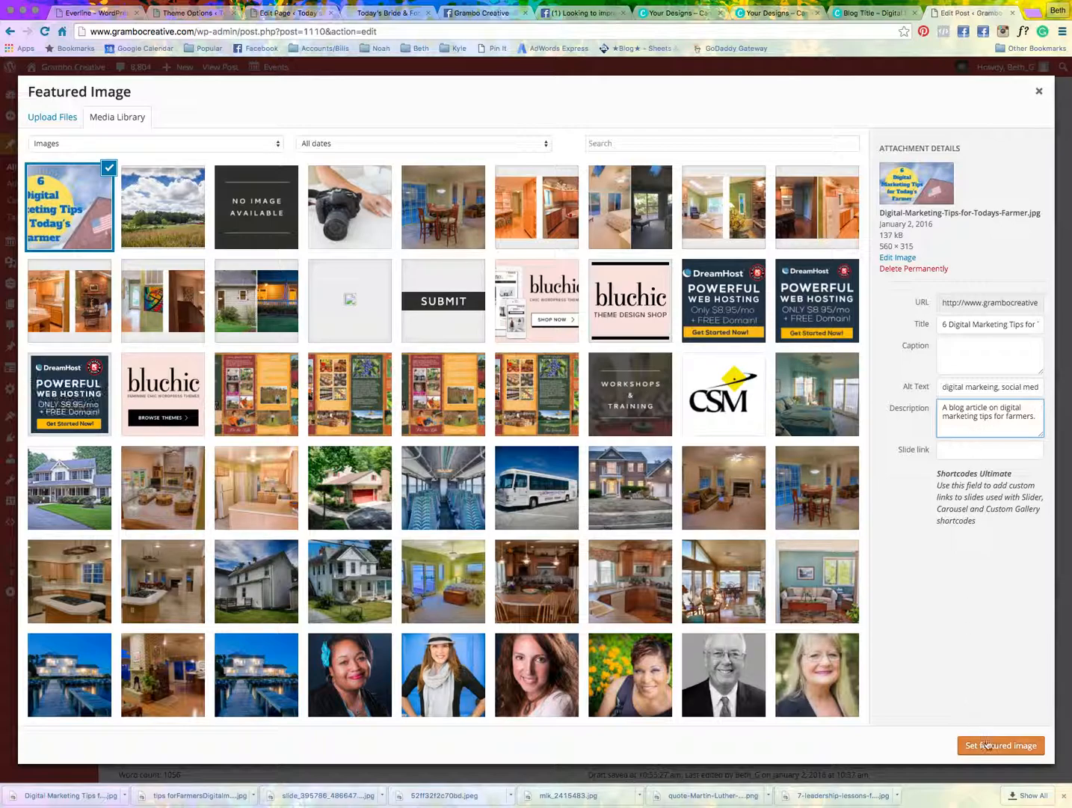
# - Set the barn graphic as the post's featured image and save the post
pyautogui.click(1000, 745)
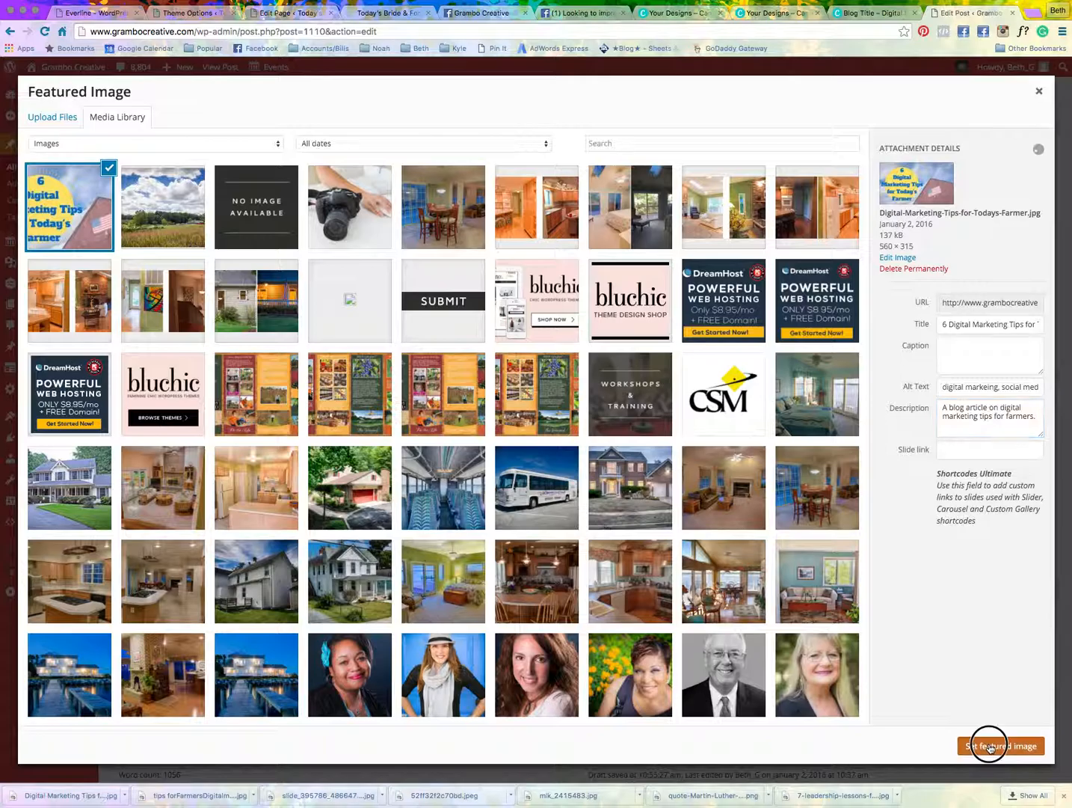
pyautogui.click(1002, 746)
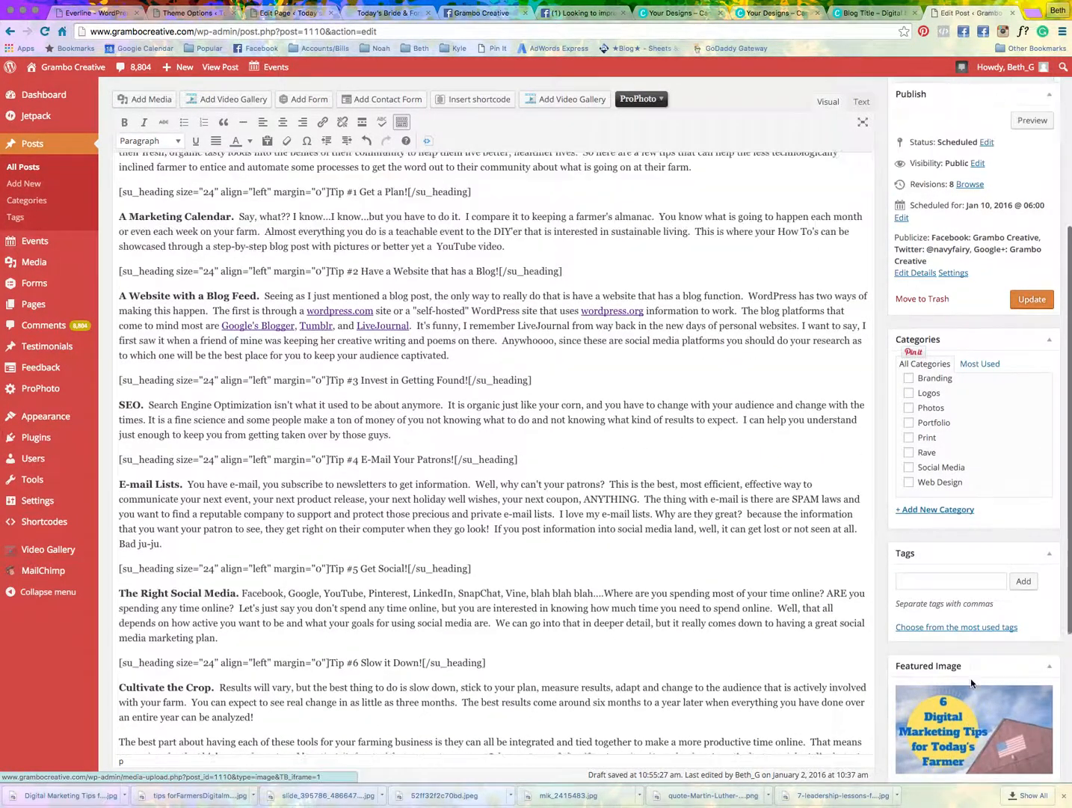
pyautogui.click(1031, 299)
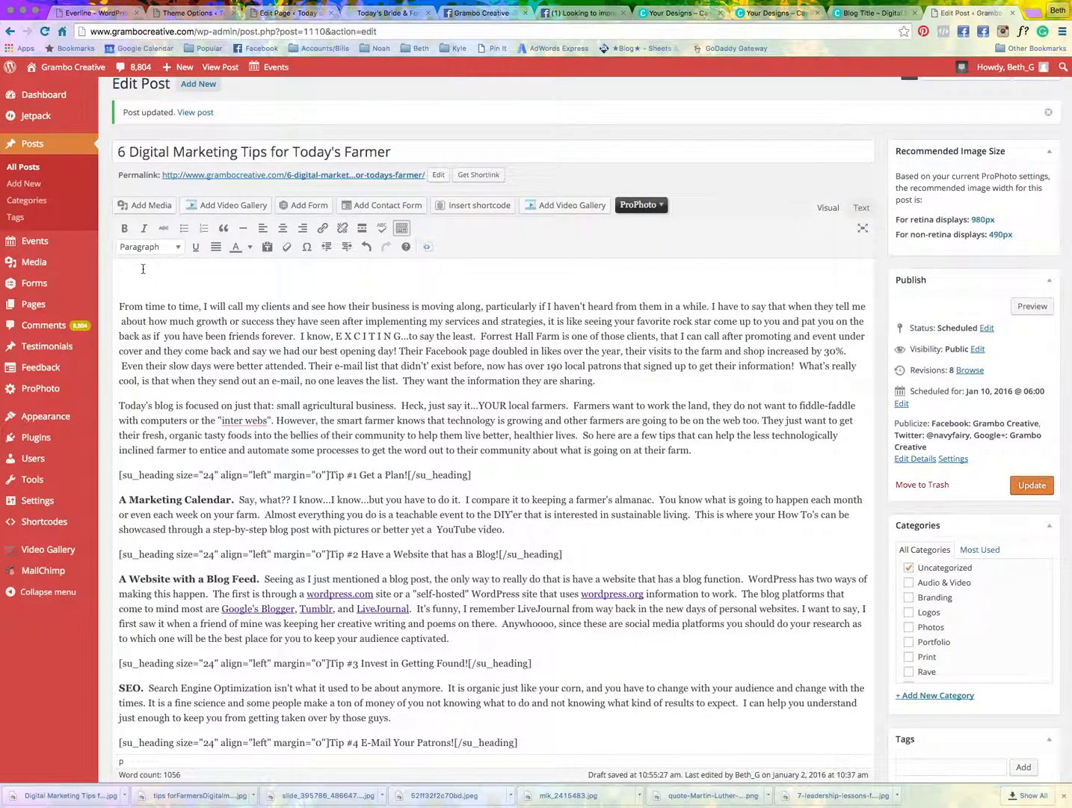
pyautogui.moveTo(144, 205)
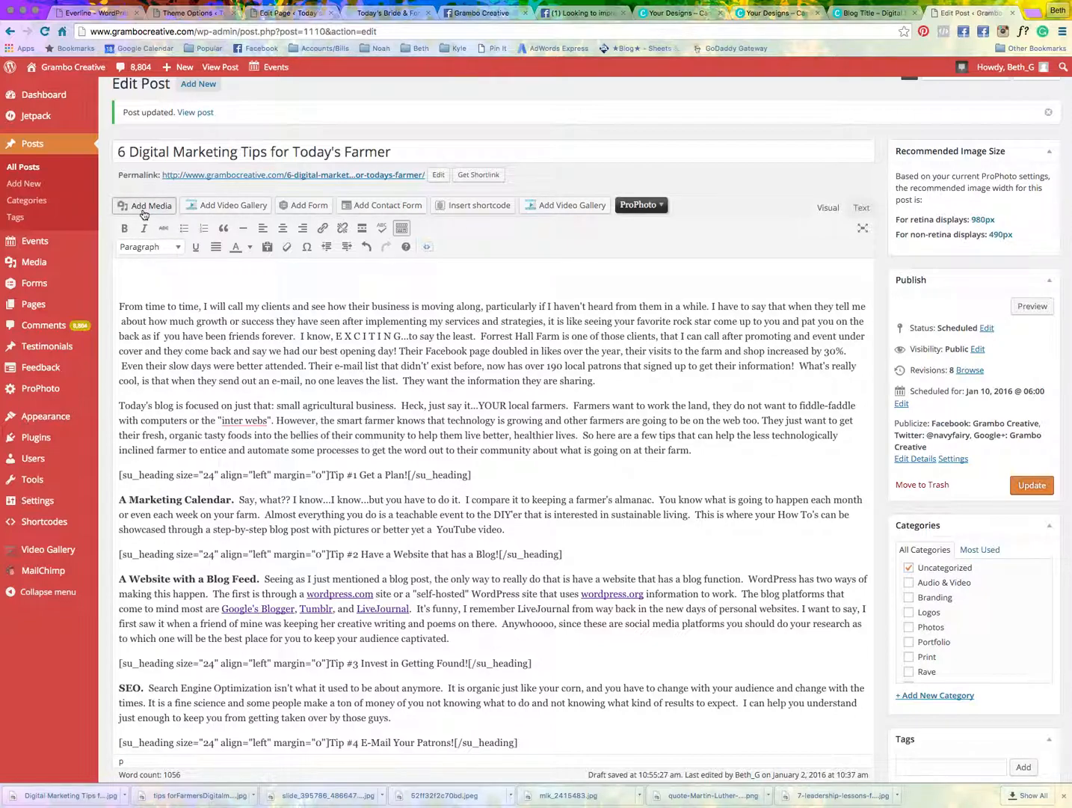
# - Pick tips forFarmersDigitalmarketing.jpg from Downloads to upload into the post's media
pyautogui.click(143, 205)
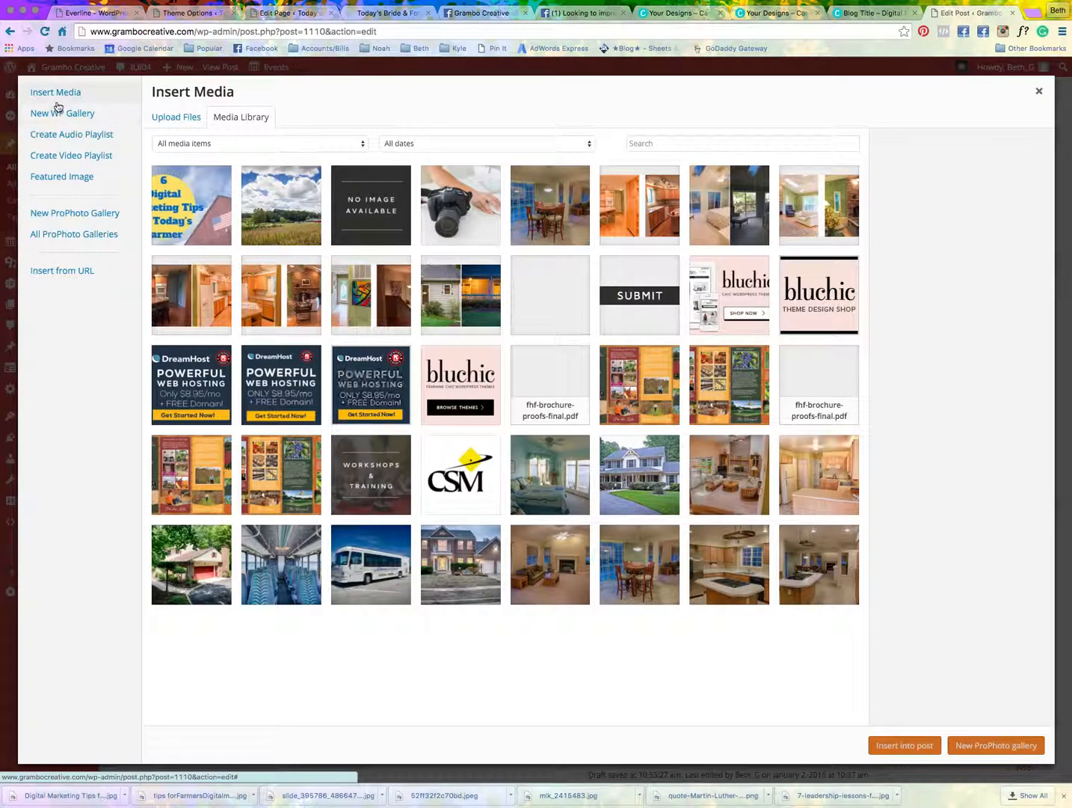
pyautogui.click(176, 116)
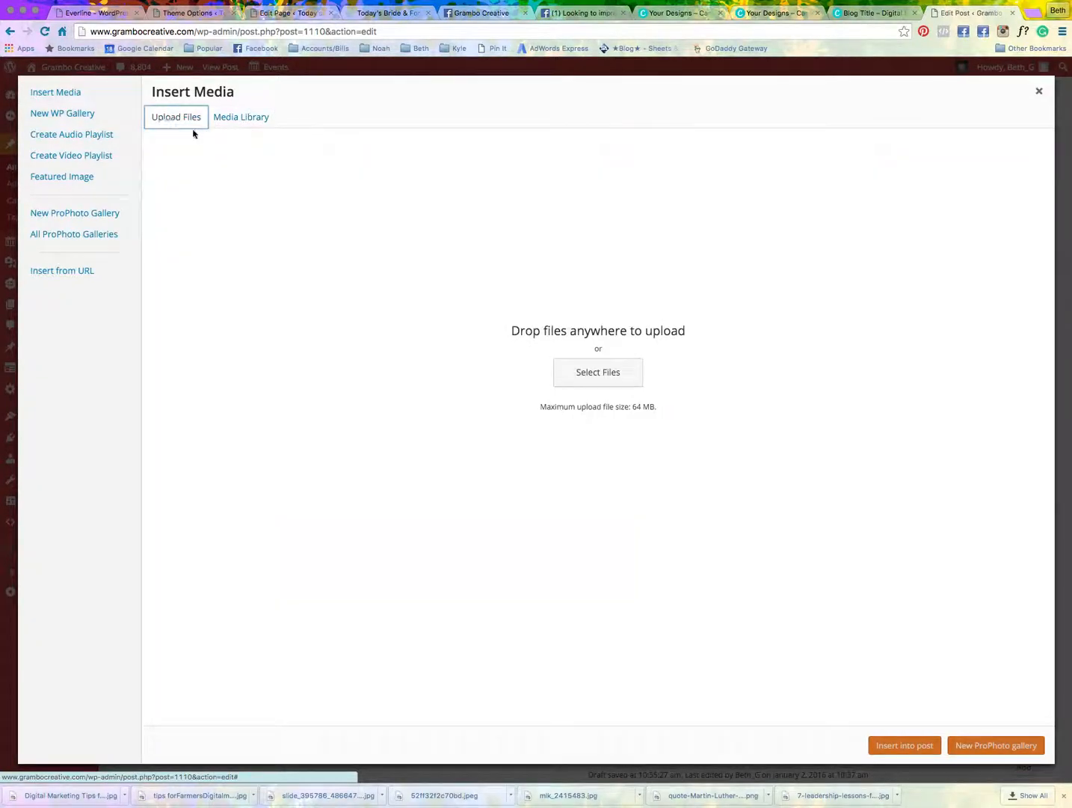
pyautogui.click(598, 371)
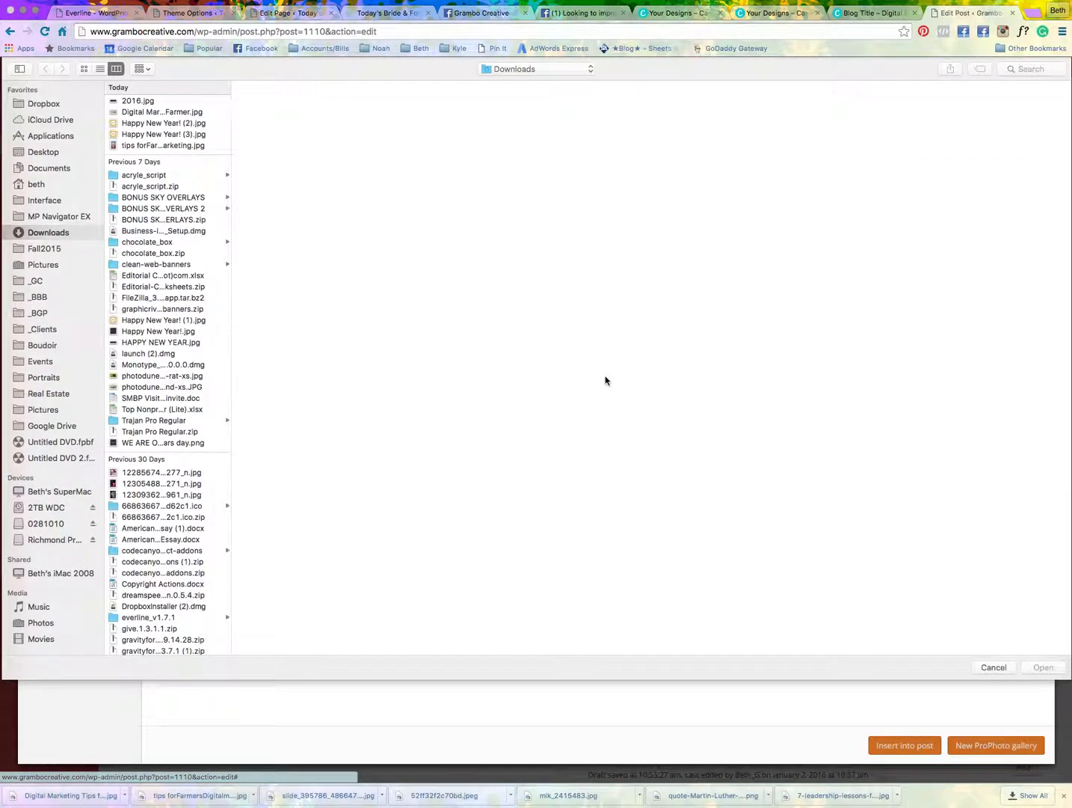
pyautogui.click(163, 145)
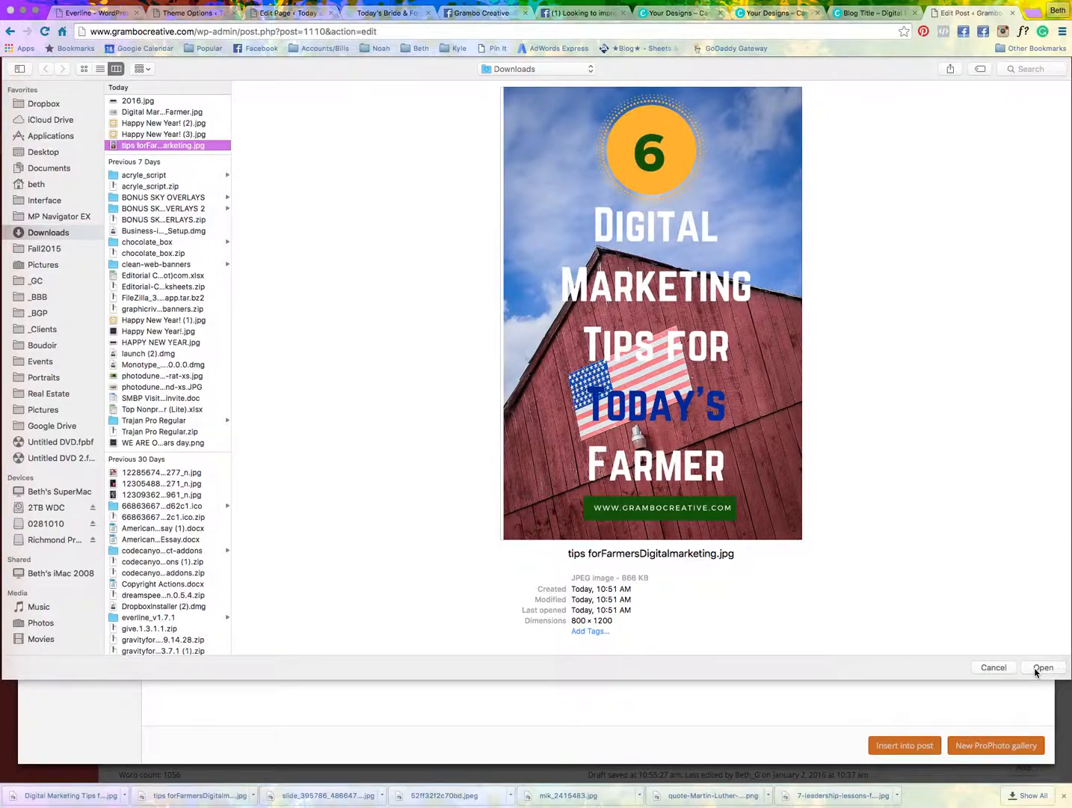
# - Upload the tall graphic and write keyword alt text and a digital and social media marketing description
pyautogui.click(1043, 667)
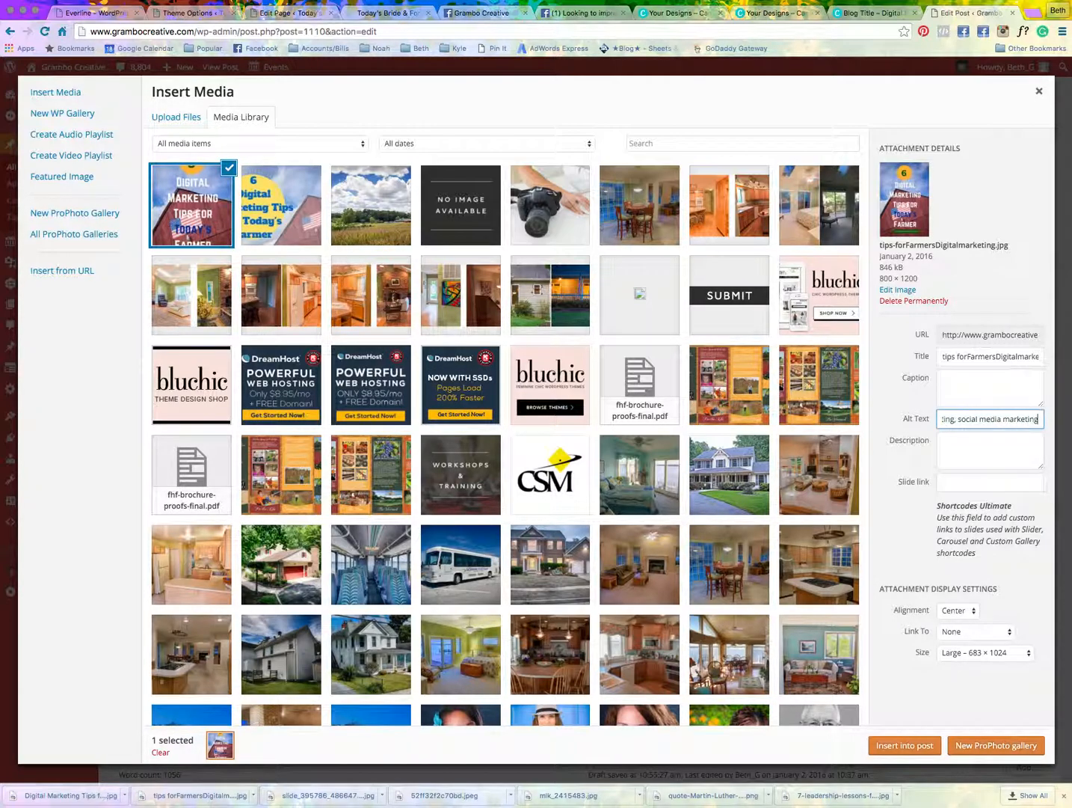
pyautogui.click(989, 449)
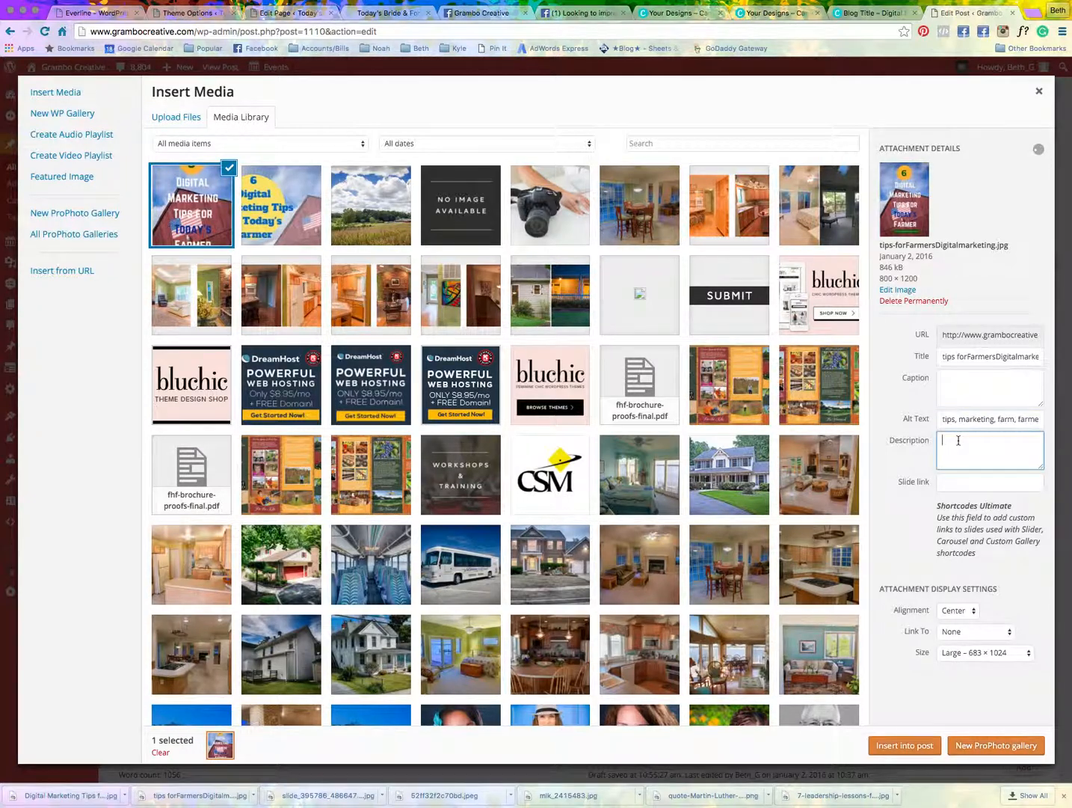
pyautogui.write('A blog article')
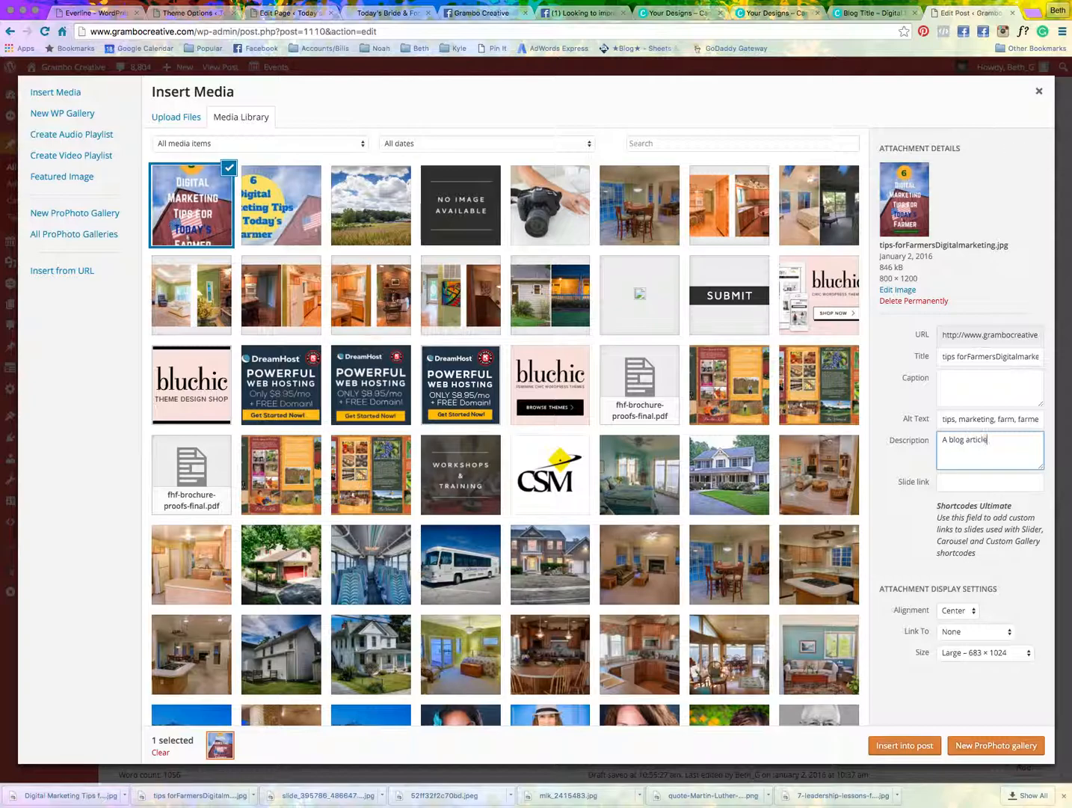
pyautogui.write("for today's farmer about digital")
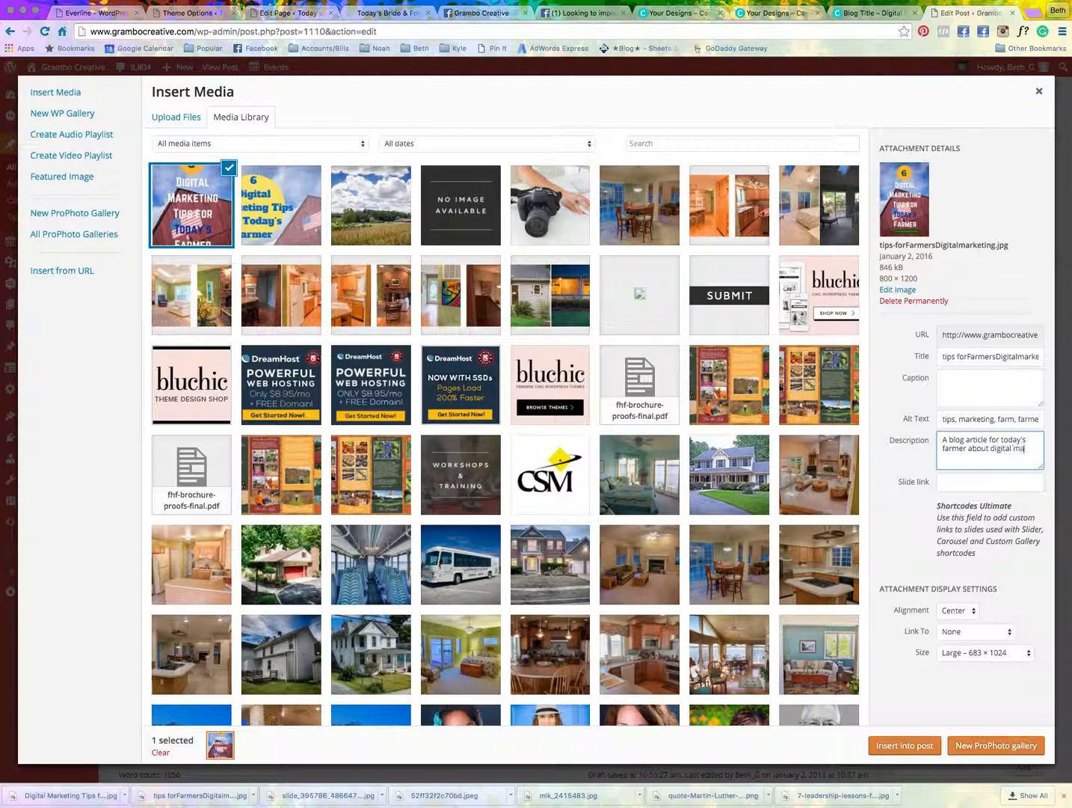
pyautogui.write('marketing and a')
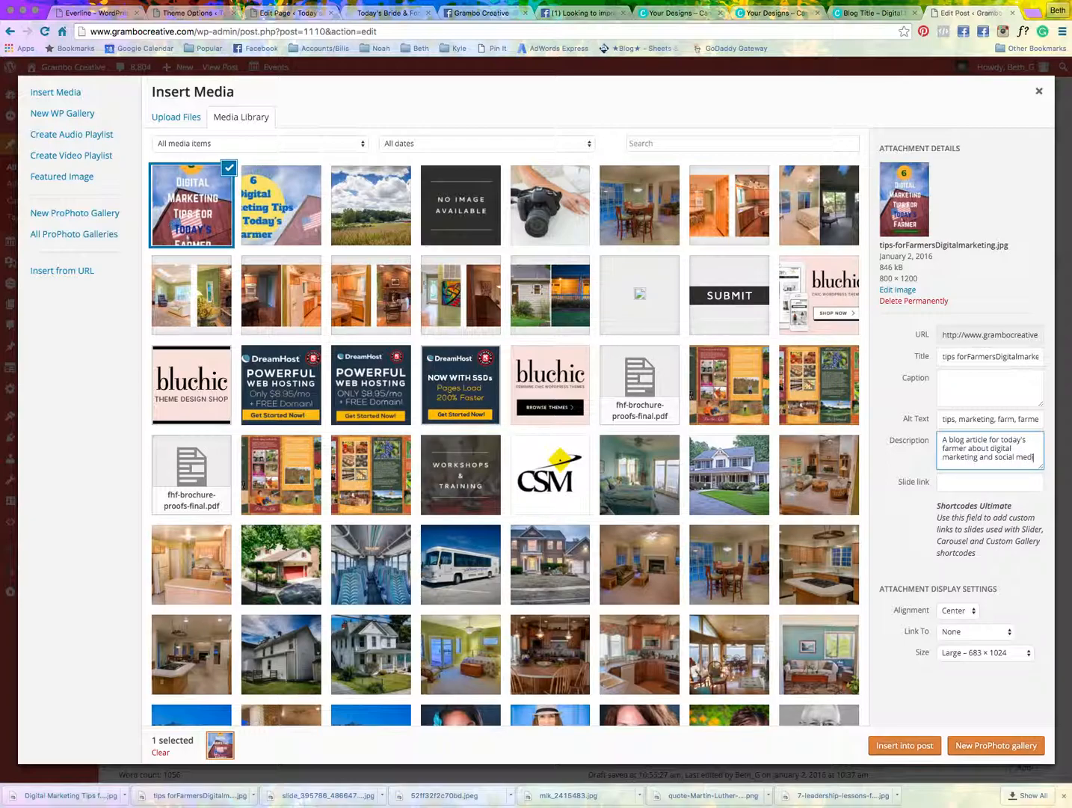
pyautogui.write('marketing.')
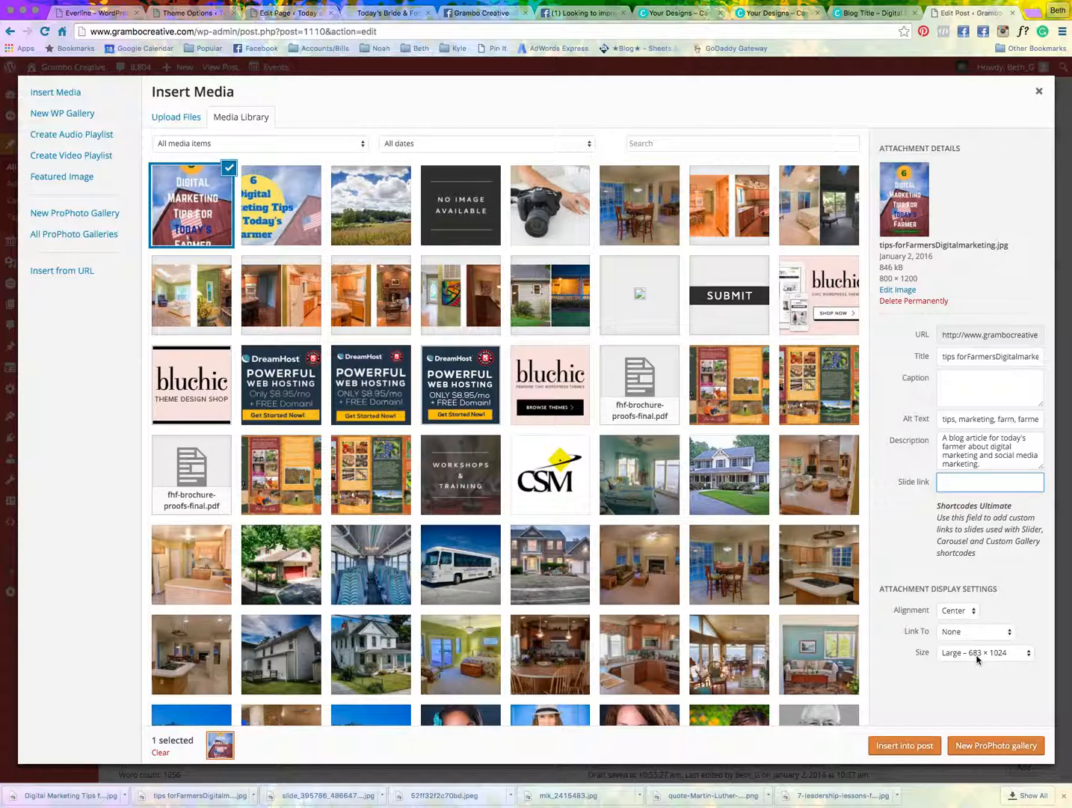
# - Insert the tall farmer tips graphic into the post at Large 683 × 1024 size
pyautogui.click(984, 652)
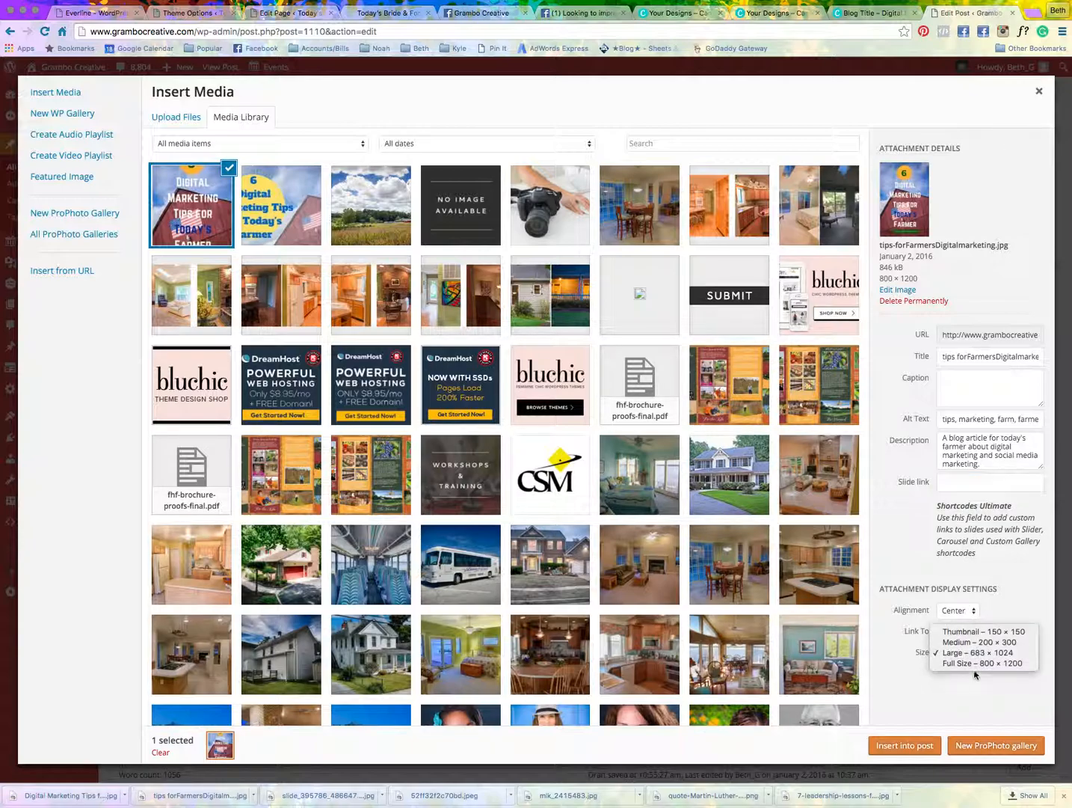
pyautogui.moveTo(982, 663)
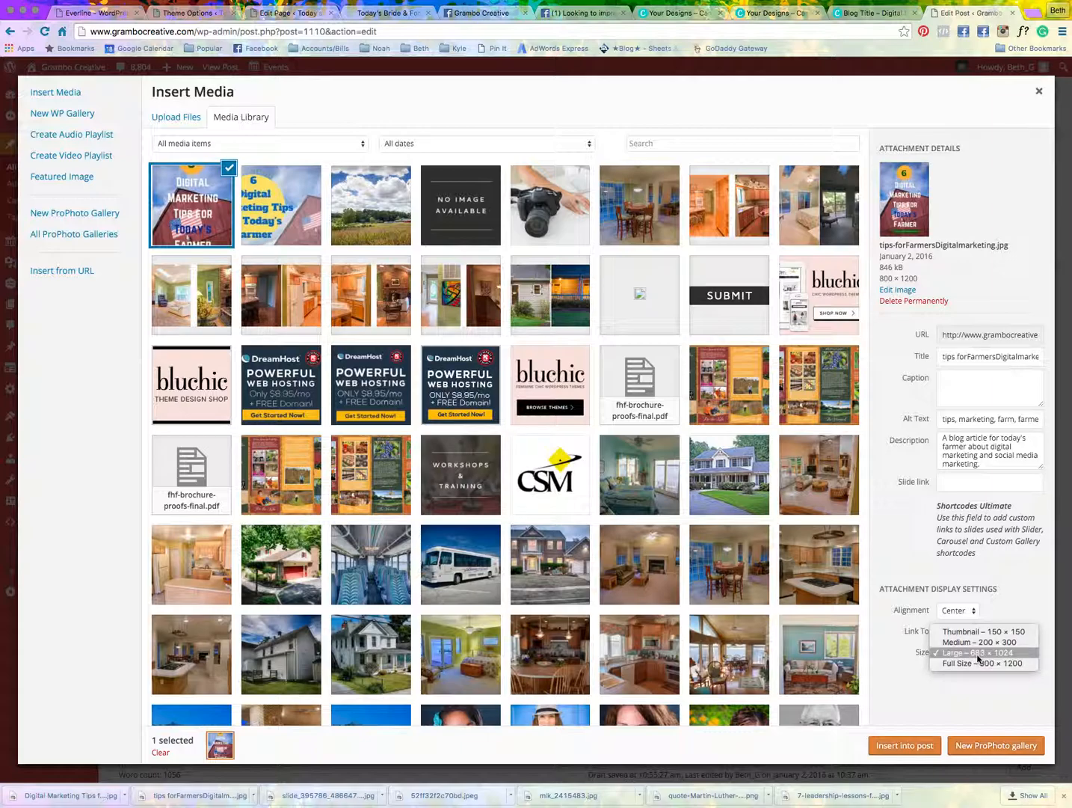
pyautogui.click(977, 652)
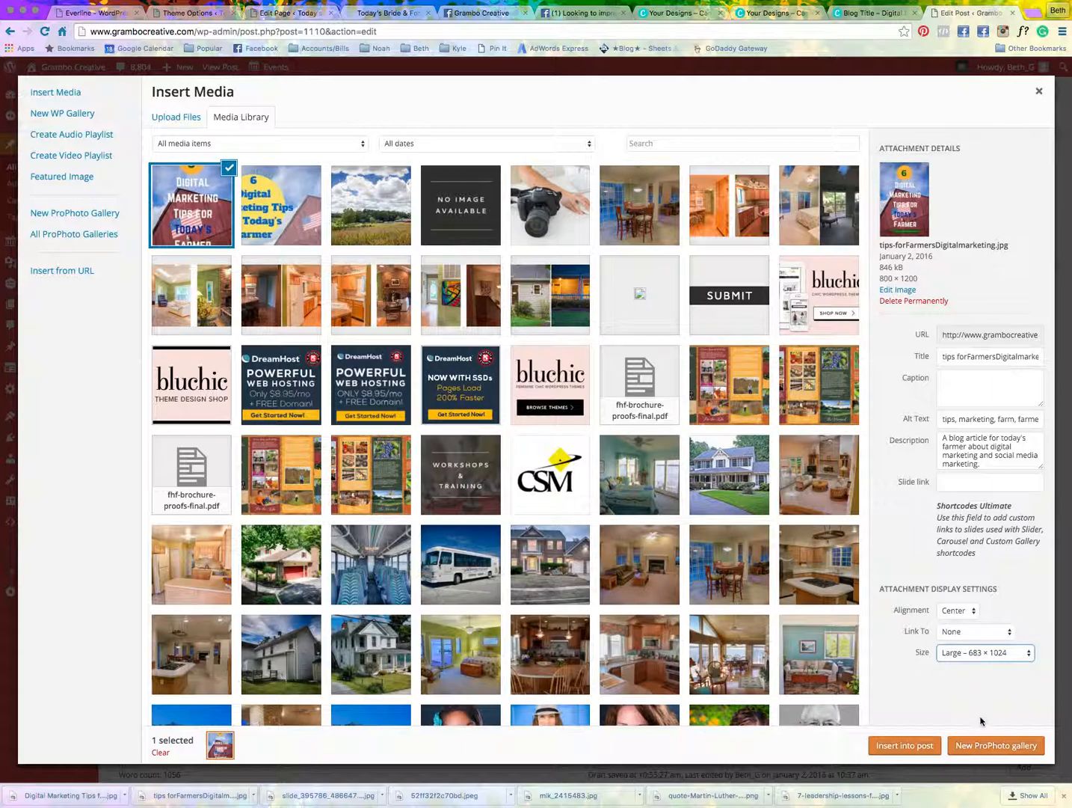
pyautogui.moveTo(904, 745)
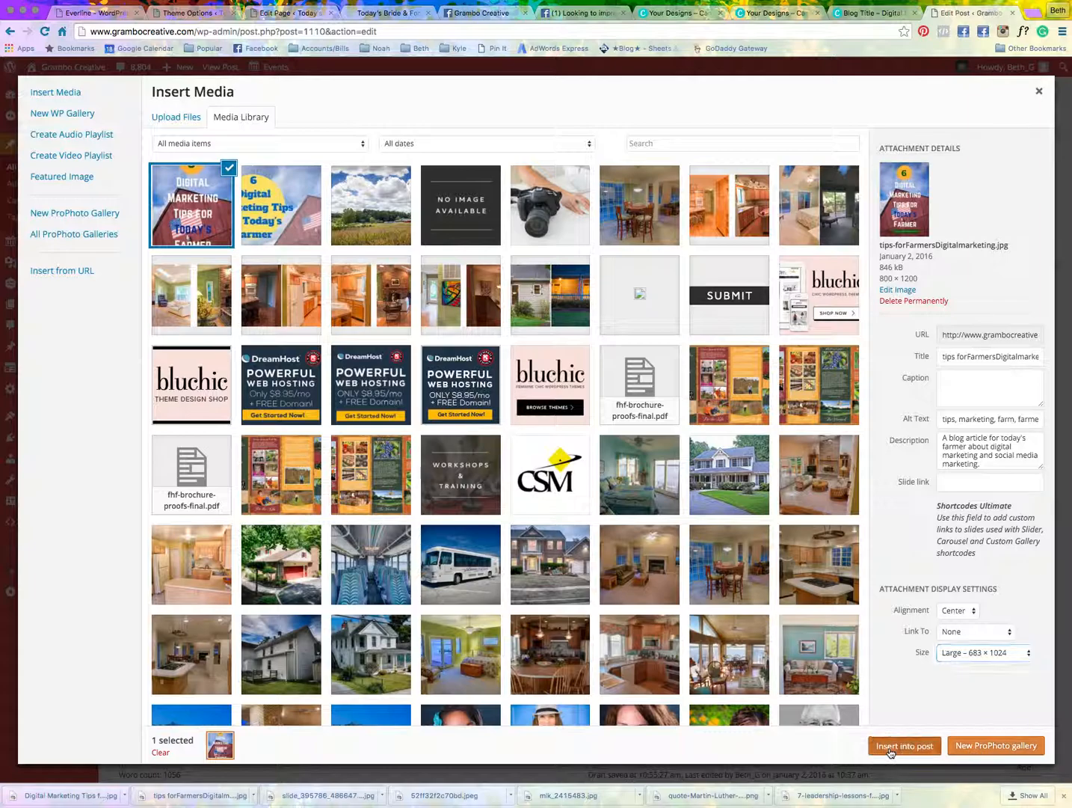
pyautogui.click(904, 745)
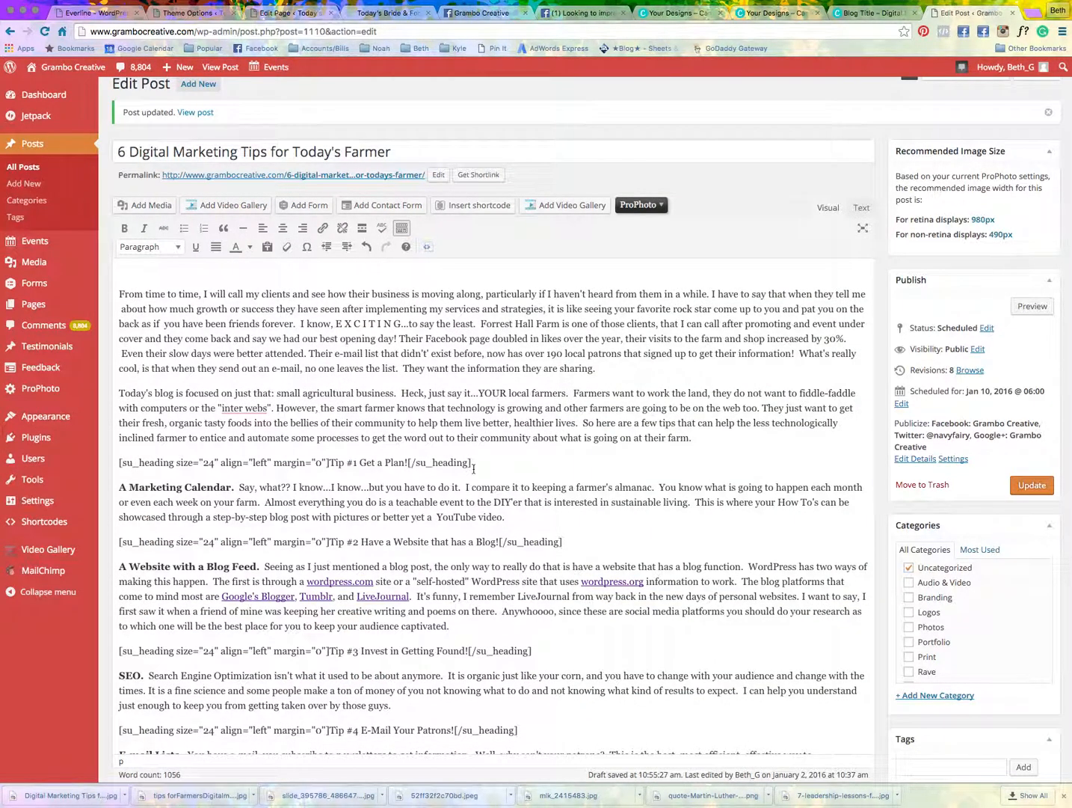
pyautogui.scroll(-3)
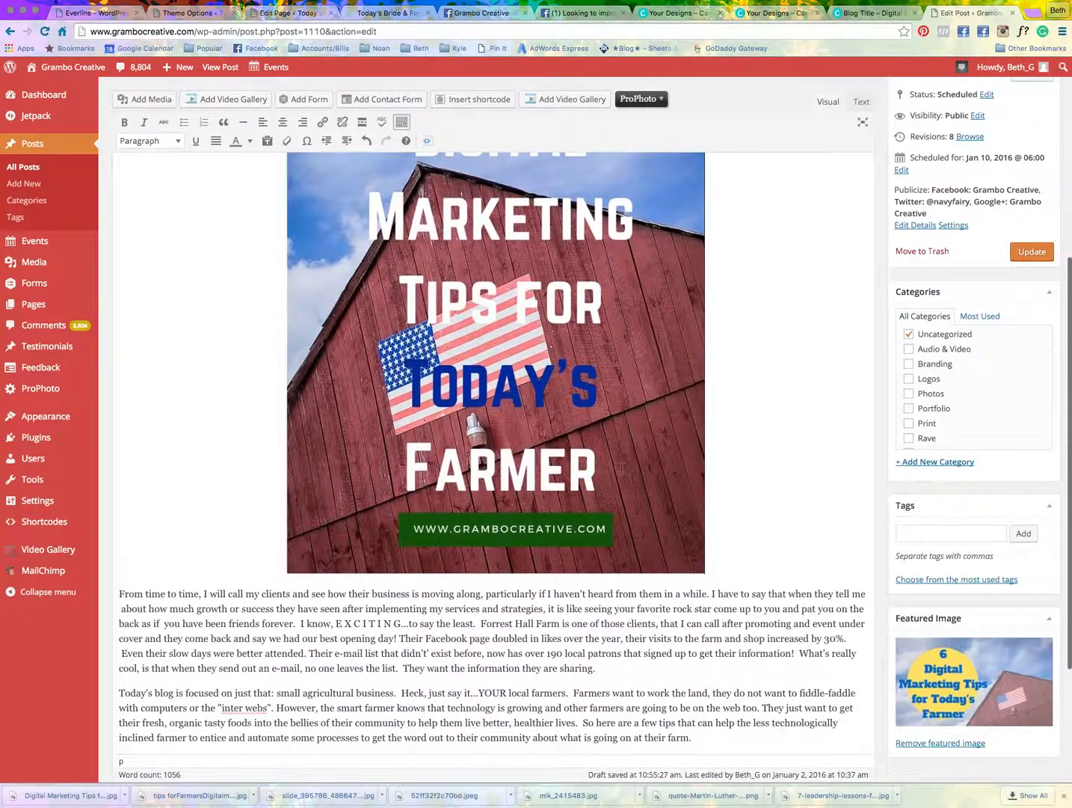
pyautogui.scroll(-3)
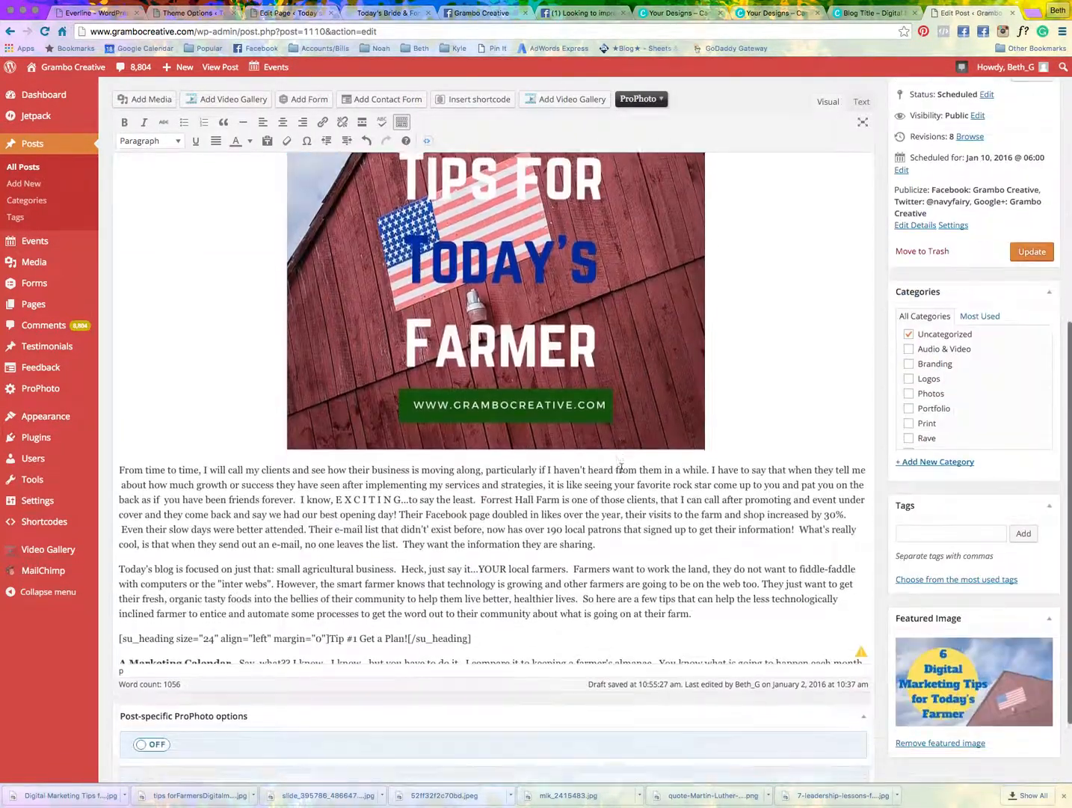
# - Update the post with the new graphic, confirming past the proofreader's suggestions prompt
pyautogui.click(1032, 251)
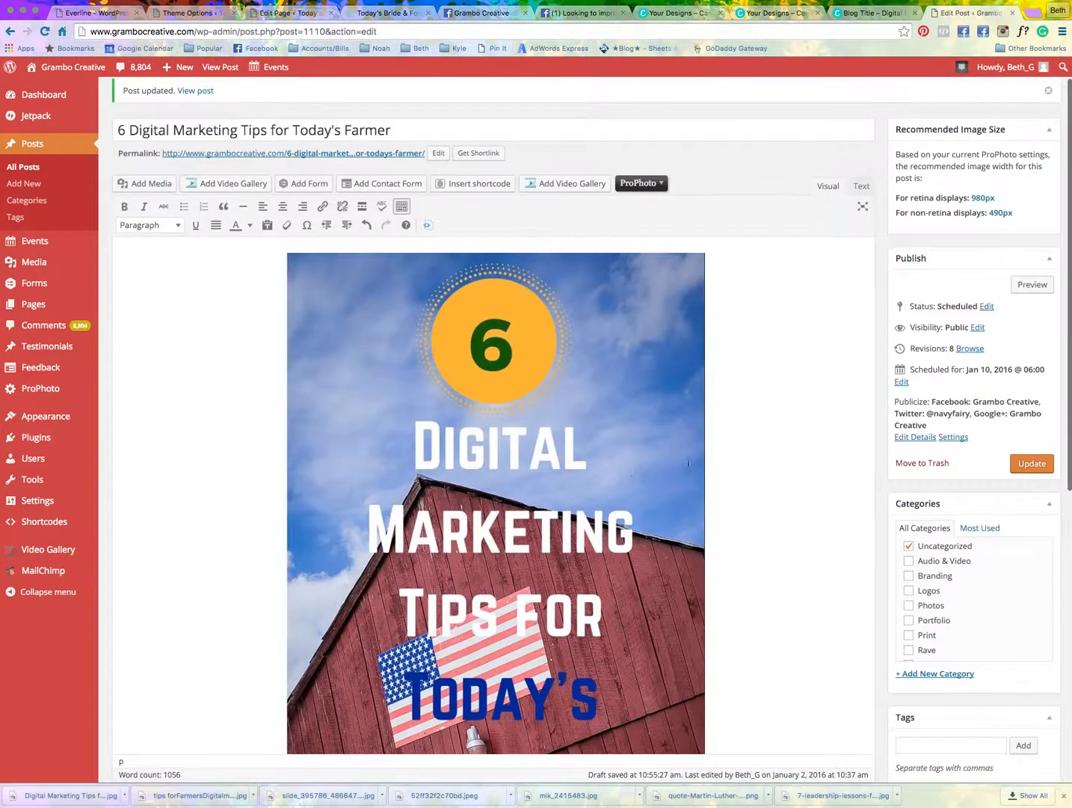
pyautogui.click(1032, 463)
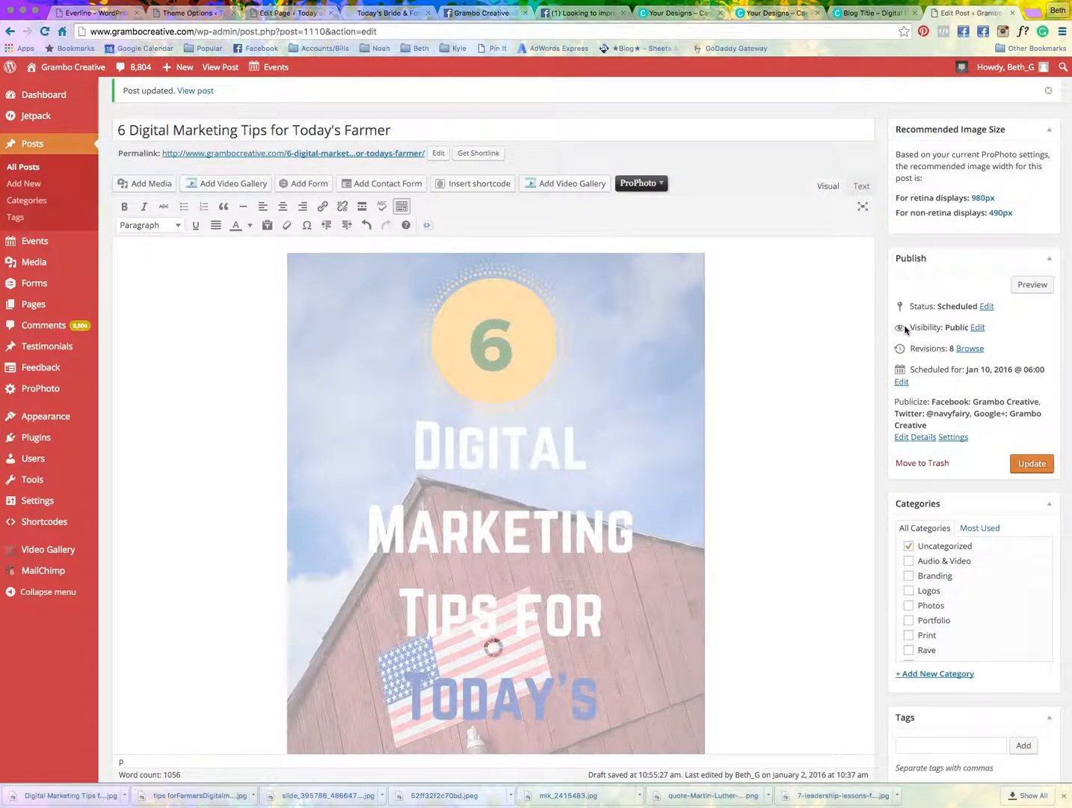
pyautogui.click(1032, 463)
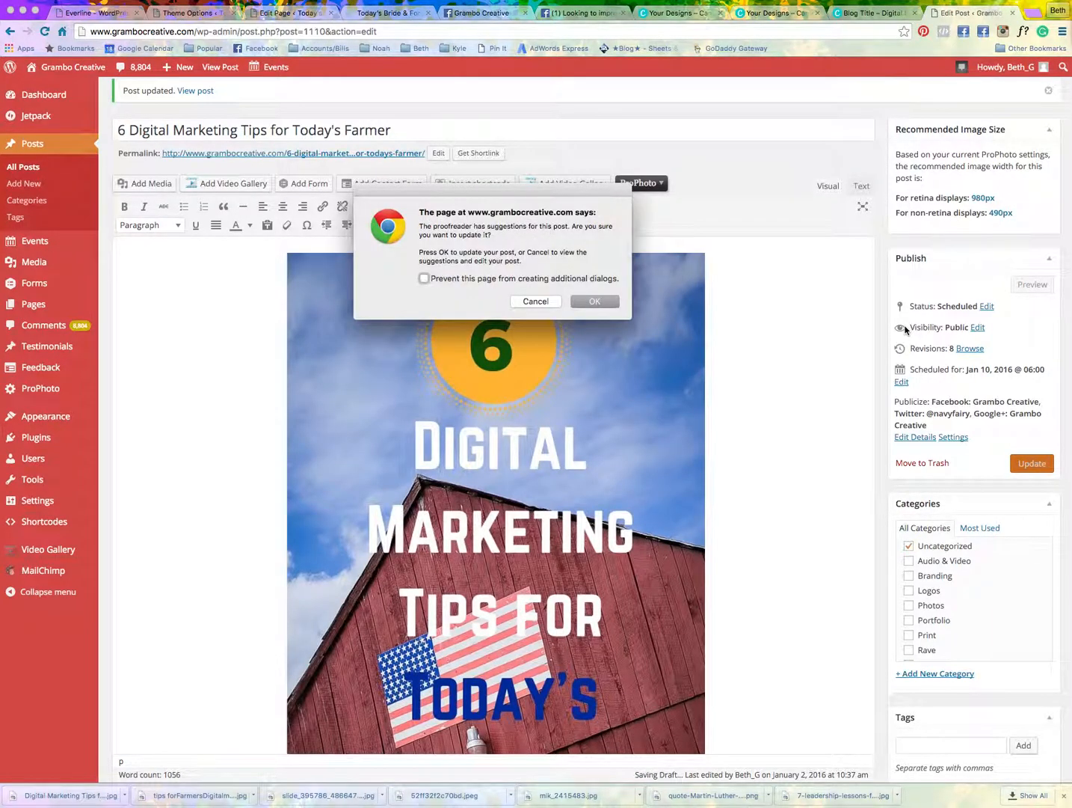
pyautogui.click(535, 301)
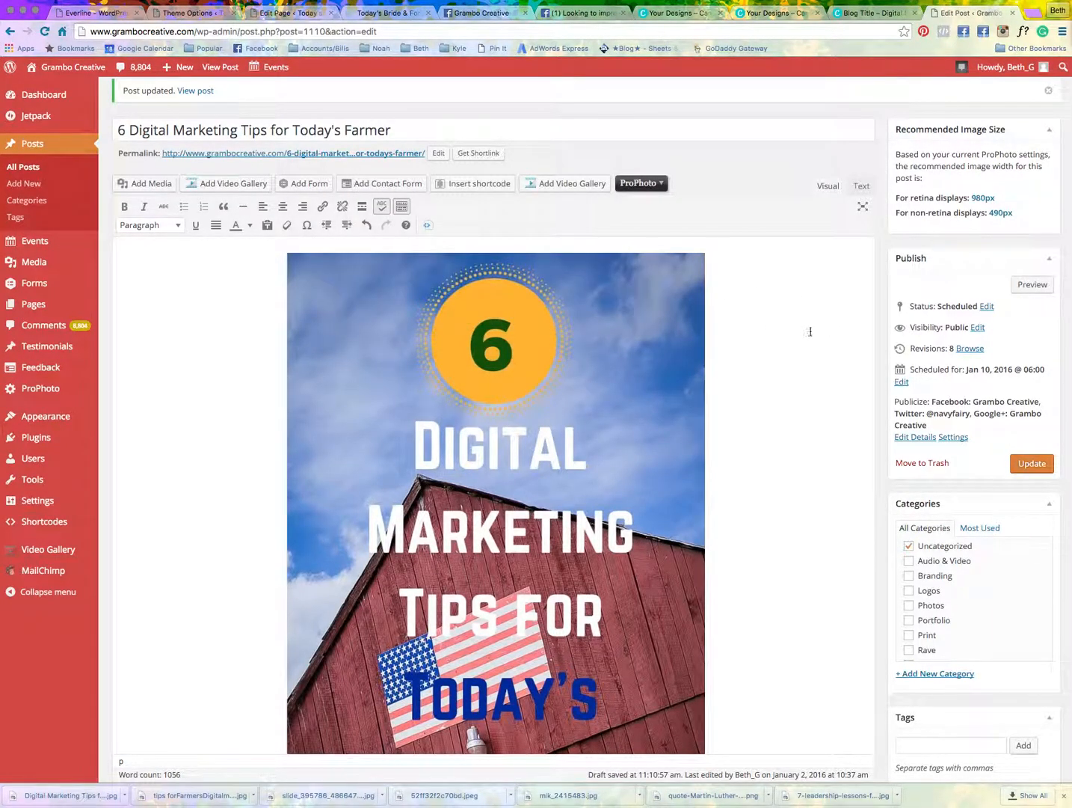
pyautogui.moveTo(797, 335)
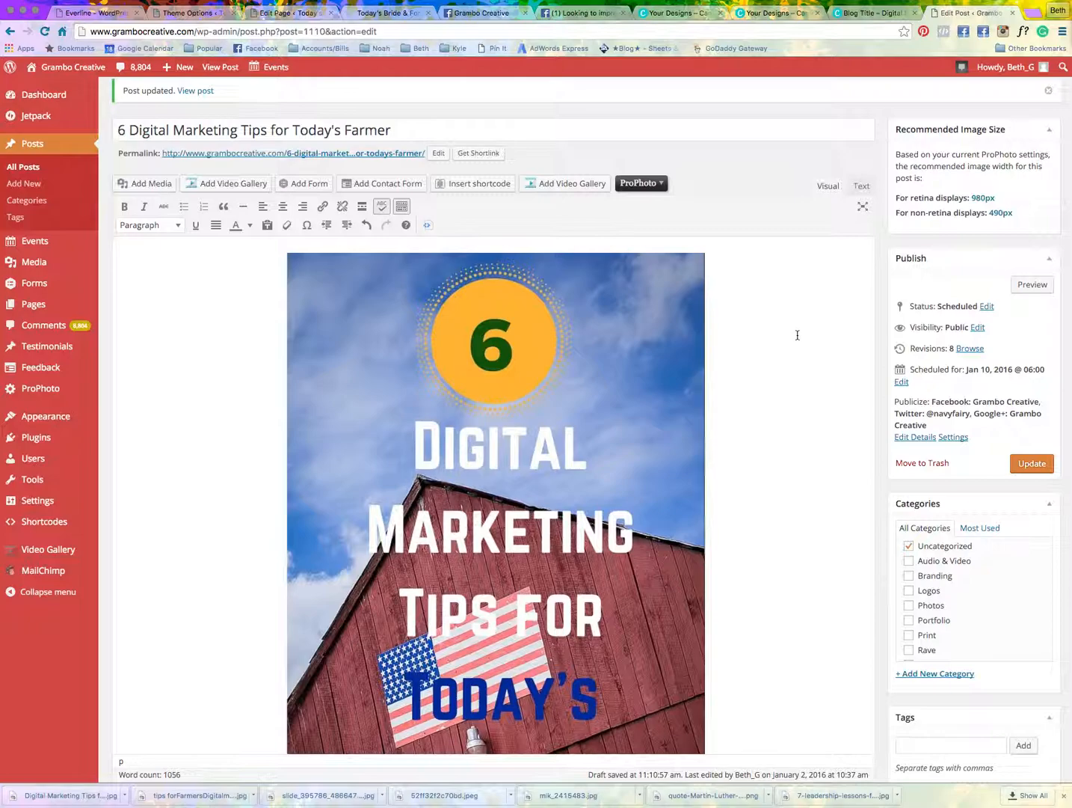
pyautogui.scroll(-3)
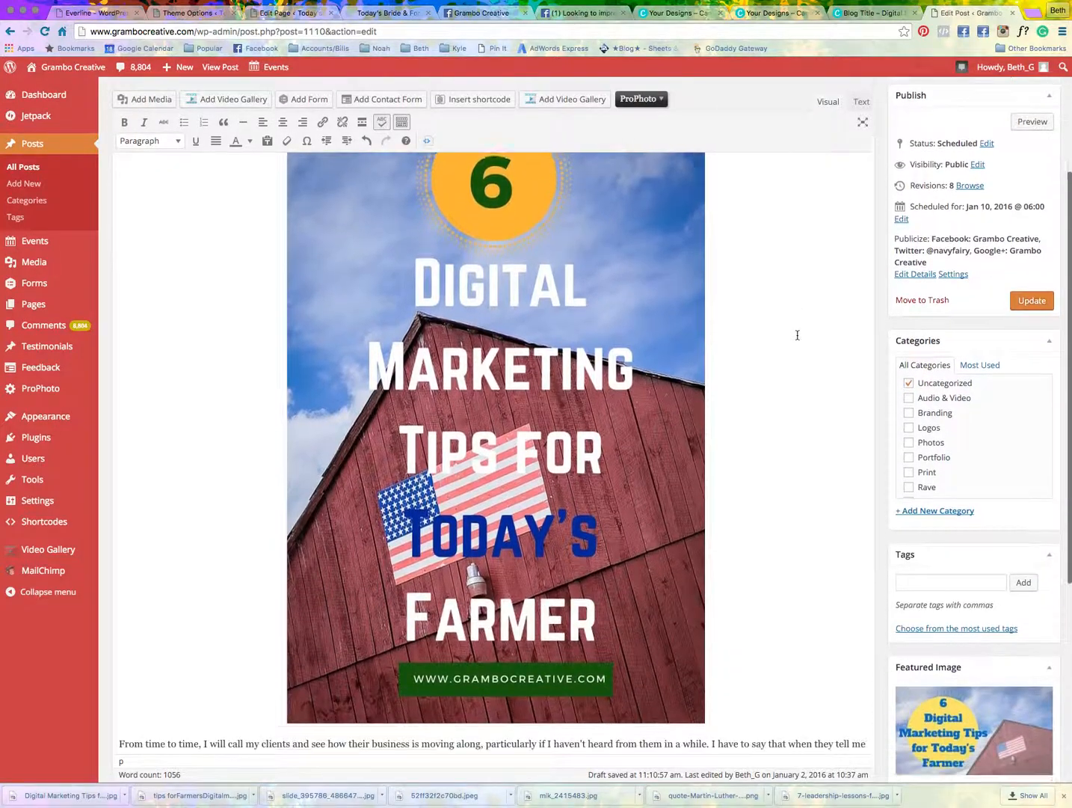
pyautogui.scroll(-3)
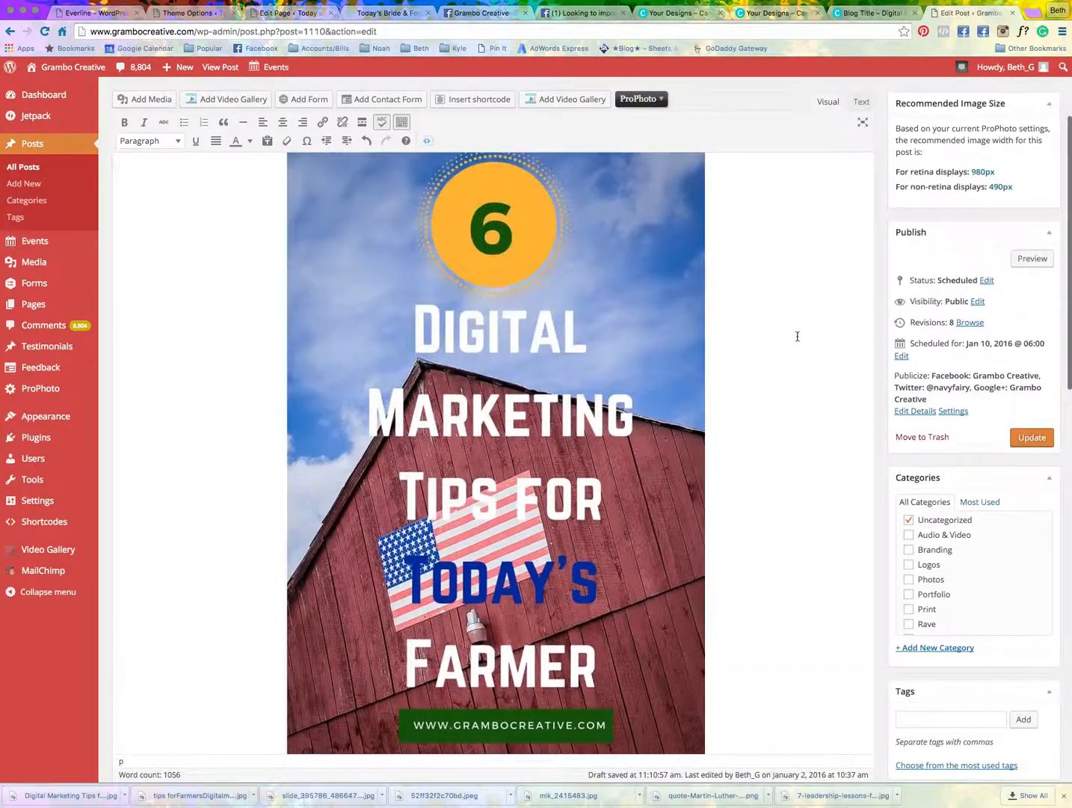
pyautogui.click(1031, 437)
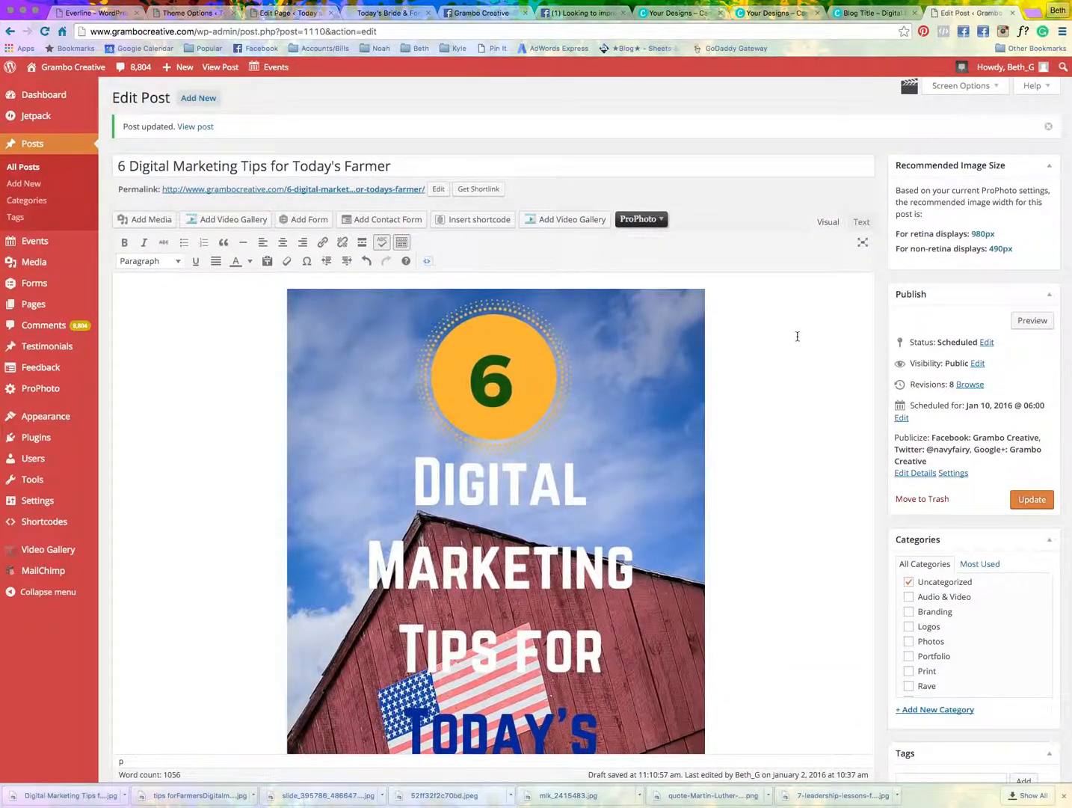